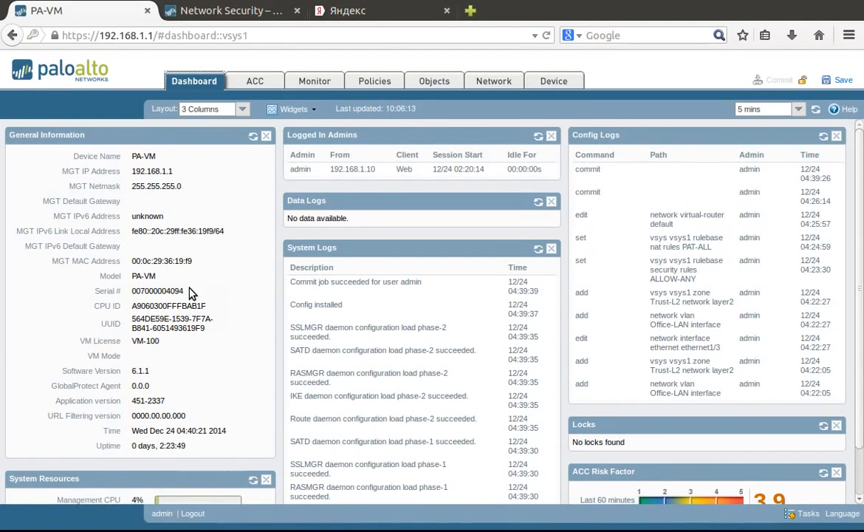
{"action": "mouse_move", "coordinate": [269, 216]}
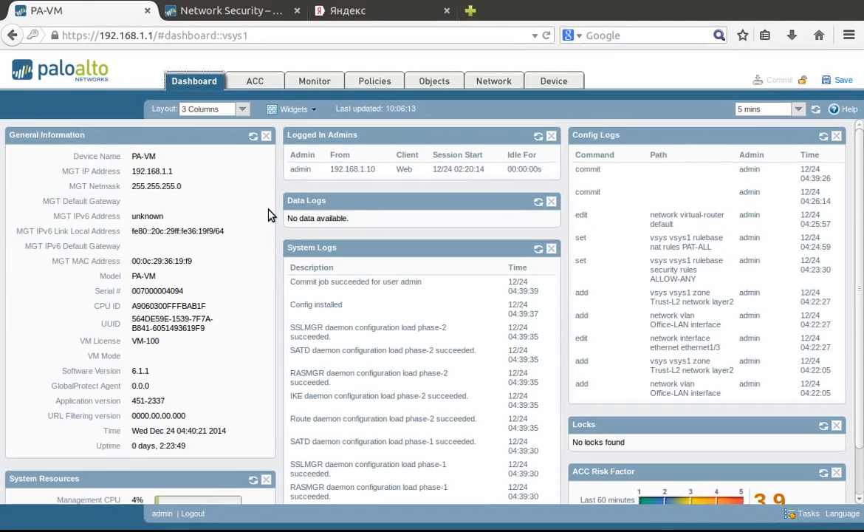
{"action": "mouse_move", "coordinate": [493, 80]}
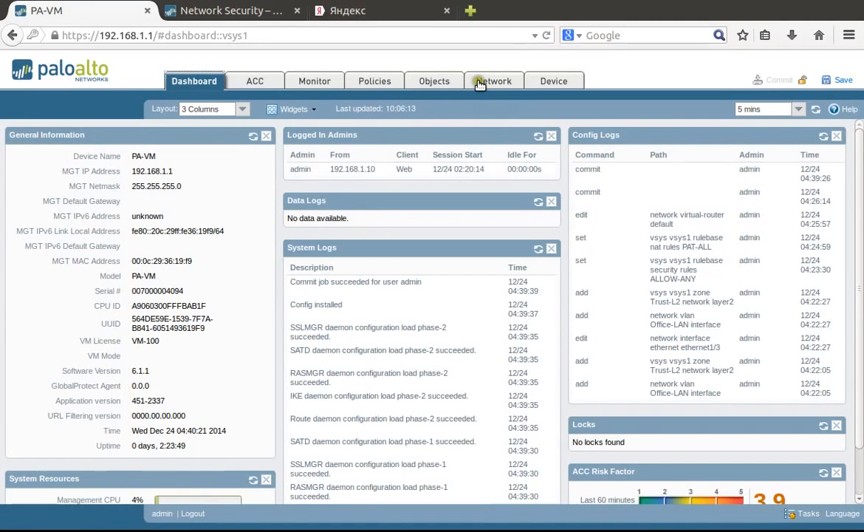
- Under Network > Zones, create the Layer3 zone Trust-L3
{"action": "left_click", "coordinate": [494, 80]}
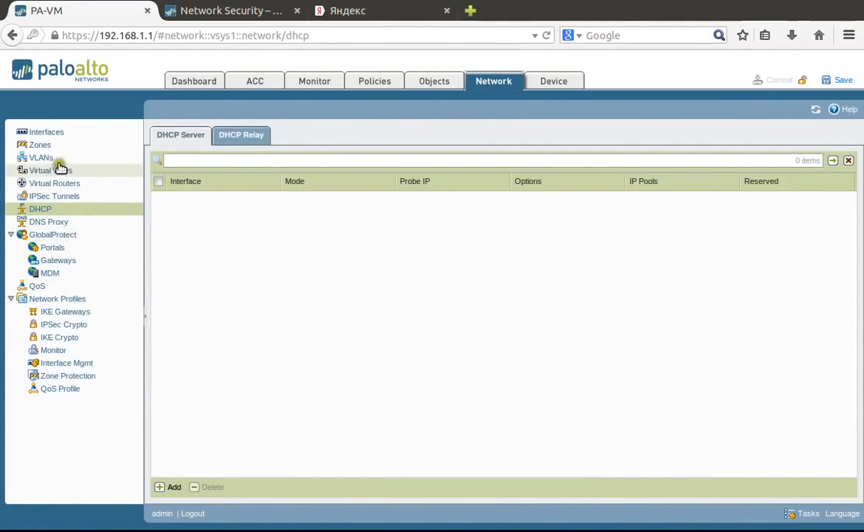
{"action": "left_click", "coordinate": [40, 144]}
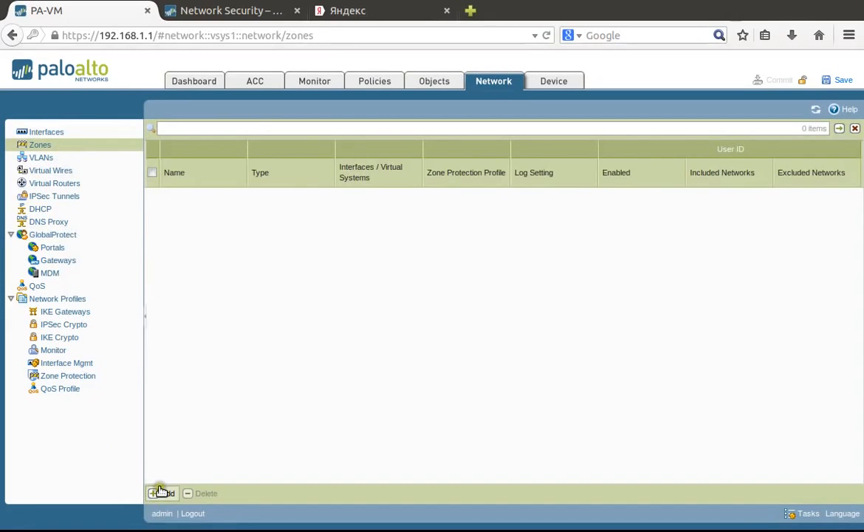
{"action": "left_click", "coordinate": [163, 494]}
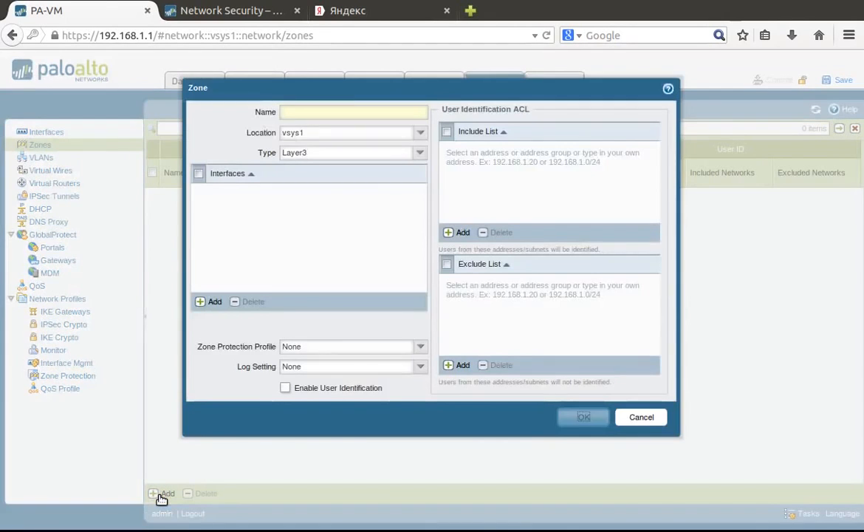
{"action": "type", "text": "Trust-"}
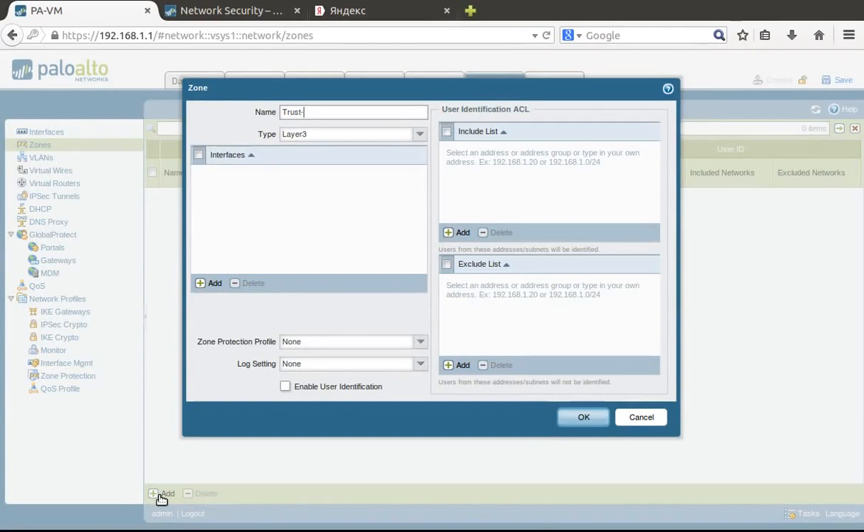
{"action": "type", "text": "L#"}
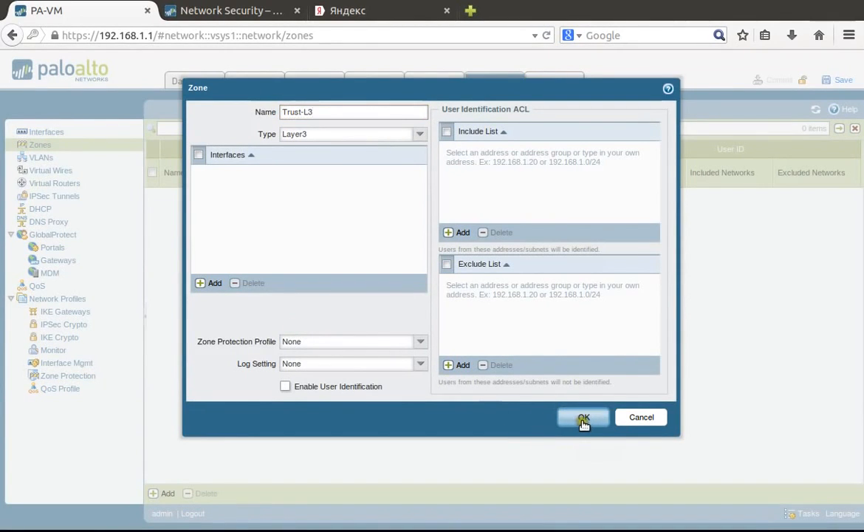
{"action": "left_click", "coordinate": [582, 417]}
{"action": "type", "text": "Untrust-"}
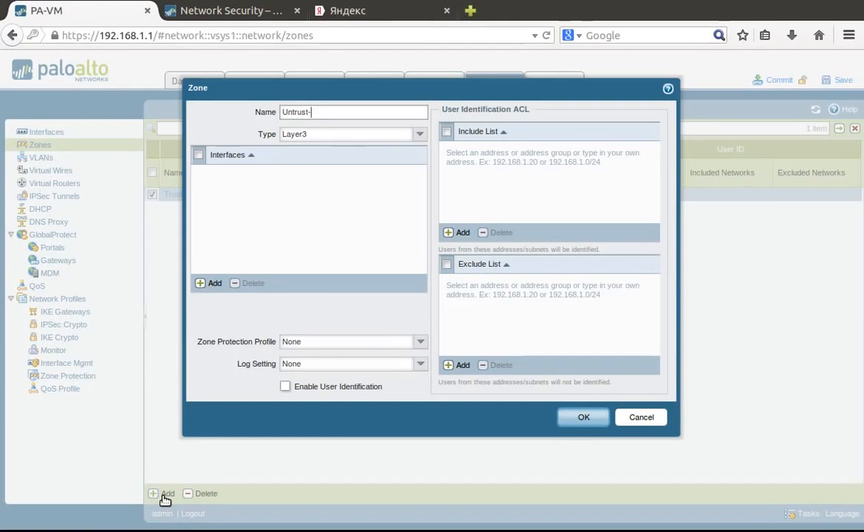
- Create the second Layer3 zone, Untrust-L3
{"action": "type", "text": "L3"}
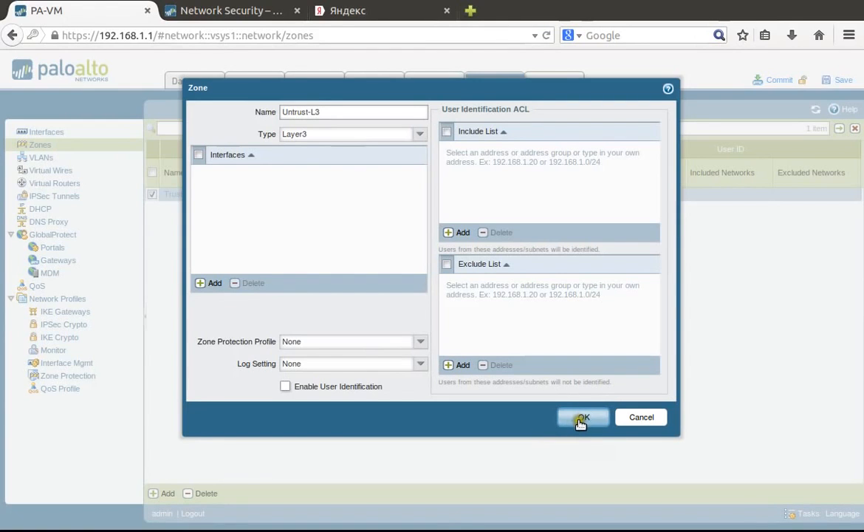
{"action": "left_click", "coordinate": [582, 417]}
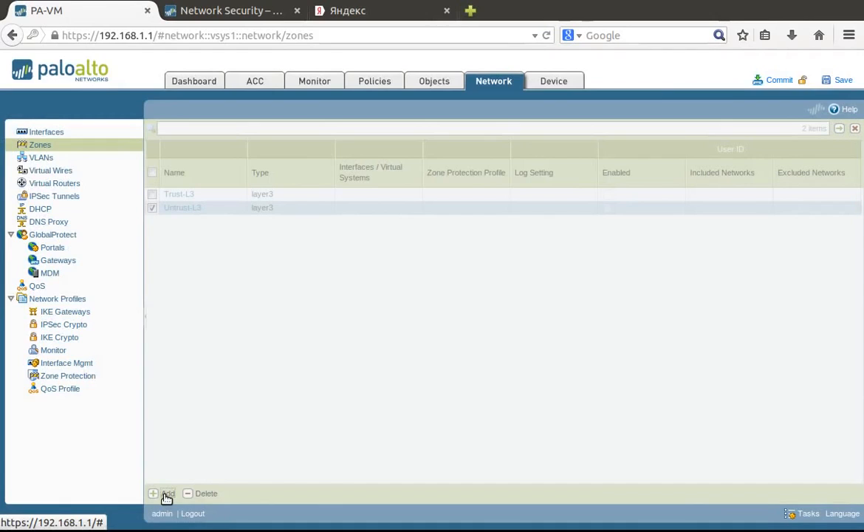
- Create a third zone named Trust-L2 with type Layer2
{"action": "left_click", "coordinate": [162, 494]}
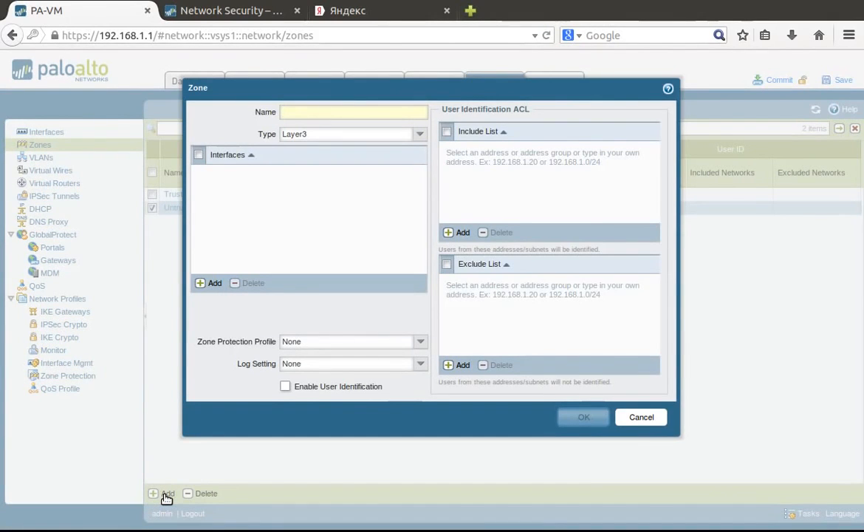
{"action": "left_click", "coordinate": [354, 112]}
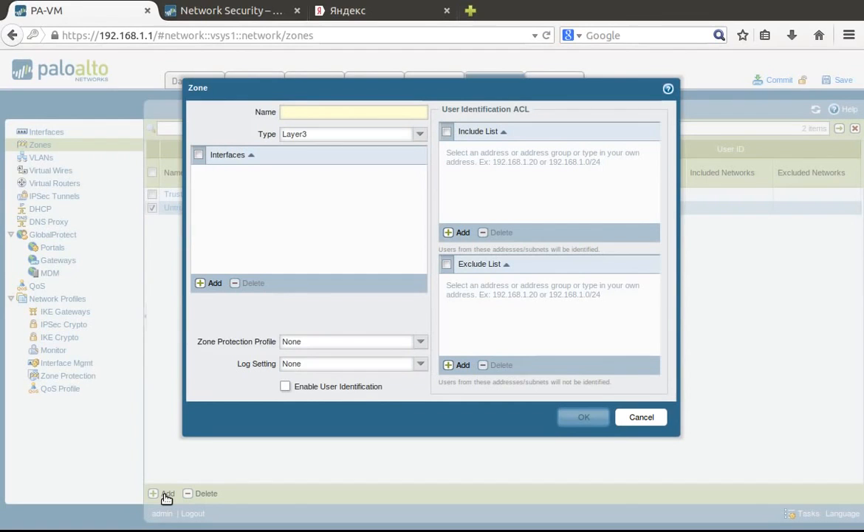
{"action": "type", "text": "Trust-"}
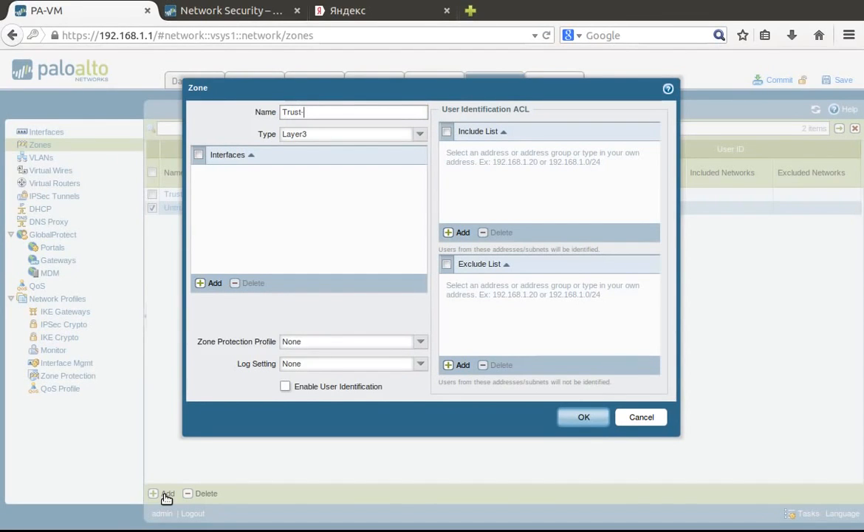
{"action": "type", "text": "L2"}
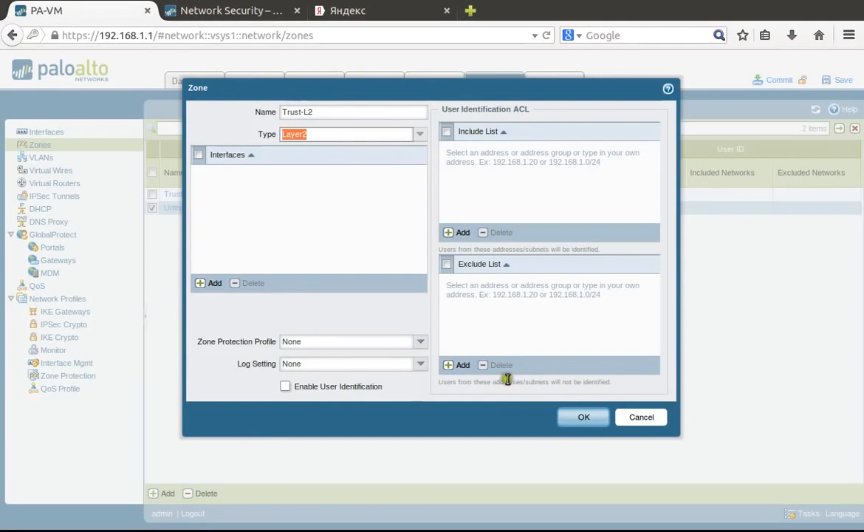
{"action": "left_click", "coordinate": [583, 416]}
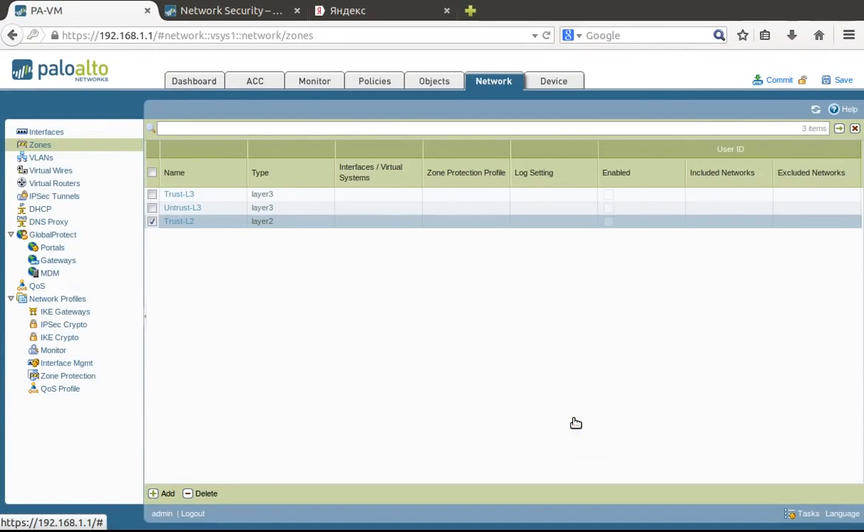
{"action": "mouse_move", "coordinate": [520, 410]}
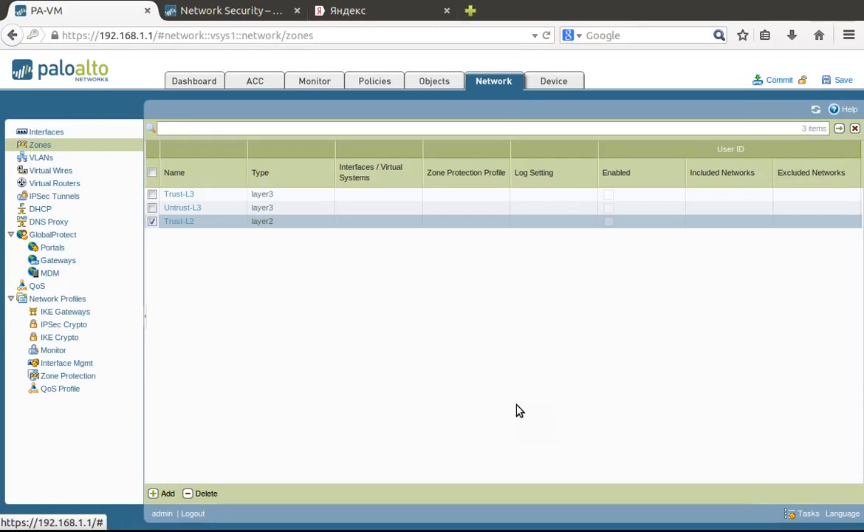
{"action": "mouse_move", "coordinate": [316, 394]}
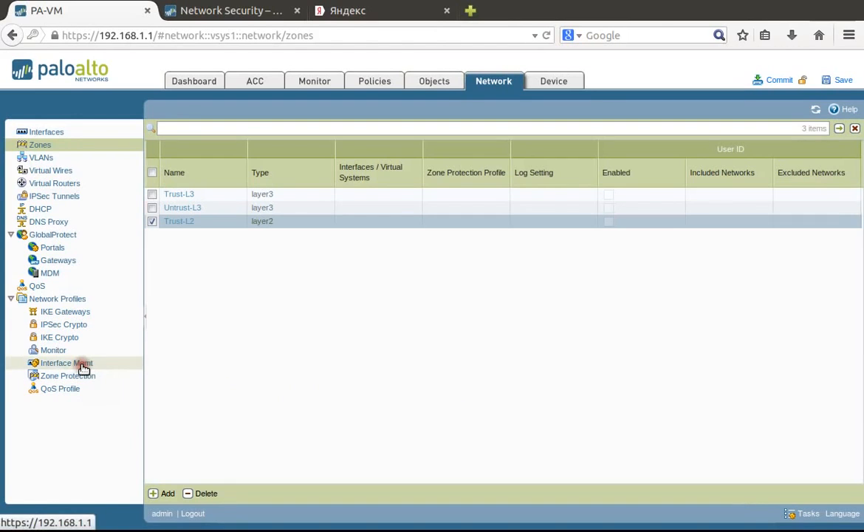
- Create an Interface Mgmt profile named Ping-Only that permits only Ping
{"action": "left_click", "coordinate": [66, 363]}
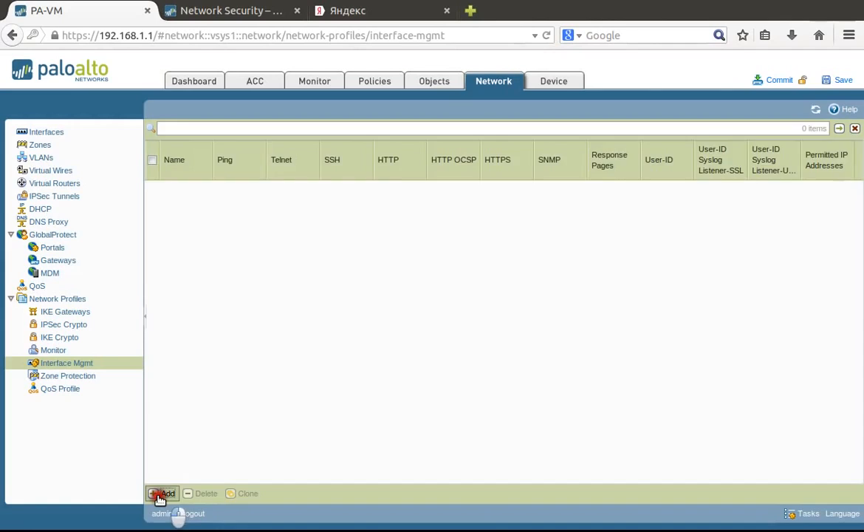
{"action": "left_click", "coordinate": [162, 493]}
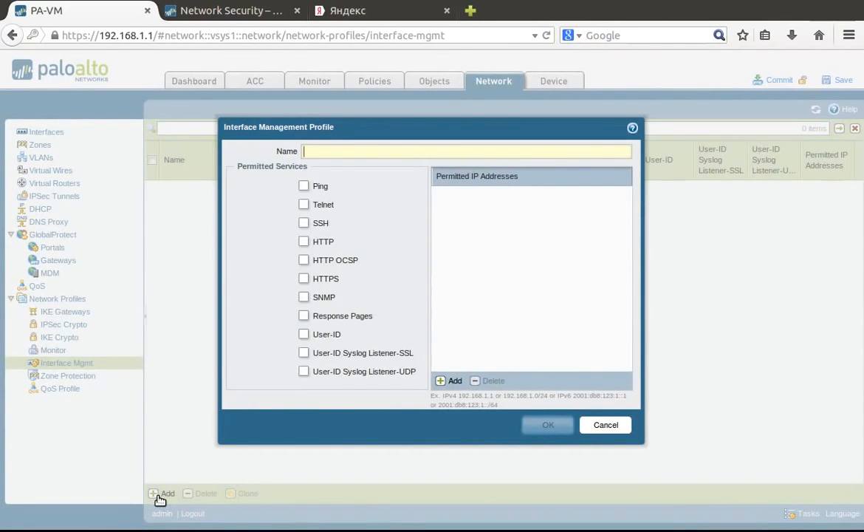
{"action": "type", "text": "Ping"}
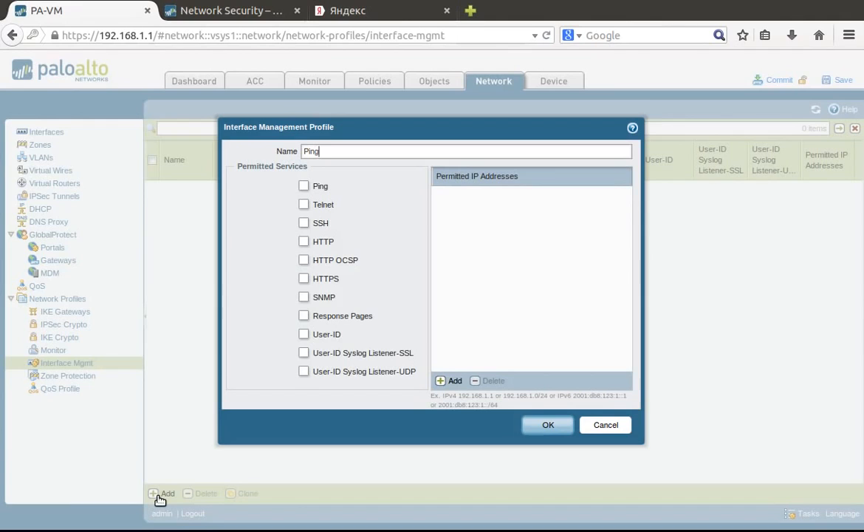
{"action": "type", "text": "-Only"}
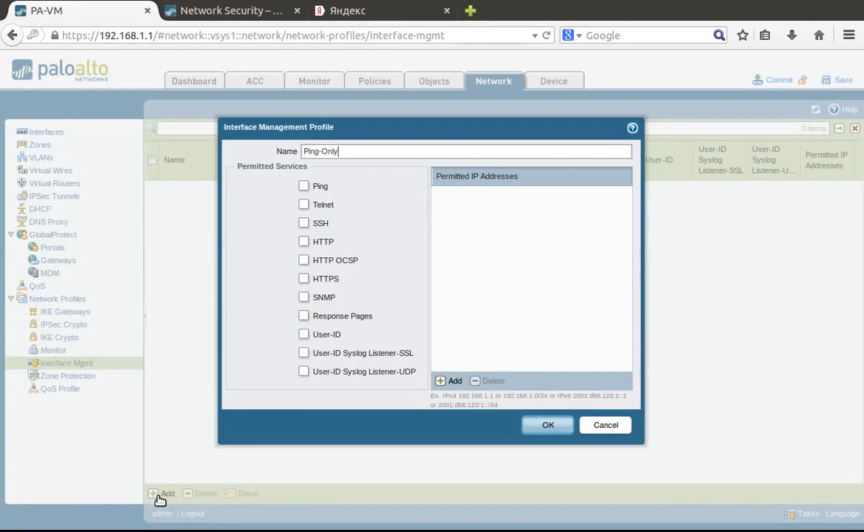
{"action": "left_click", "coordinate": [303, 186]}
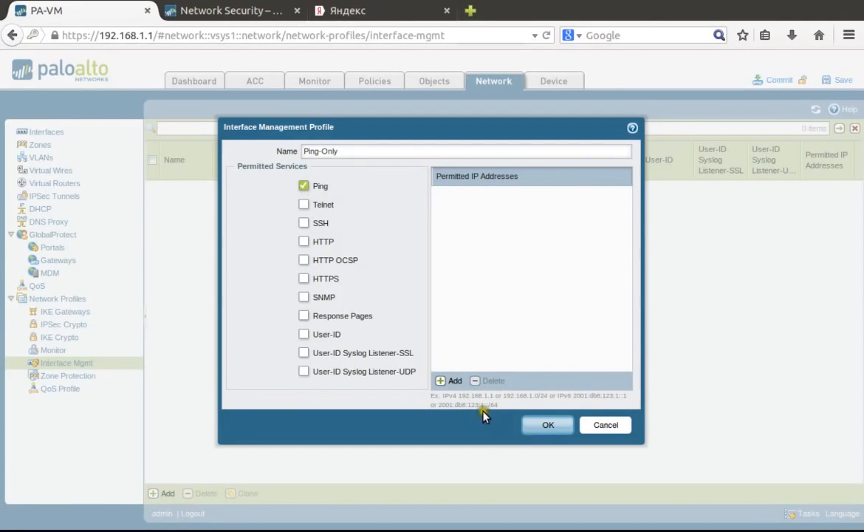
{"action": "left_click", "coordinate": [548, 426]}
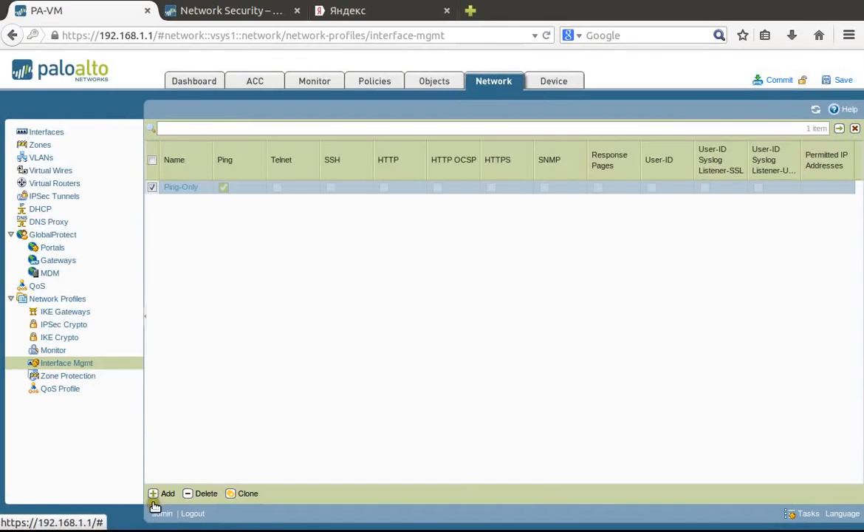
- Create a second Interface Mgmt profile named Mgmt permitting Ping, SSH and HTTPS
{"action": "left_click", "coordinate": [163, 493]}
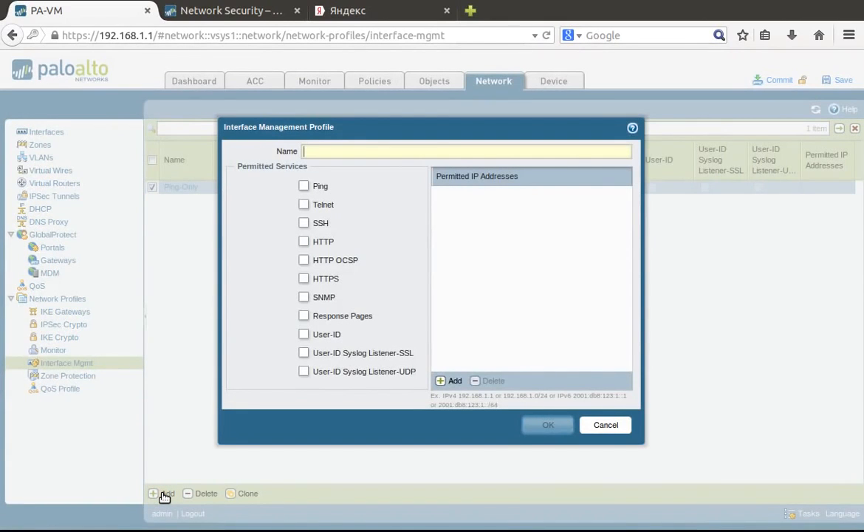
{"action": "type", "text": "Mgmt"}
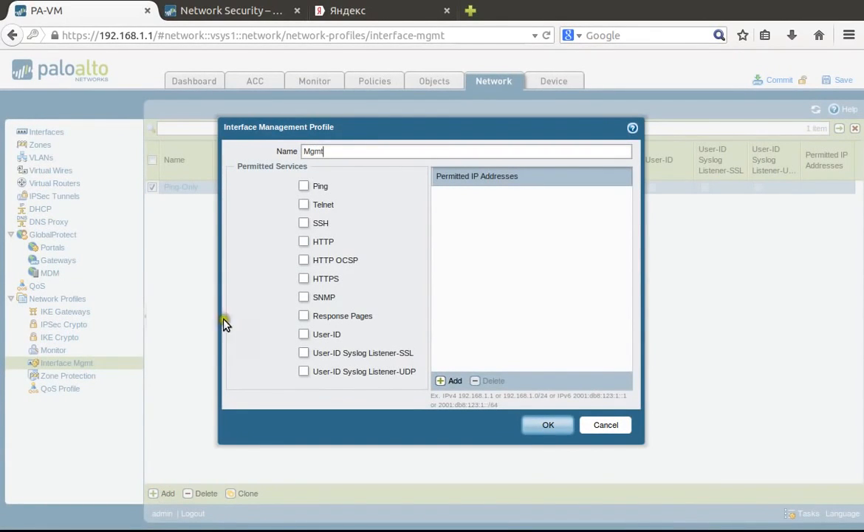
{"action": "left_click", "coordinate": [303, 187]}
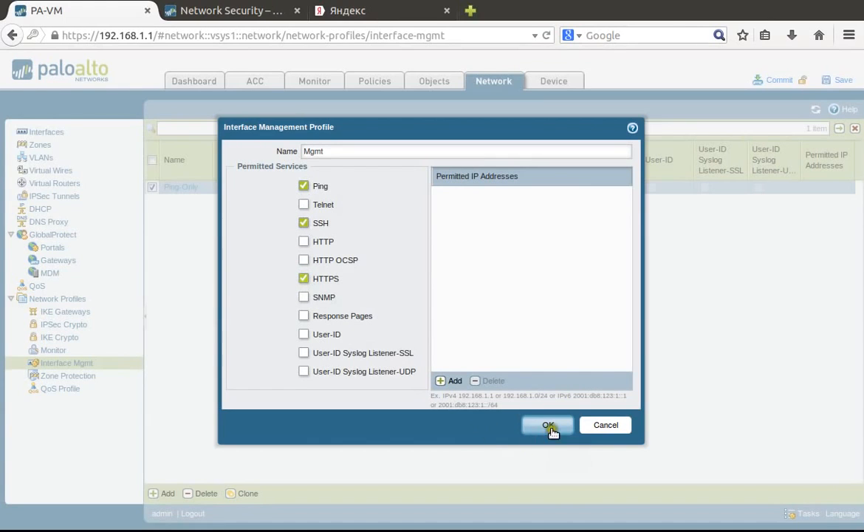
{"action": "left_click", "coordinate": [546, 425]}
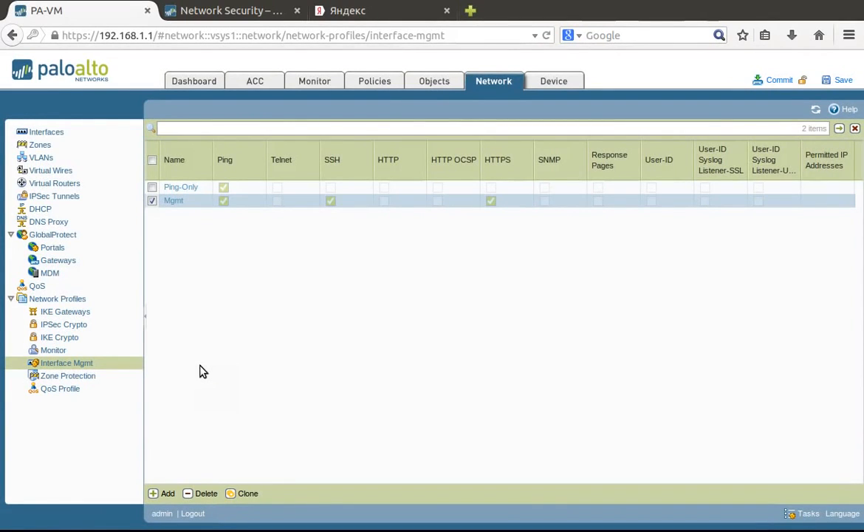
{"action": "mouse_move", "coordinate": [222, 292]}
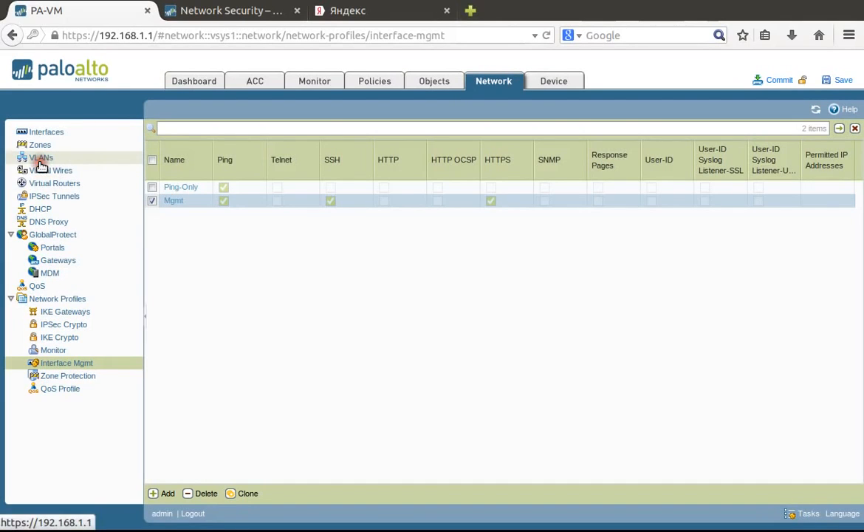
- Under Network > VLANs, create a VLAN named Office-LAN
{"action": "left_click", "coordinate": [41, 157]}
{"action": "type", "text": "O"}
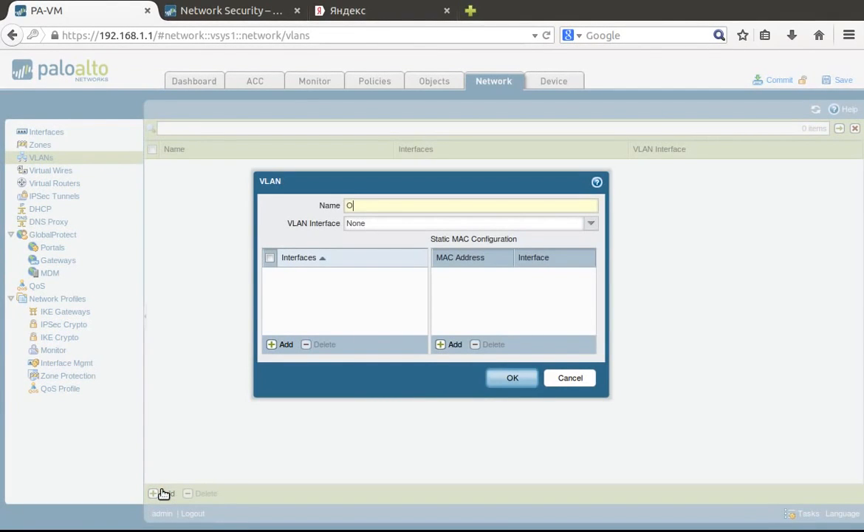
{"action": "type", "text": "ffice-LAN"}
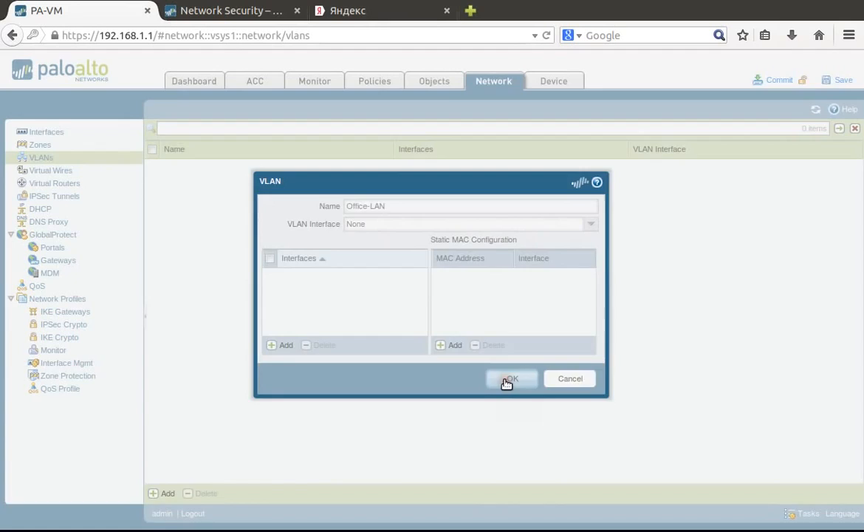
{"action": "left_click", "coordinate": [512, 378]}
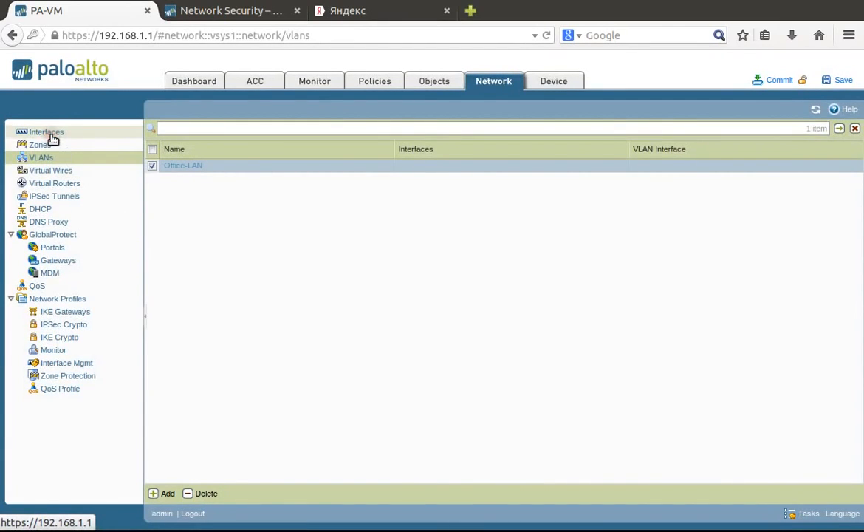
- Start a new VLAN interface with suffix 1 (vlan.1)
{"action": "left_click", "coordinate": [46, 132]}
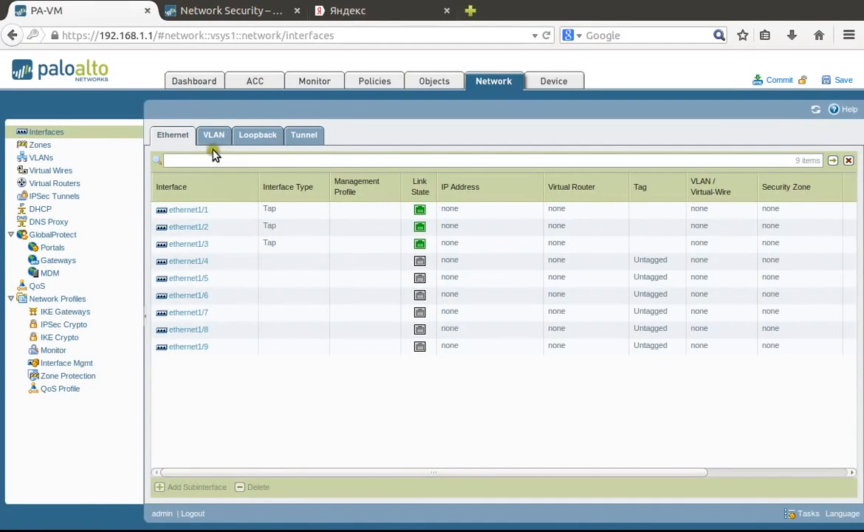
{"action": "left_click", "coordinate": [213, 135]}
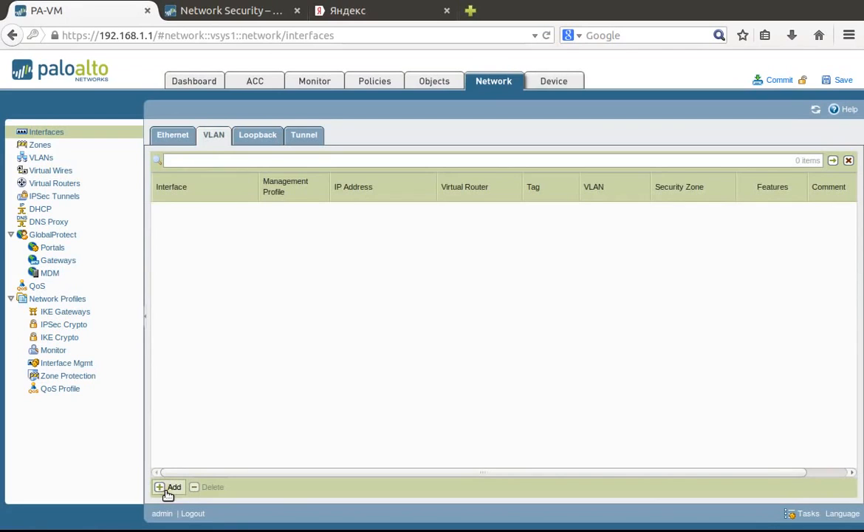
{"action": "mouse_move", "coordinate": [334, 326]}
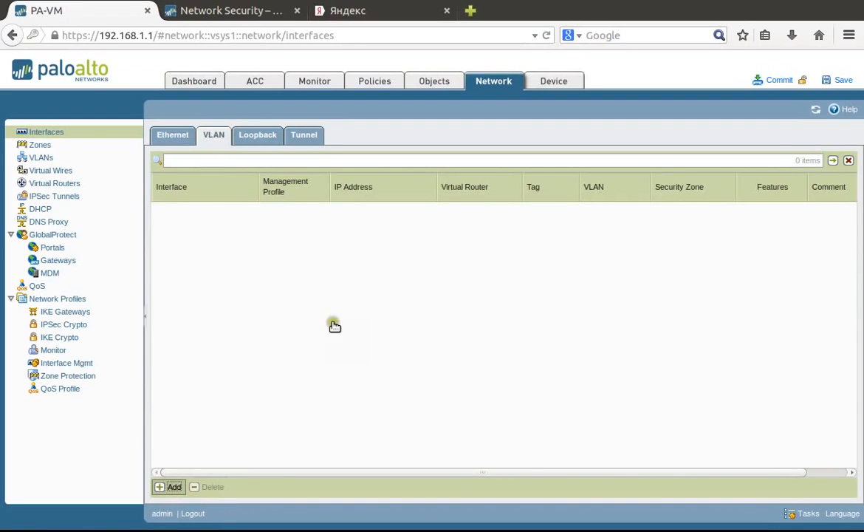
{"action": "left_click", "coordinate": [169, 488]}
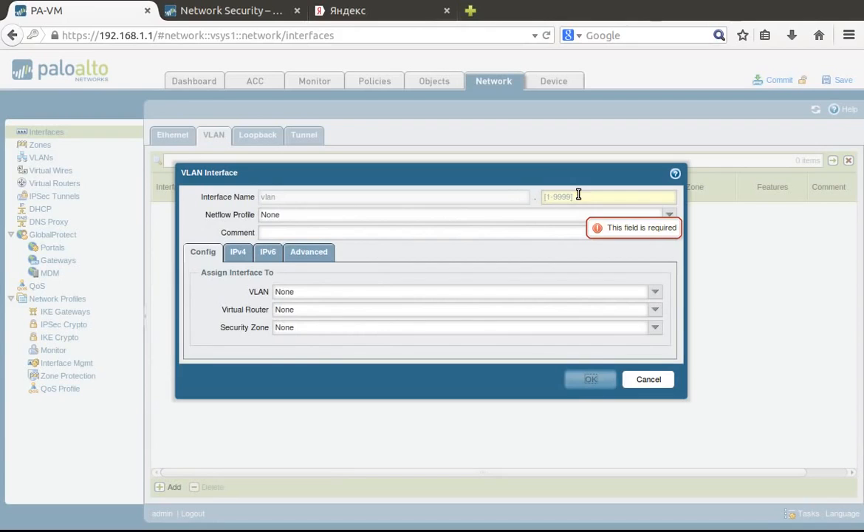
{"action": "left_click", "coordinate": [606, 196]}
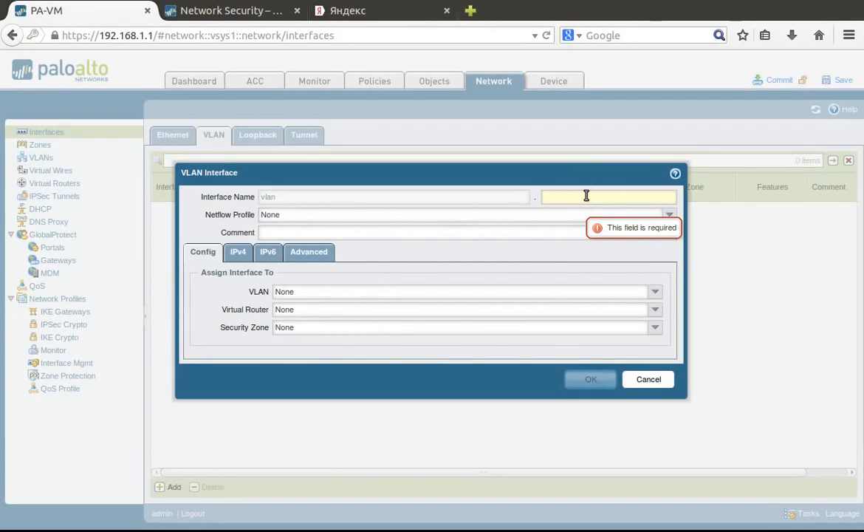
{"action": "type", "text": "1"}
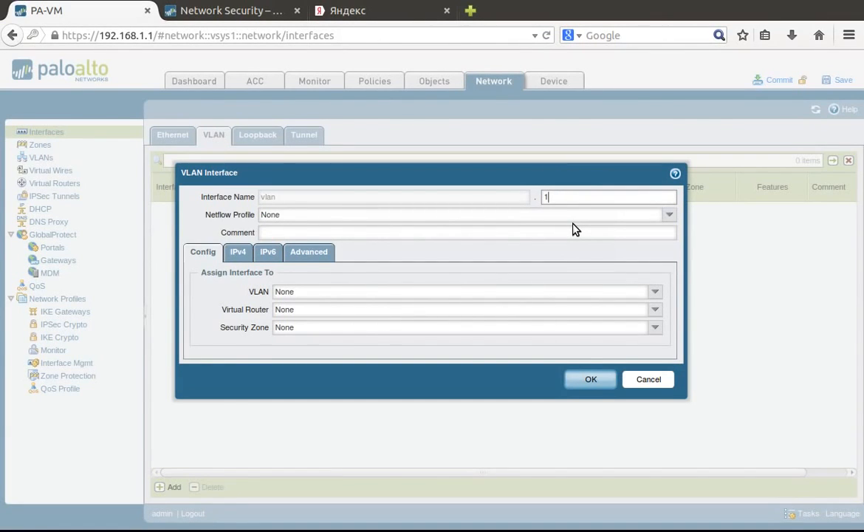
{"action": "mouse_move", "coordinate": [678, 296]}
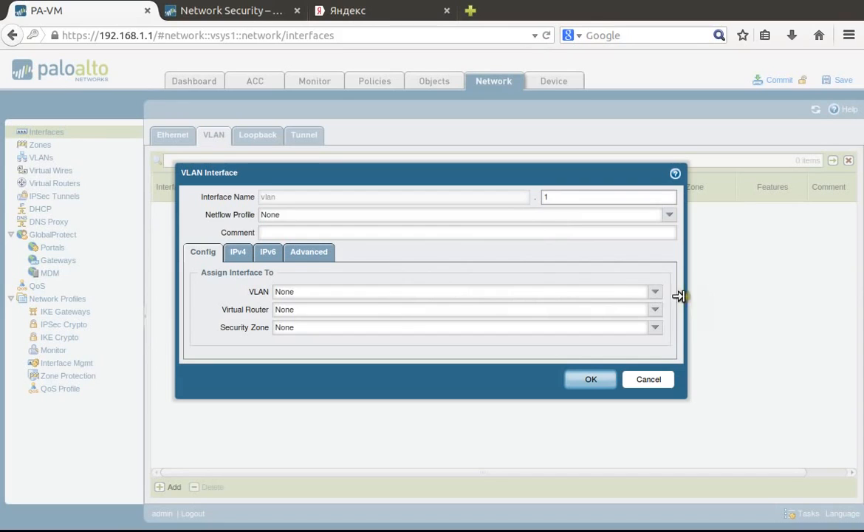
{"action": "mouse_move", "coordinate": [657, 295]}
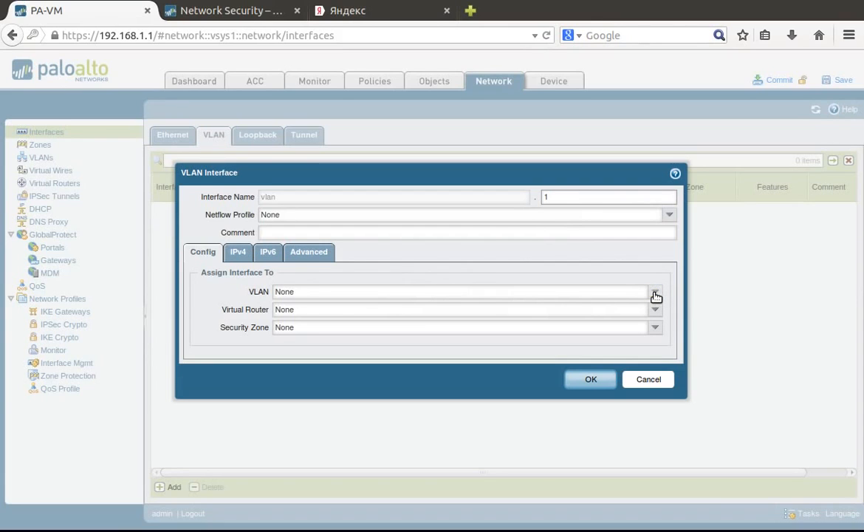
- Assign vlan.1 to VLAN Office-LAN, the default virtual router and zone Trust-L3
{"action": "left_click", "coordinate": [654, 291]}
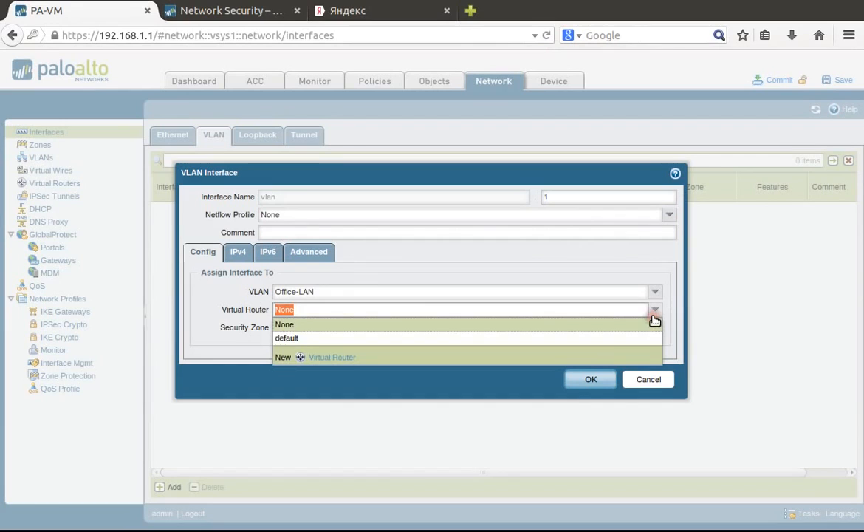
{"action": "left_click", "coordinate": [287, 337]}
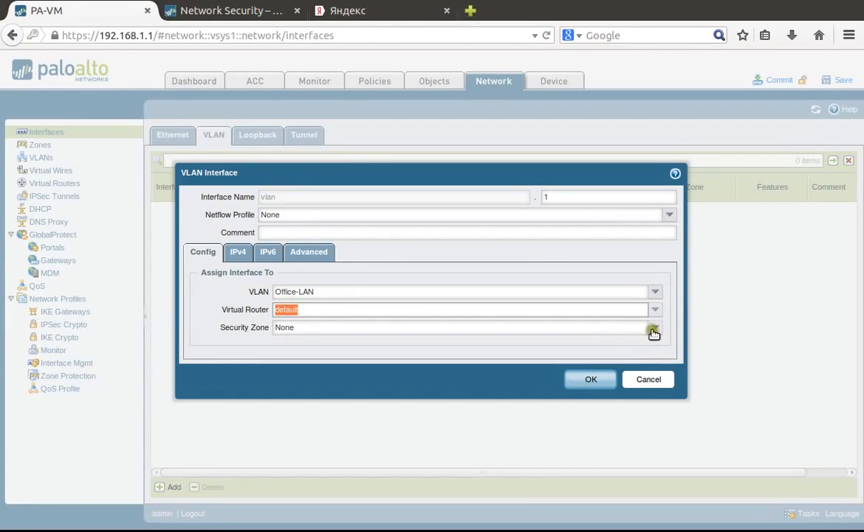
{"action": "left_click", "coordinate": [653, 328]}
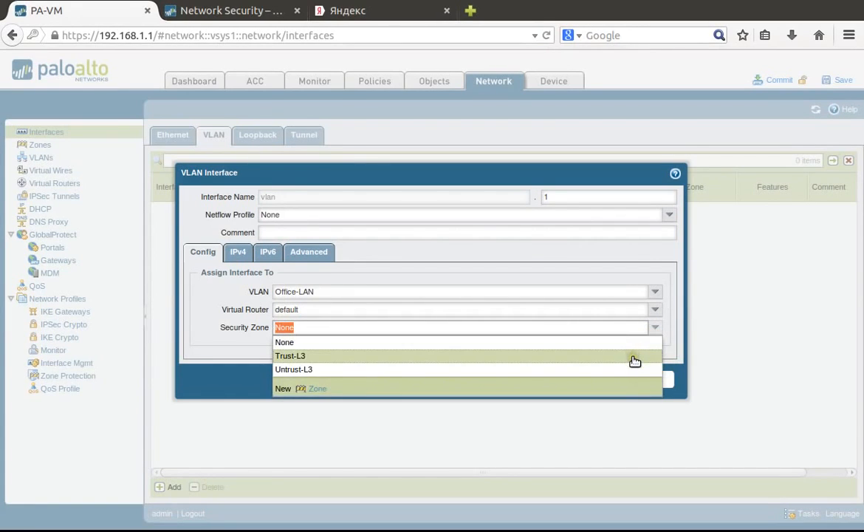
{"action": "left_click", "coordinate": [290, 355]}
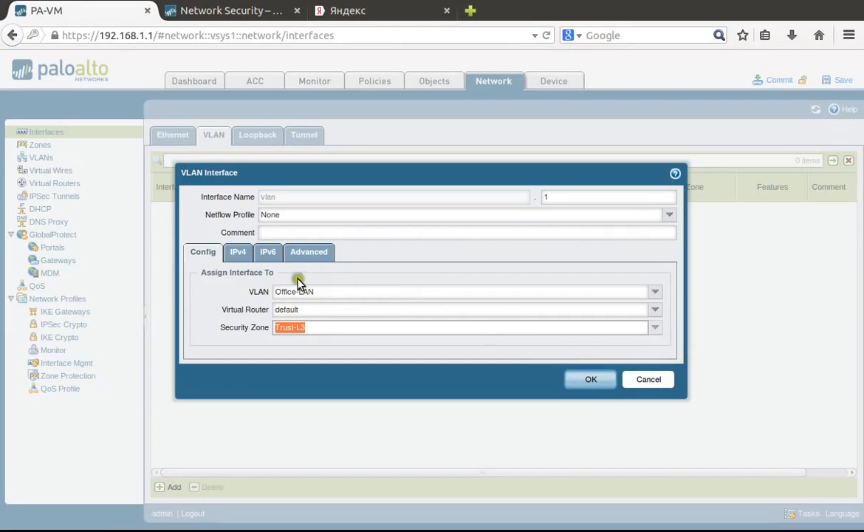
{"action": "left_click", "coordinate": [238, 251]}
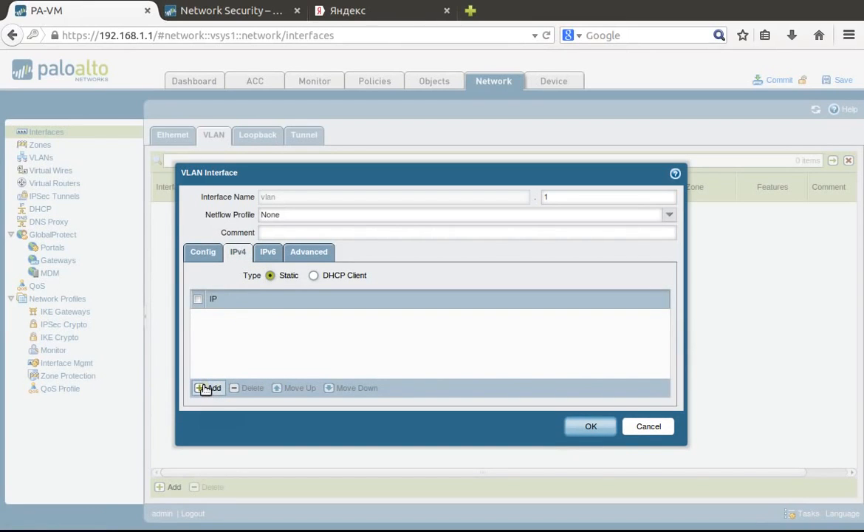
- Give vlan.1 the static IPv4 address 192.168.2.1/24
{"action": "left_click", "coordinate": [210, 387]}
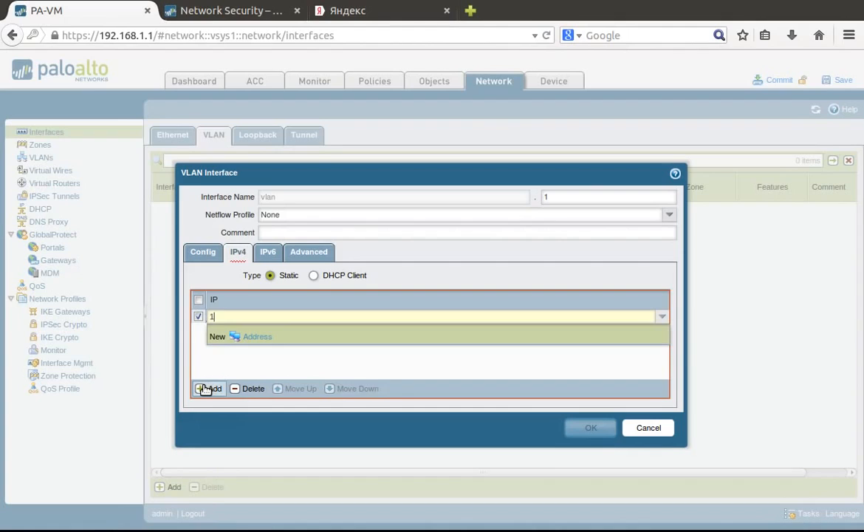
{"action": "type", "text": "92.168.2.1"}
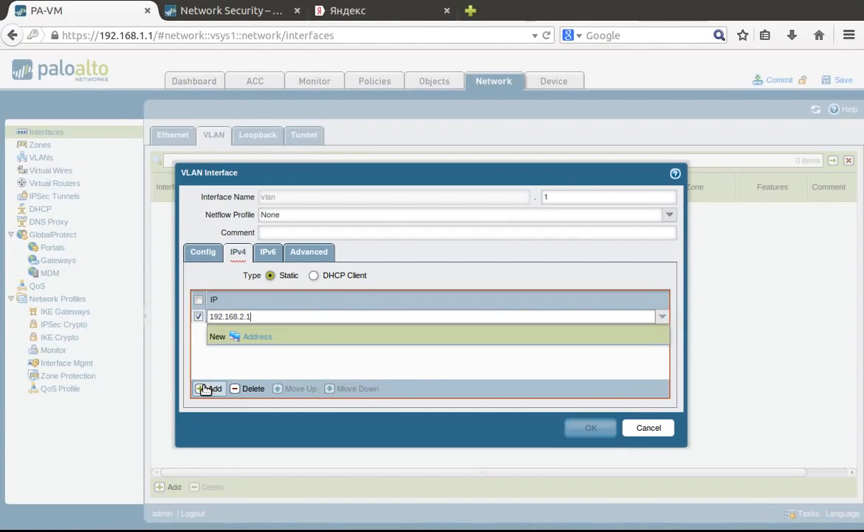
{"action": "type", "text": "/2"}
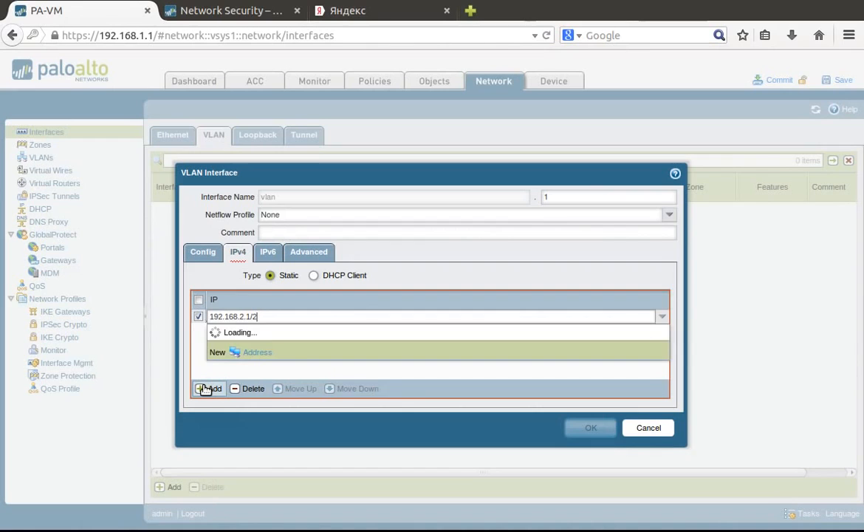
{"action": "type", "text": "4"}
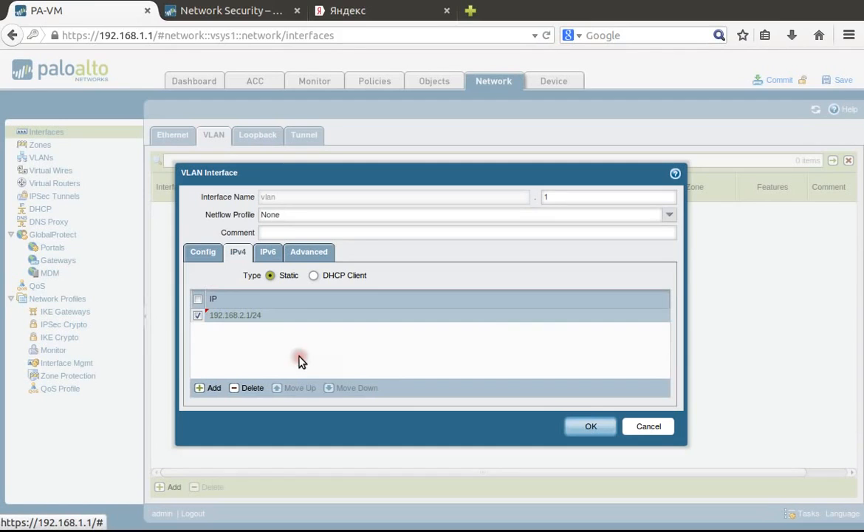
{"action": "mouse_move", "coordinate": [361, 288]}
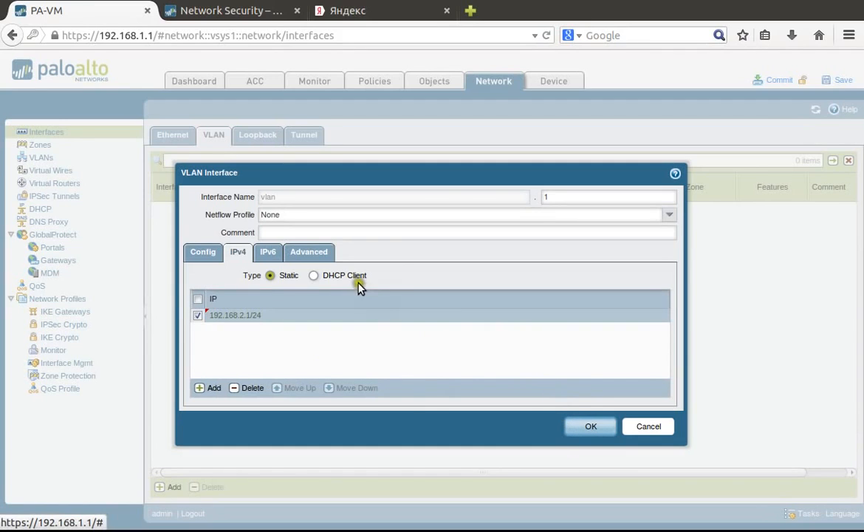
{"action": "mouse_move", "coordinate": [443, 368]}
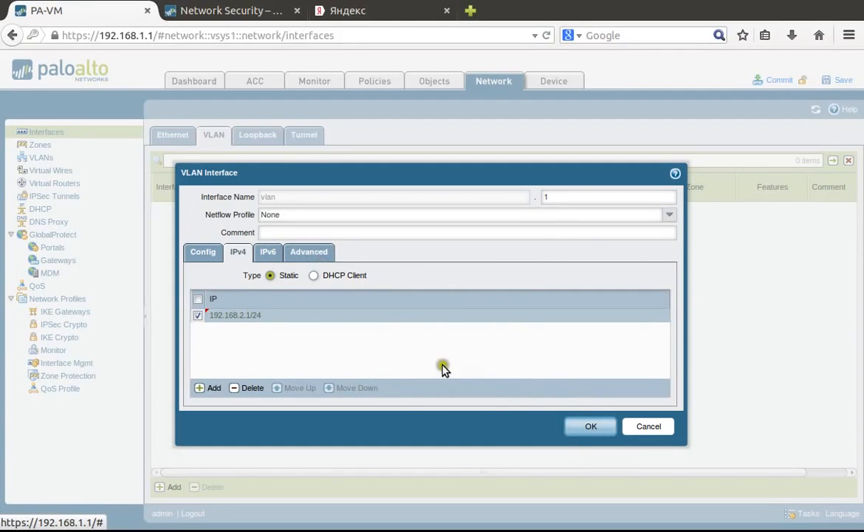
{"action": "left_click", "coordinate": [309, 252]}
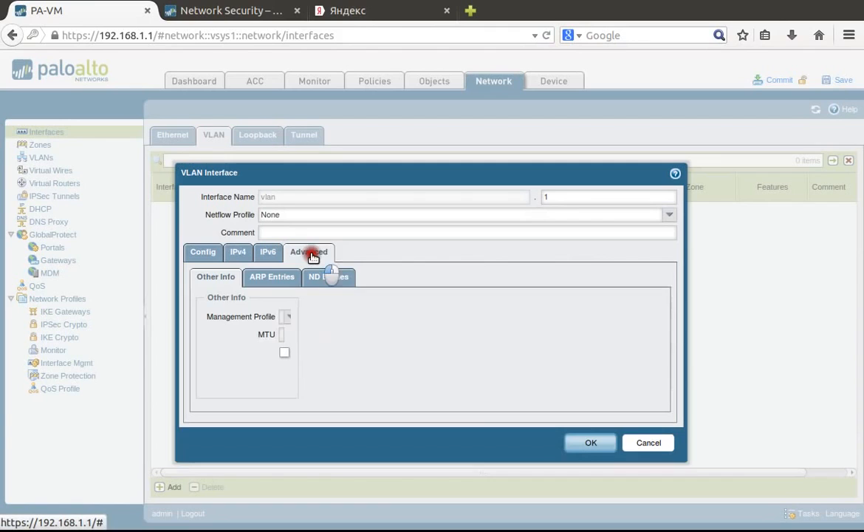
- Set the Management Profile to Mgmt and save vlan.1 to the VLAN interfaces list
{"action": "left_click", "coordinate": [647, 316]}
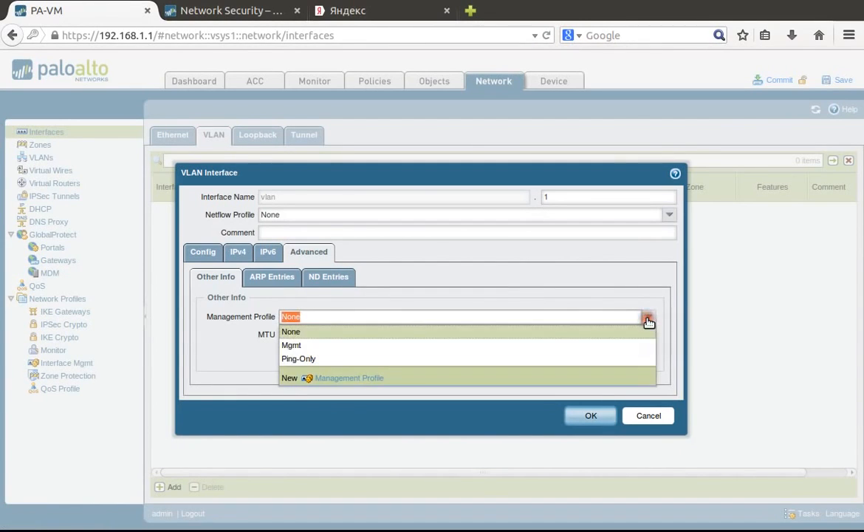
{"action": "left_click", "coordinate": [291, 346]}
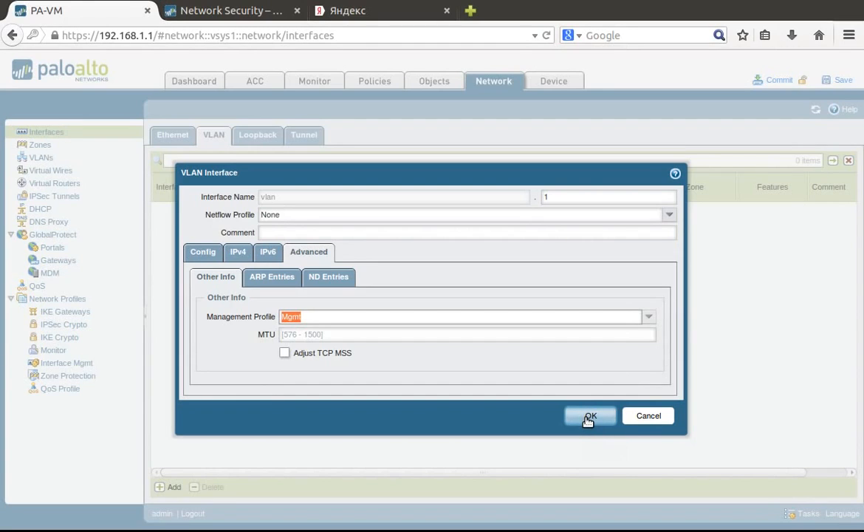
{"action": "left_click", "coordinate": [589, 415]}
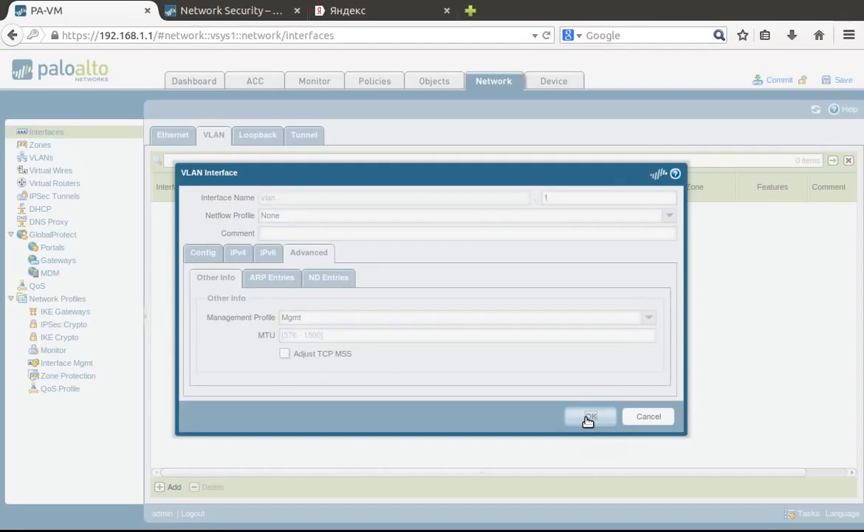
{"action": "left_click", "coordinate": [588, 417]}
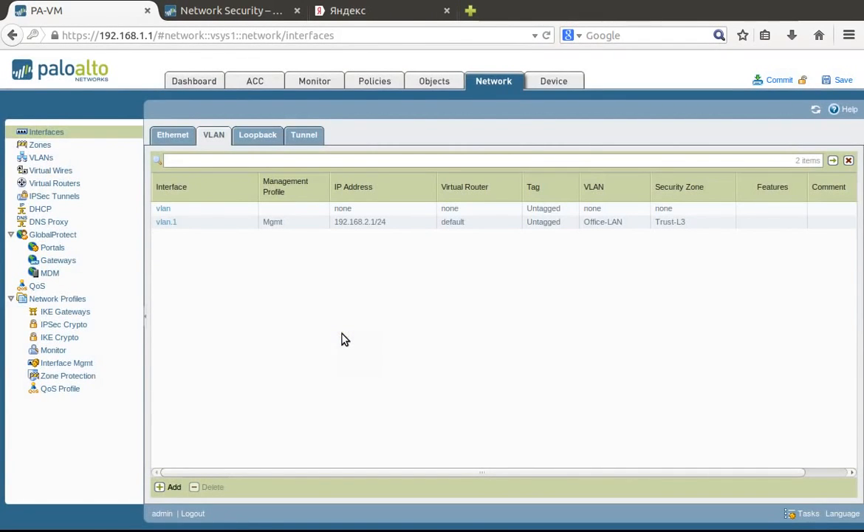
{"action": "mouse_move", "coordinate": [40, 209]}
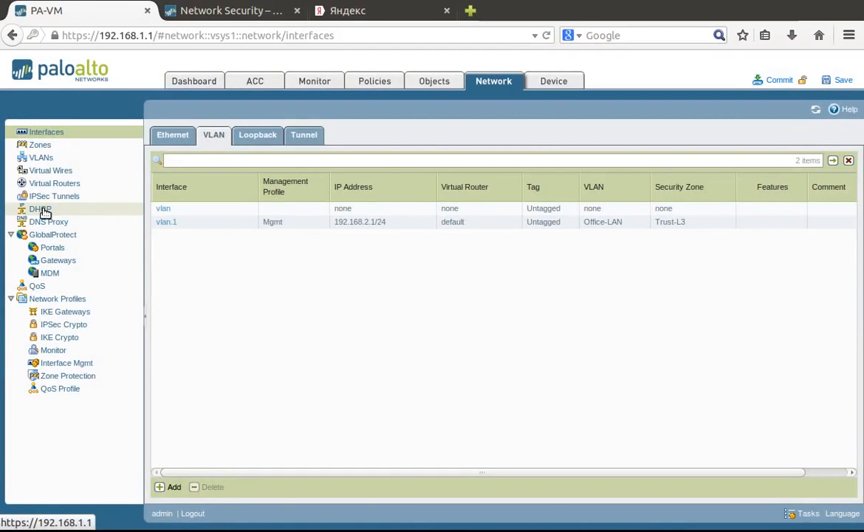
- Start a DHCP server on vlan.1, mode enabled, with a one-day Timeout lease
{"action": "left_click", "coordinate": [40, 208]}
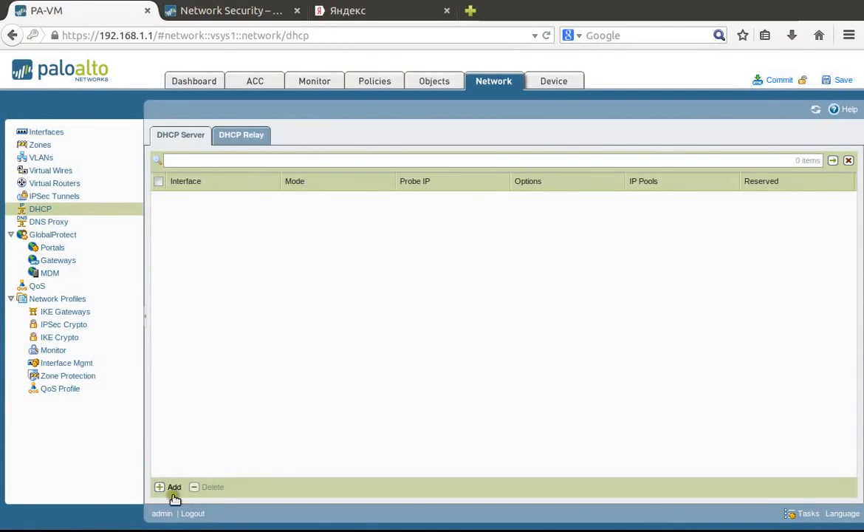
{"action": "left_click", "coordinate": [168, 488]}
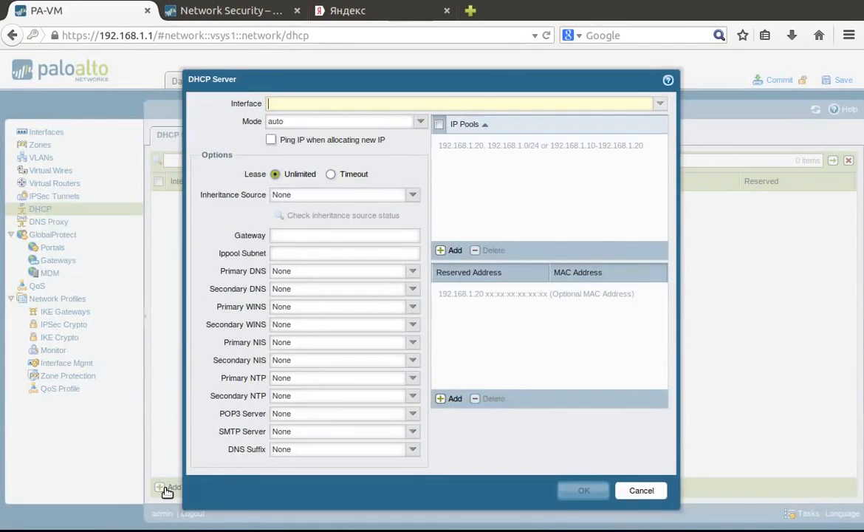
{"action": "mouse_move", "coordinate": [340, 497]}
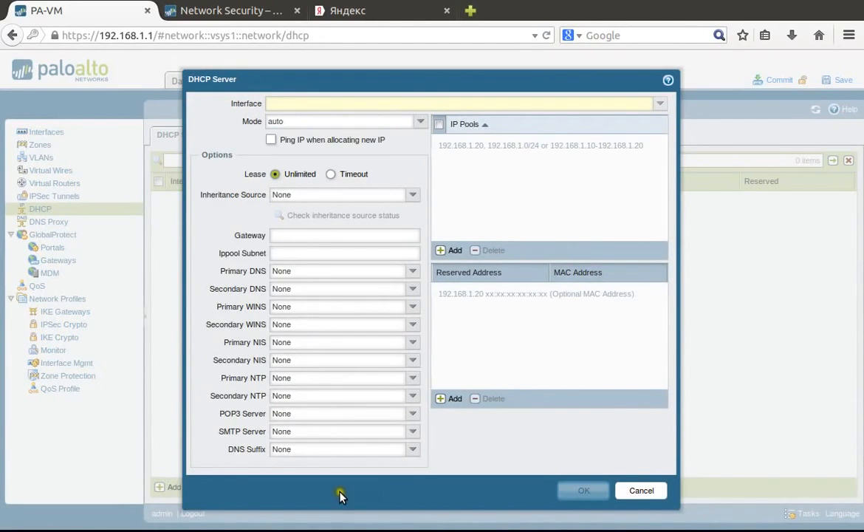
{"action": "left_click", "coordinate": [657, 104]}
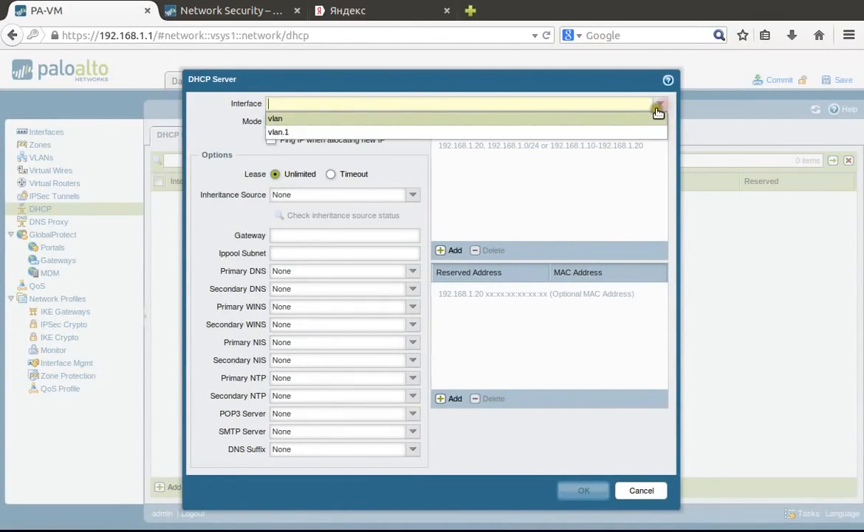
{"action": "left_click", "coordinate": [278, 132]}
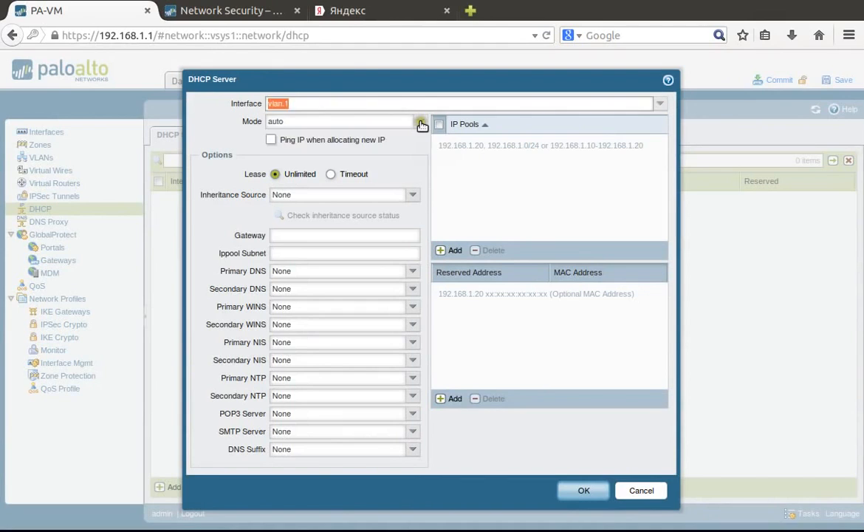
{"action": "left_click", "coordinate": [420, 121]}
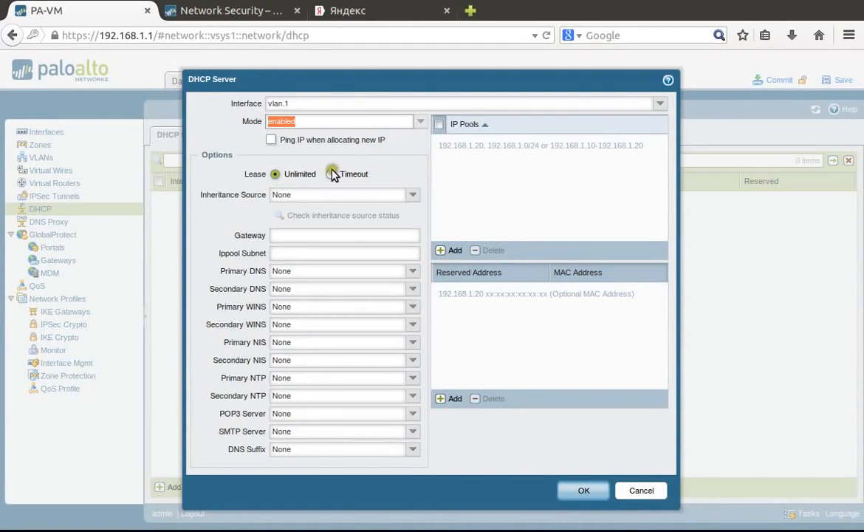
{"action": "left_click", "coordinate": [332, 175]}
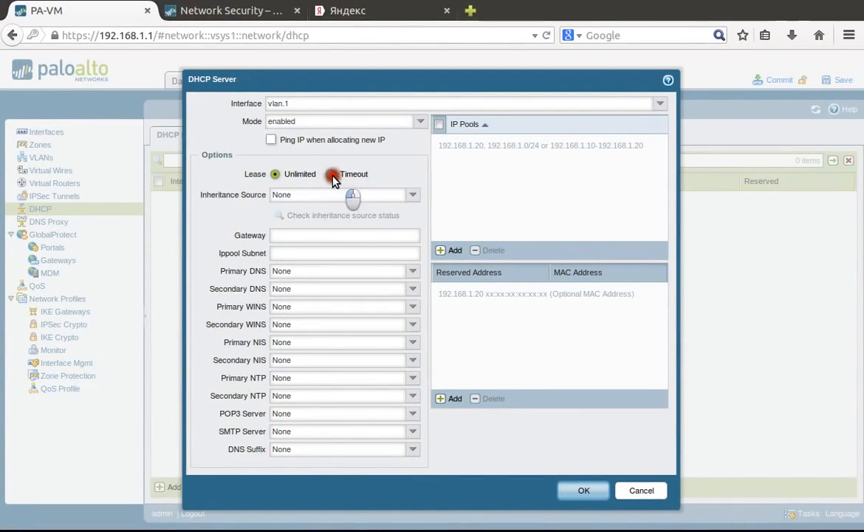
{"action": "left_click", "coordinate": [331, 175]}
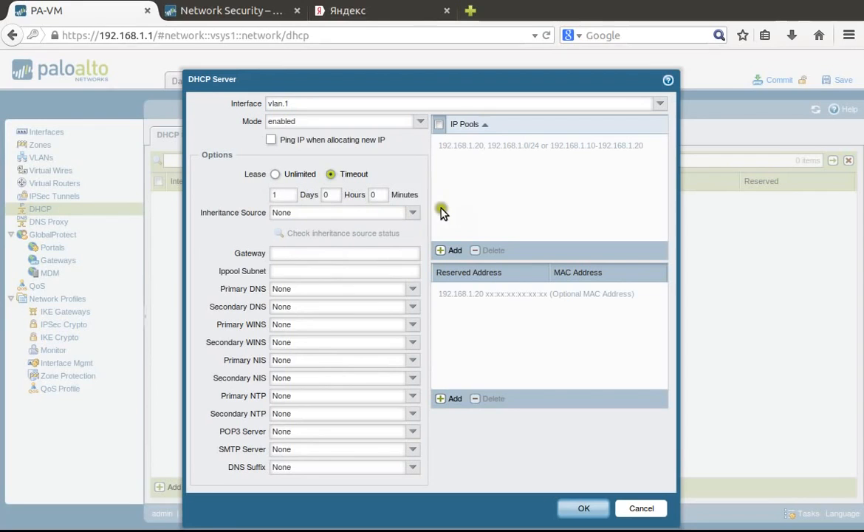
{"action": "mouse_move", "coordinate": [303, 195]}
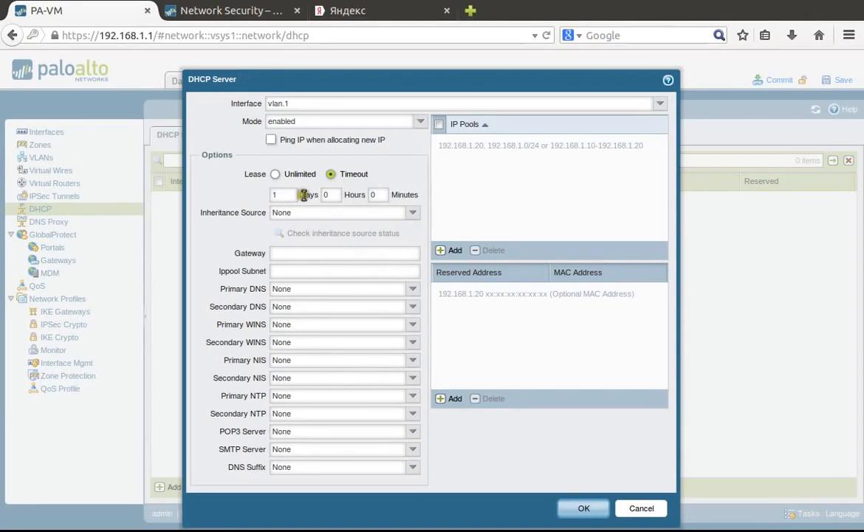
{"action": "mouse_move", "coordinate": [328, 293]}
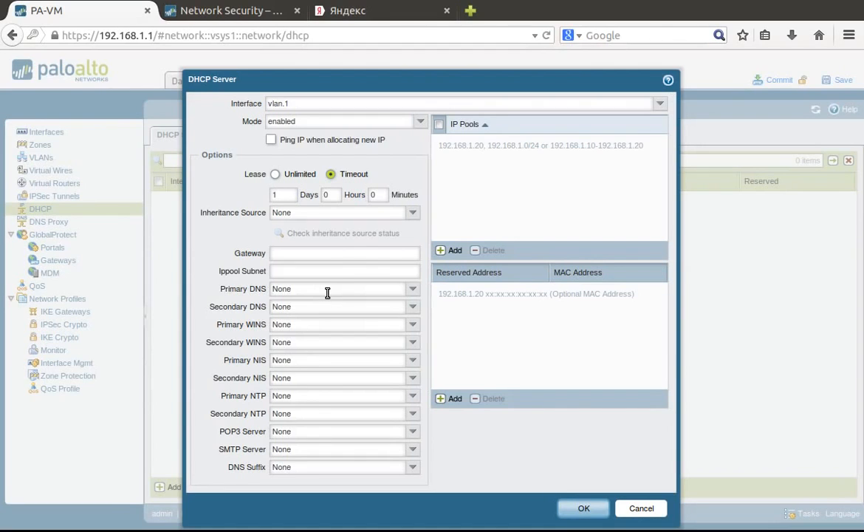
- Enter gateway 192.168.2.1 and IP pool subnet mask 255.255.255.0
{"action": "left_click", "coordinate": [344, 253]}
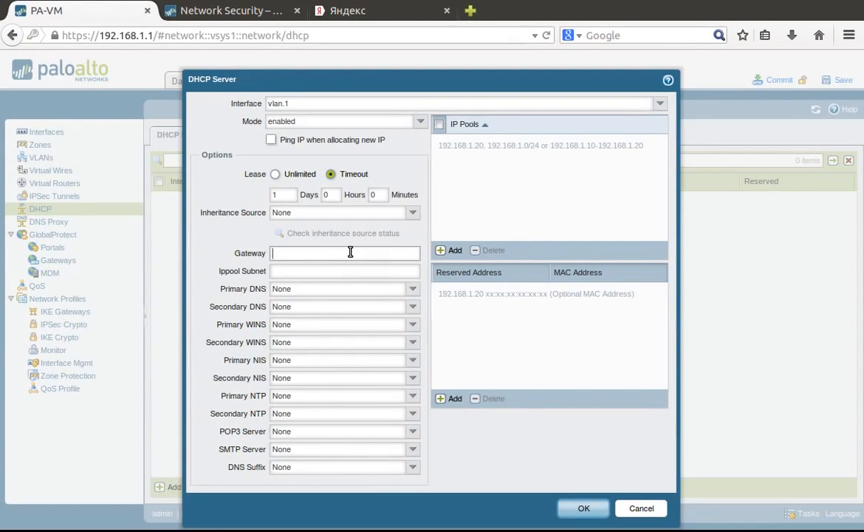
{"action": "type", "text": "192.168.2"}
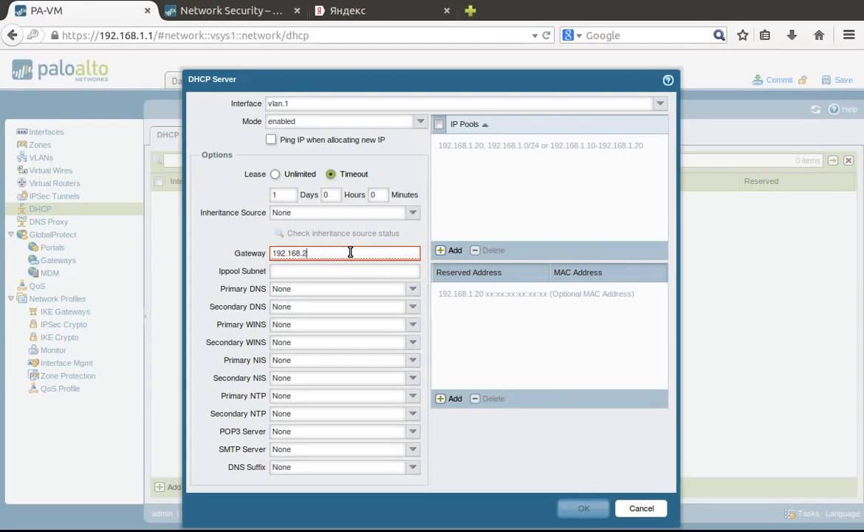
{"action": "type", "text": ".1"}
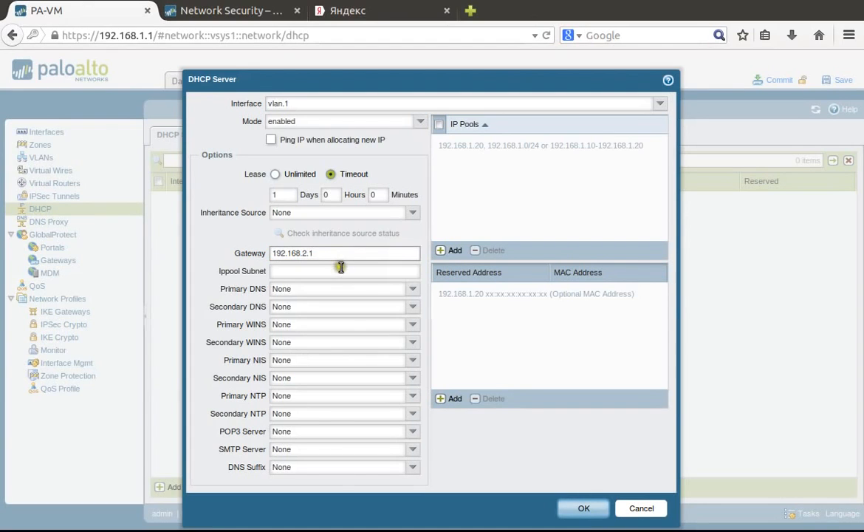
{"action": "type", "text": "255.255.255"}
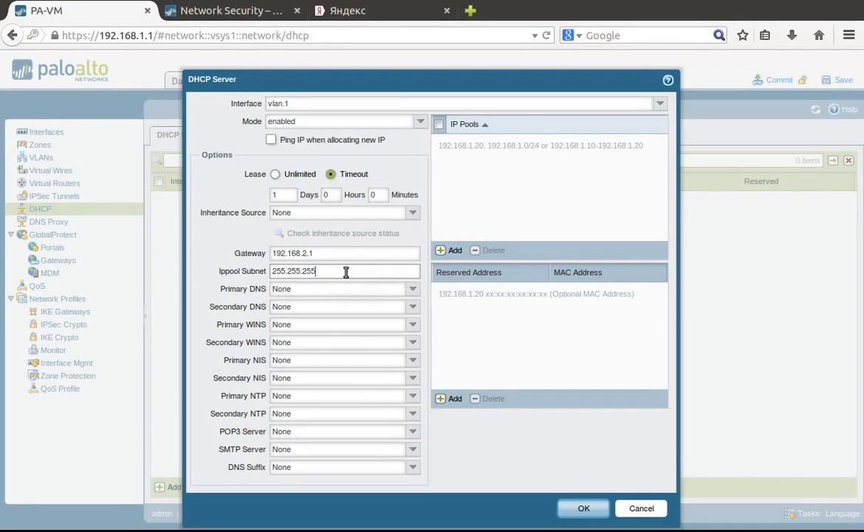
{"action": "type", "text": "0"}
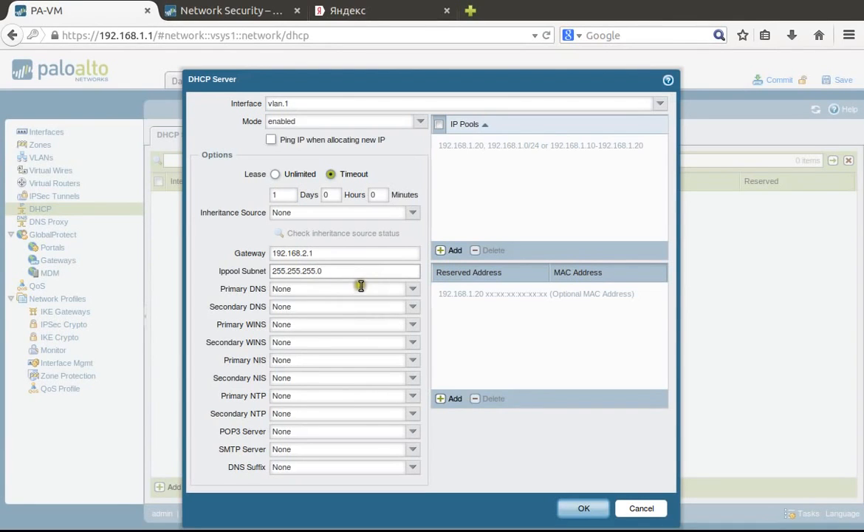
- Set the primary DNS server to 8.8.8.8
{"action": "left_click", "coordinate": [412, 288]}
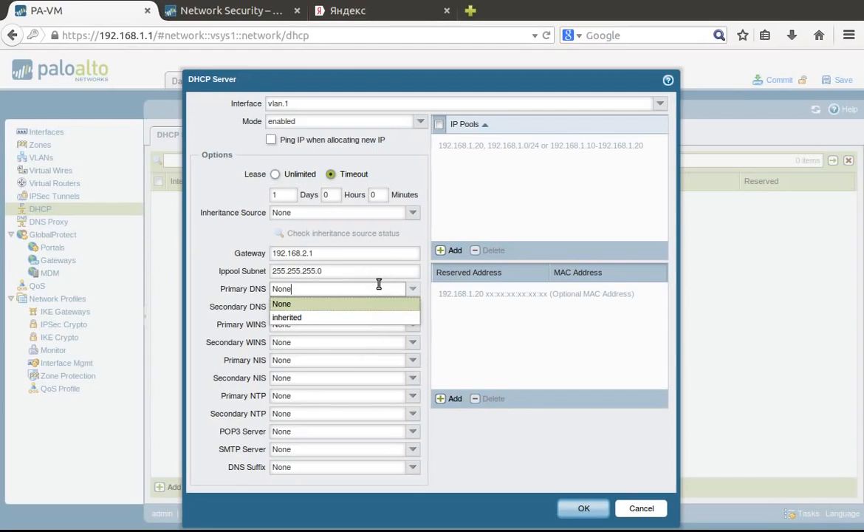
{"action": "type", "text": "8"}
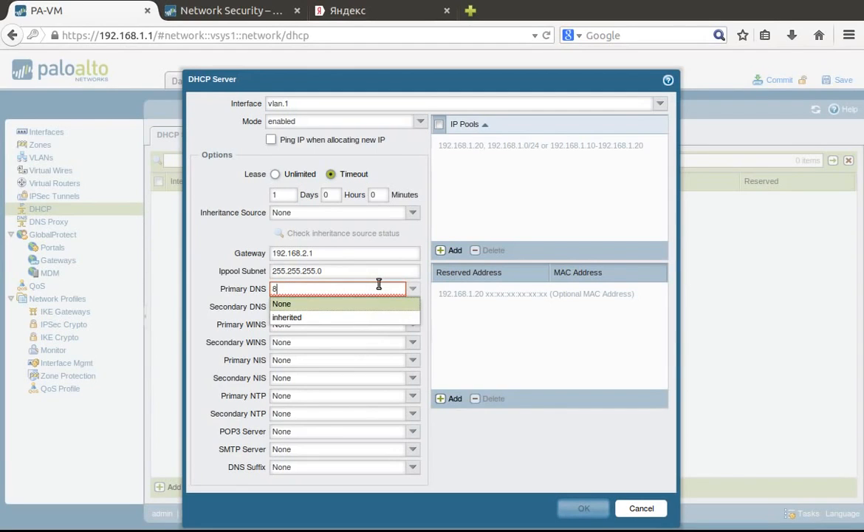
{"action": "type", "text": ".8.8.8"}
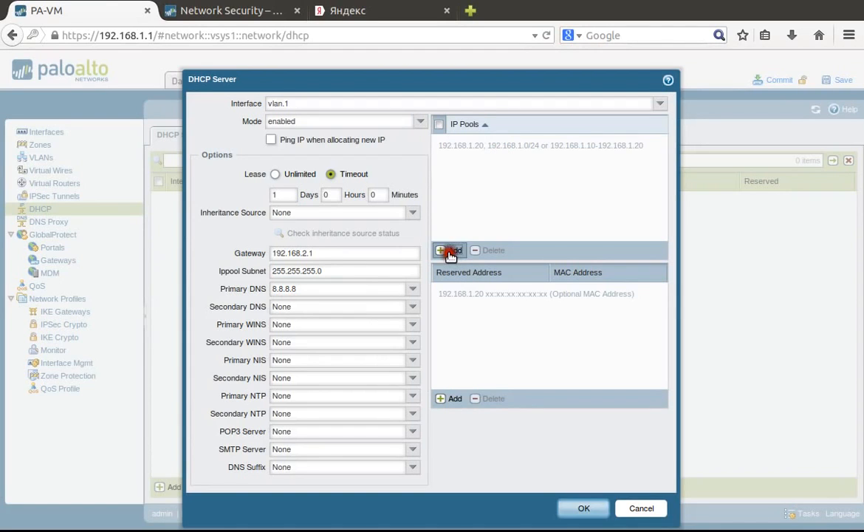
- Add IP pool 192.168.2.100-192.168.2.199 and save the vlan.1 DHCP server
{"action": "left_click", "coordinate": [449, 251]}
{"action": "type", "text": "192.168.2."}
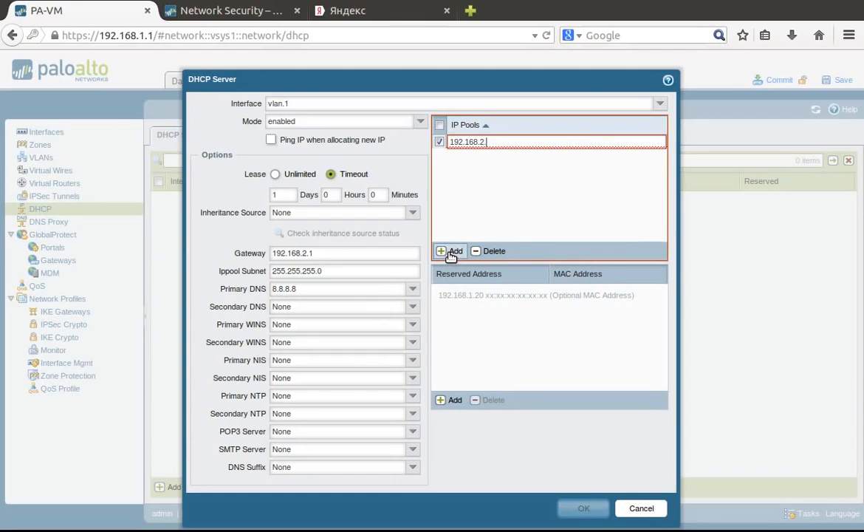
{"action": "type", "text": "100-192"}
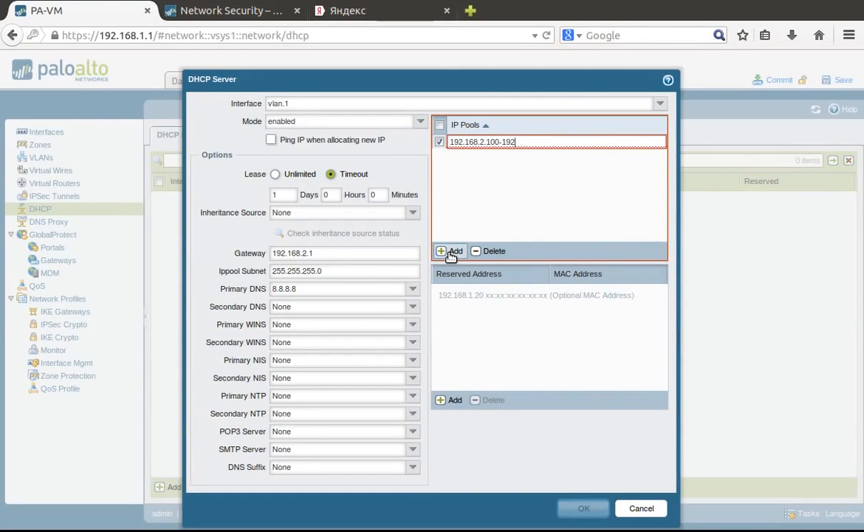
{"action": "type", "text": ".168.2.199"}
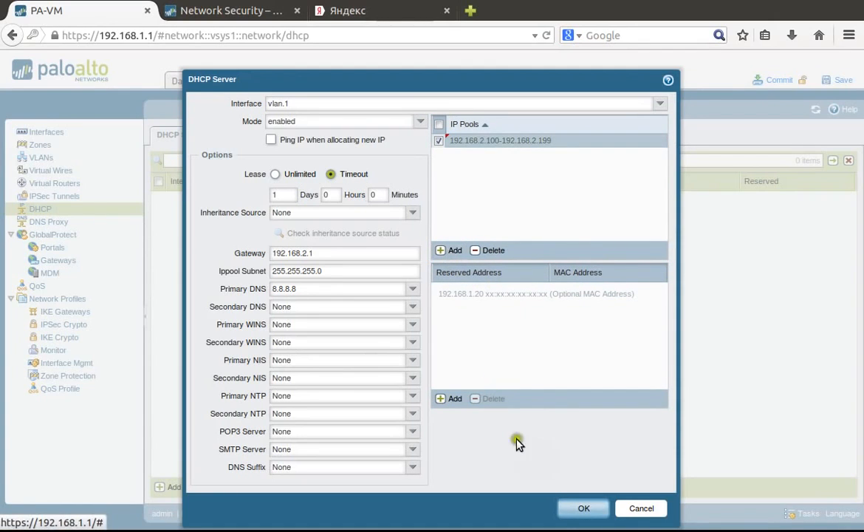
{"action": "mouse_move", "coordinate": [448, 392]}
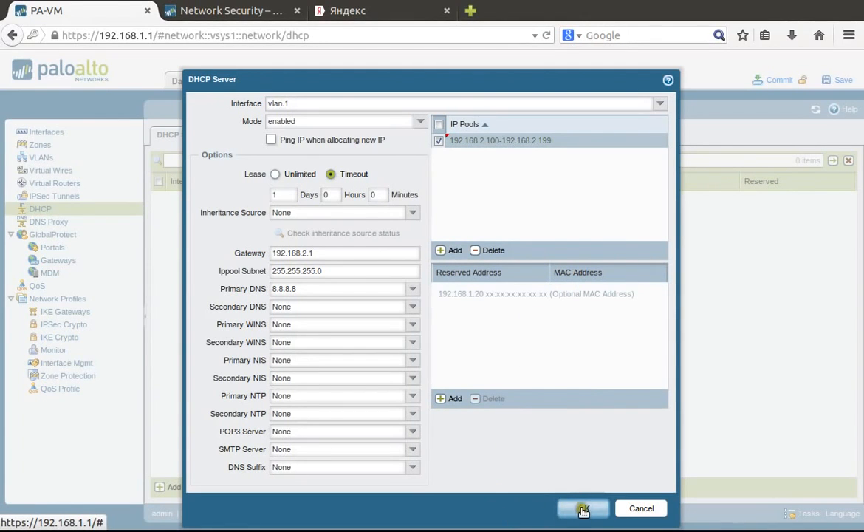
{"action": "left_click", "coordinate": [583, 509]}
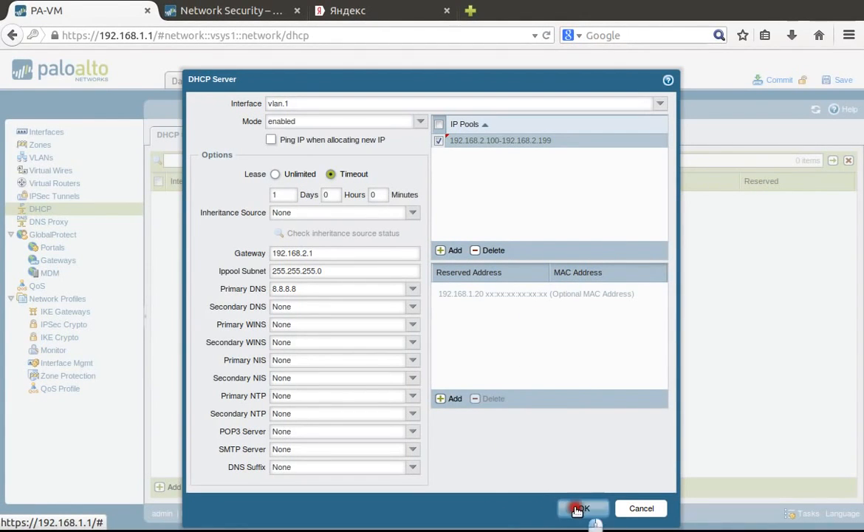
{"action": "left_click", "coordinate": [582, 508]}
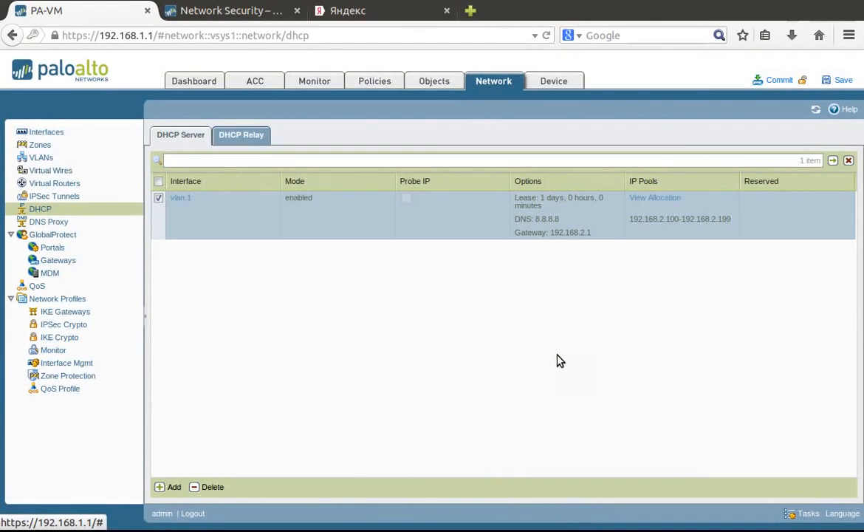
{"action": "mouse_move", "coordinate": [361, 331]}
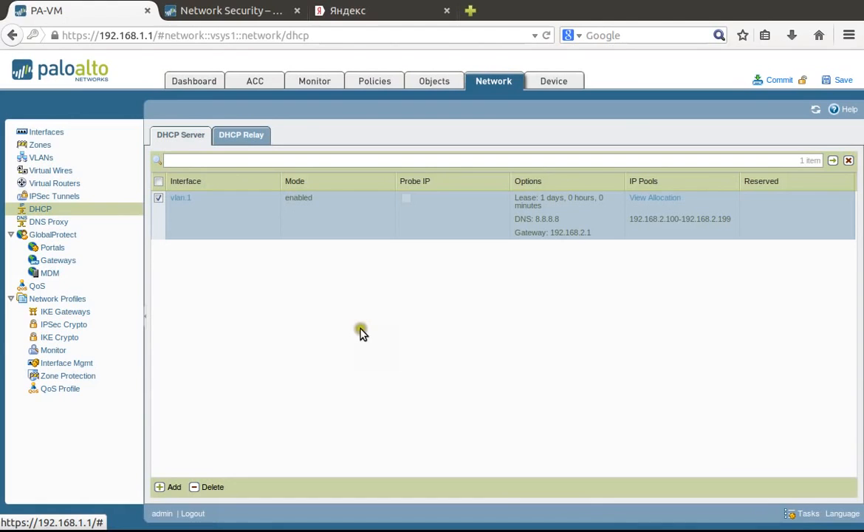
{"action": "mouse_move", "coordinate": [369, 334]}
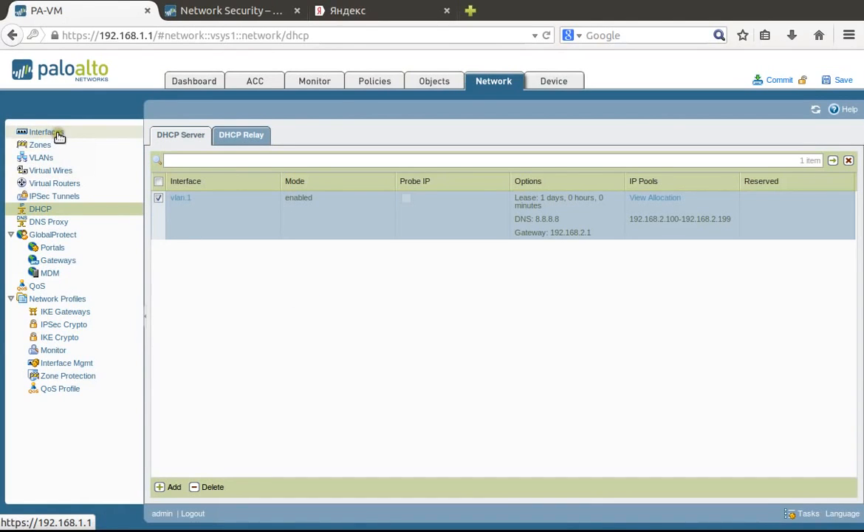
- Go to Network > Interfaces and show the Ethernet interface list
{"action": "left_click", "coordinate": [46, 132]}
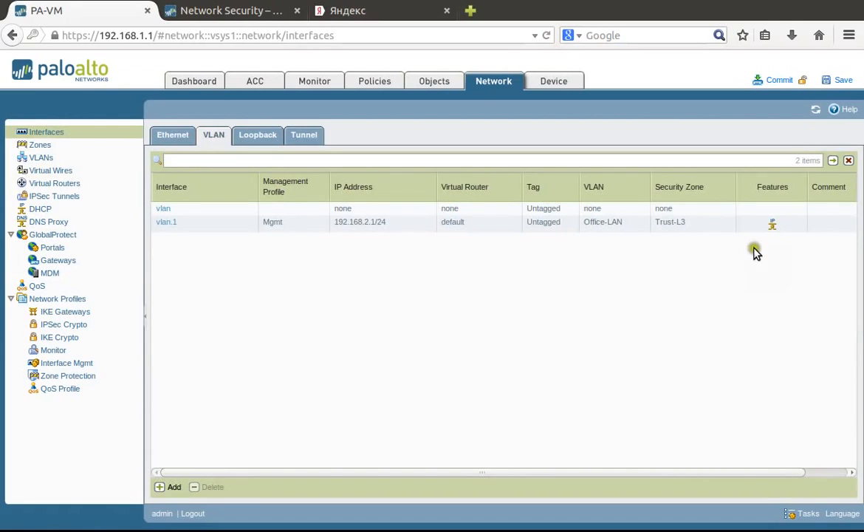
{"action": "mouse_move", "coordinate": [776, 229]}
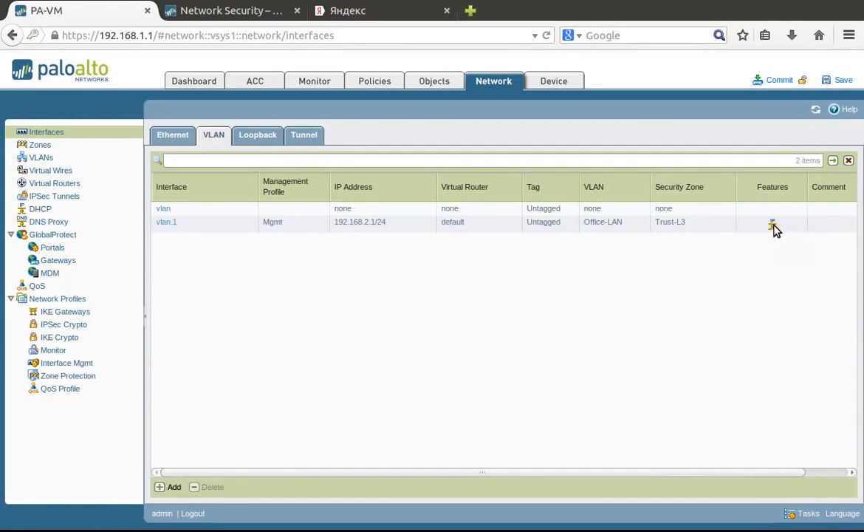
{"action": "mouse_move", "coordinate": [773, 222]}
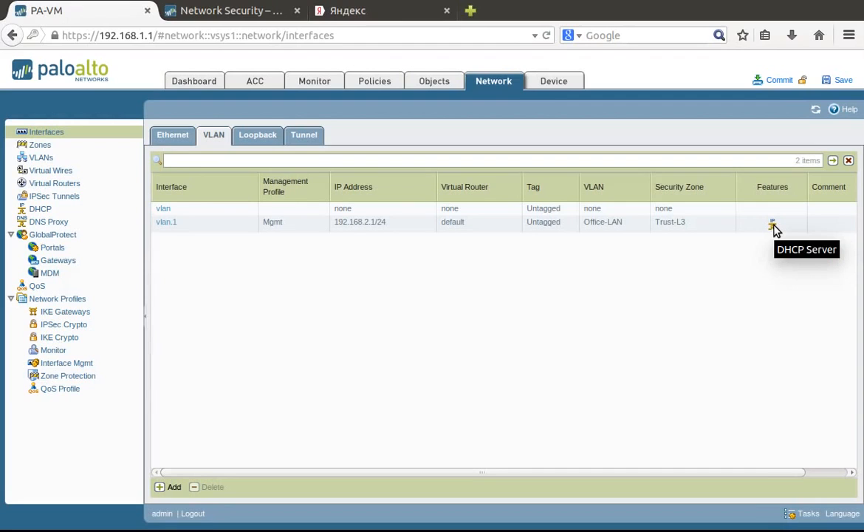
{"action": "mouse_move", "coordinate": [295, 246]}
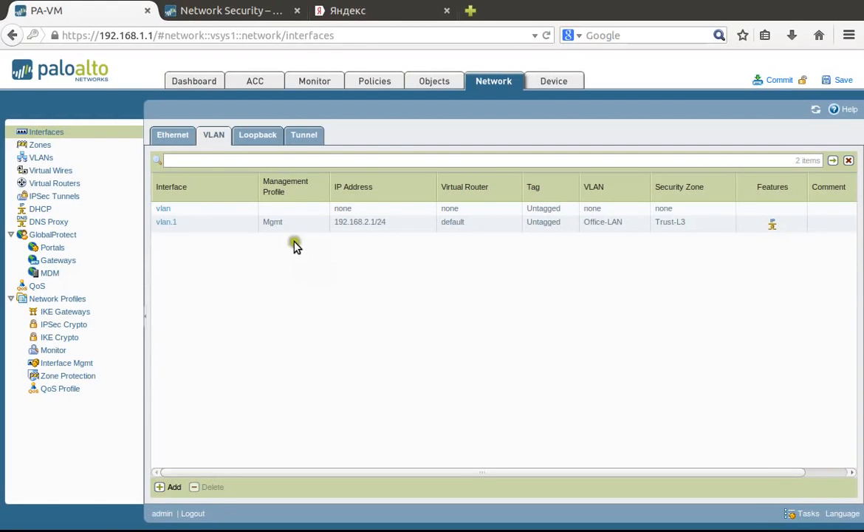
{"action": "left_click", "coordinate": [172, 134]}
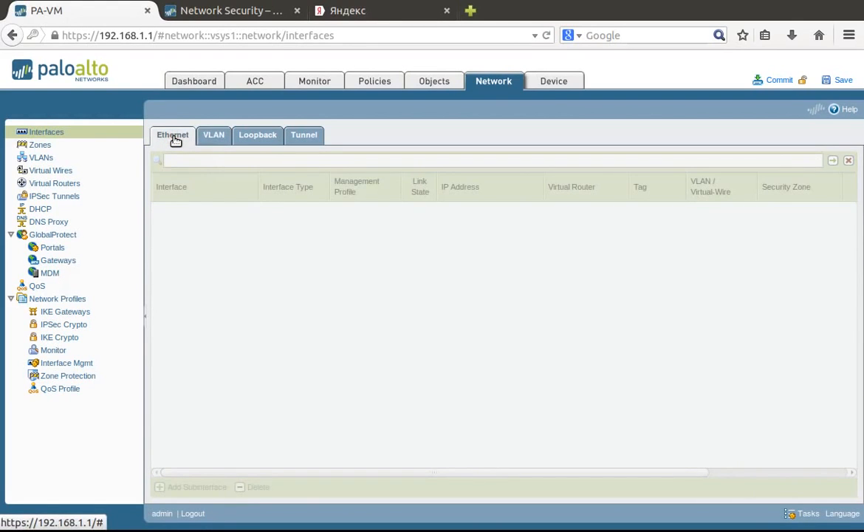
- Set ethernet1/1 to Layer3 on the default virtual router in zone Untrust-L3
{"action": "left_click", "coordinate": [172, 134]}
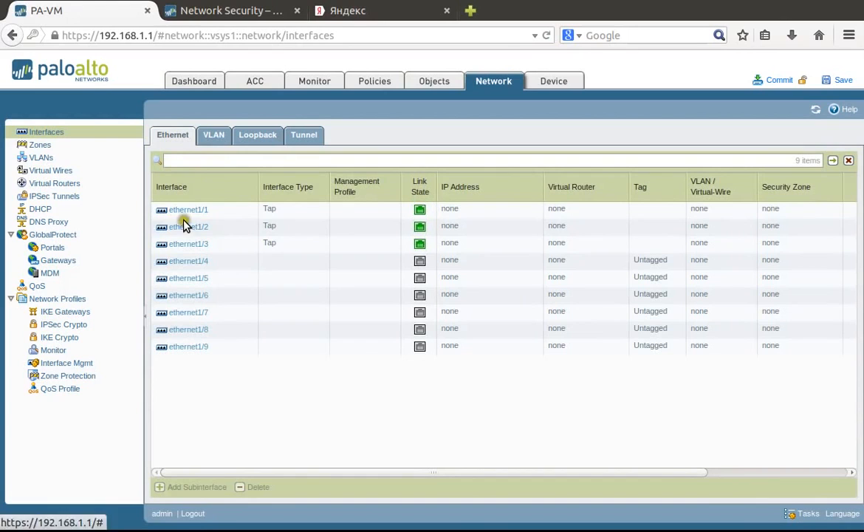
{"action": "left_click", "coordinate": [189, 210]}
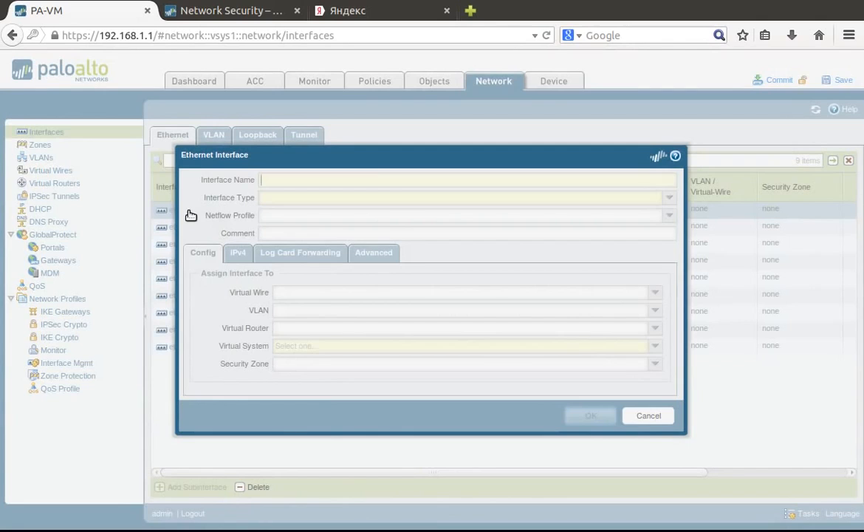
{"action": "left_click", "coordinate": [668, 198]}
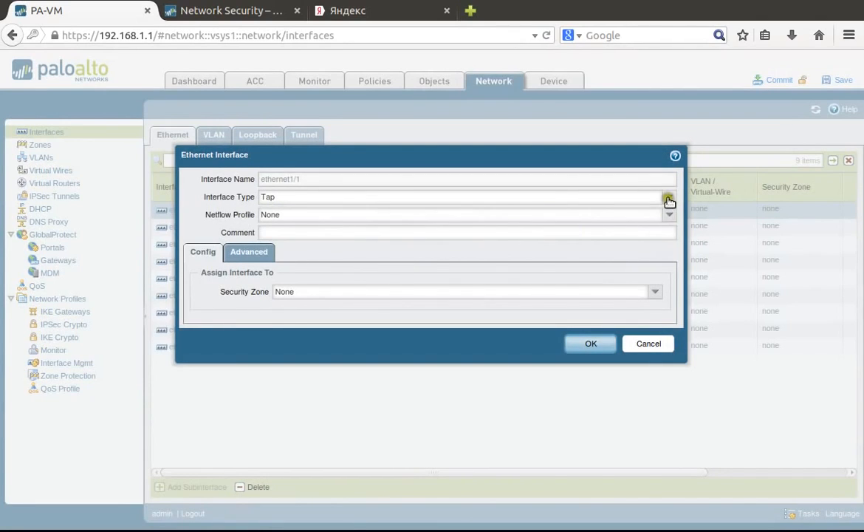
{"action": "left_click", "coordinate": [668, 197]}
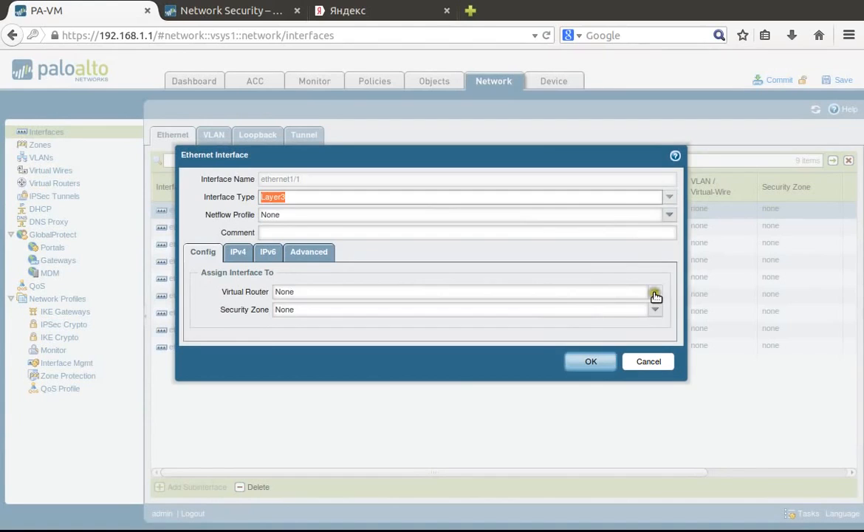
{"action": "left_click", "coordinate": [654, 291]}
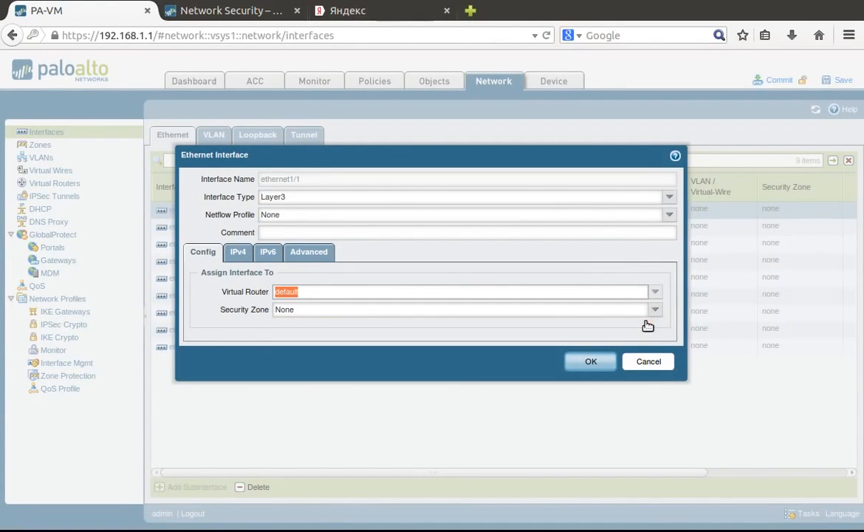
{"action": "left_click", "coordinate": [653, 311]}
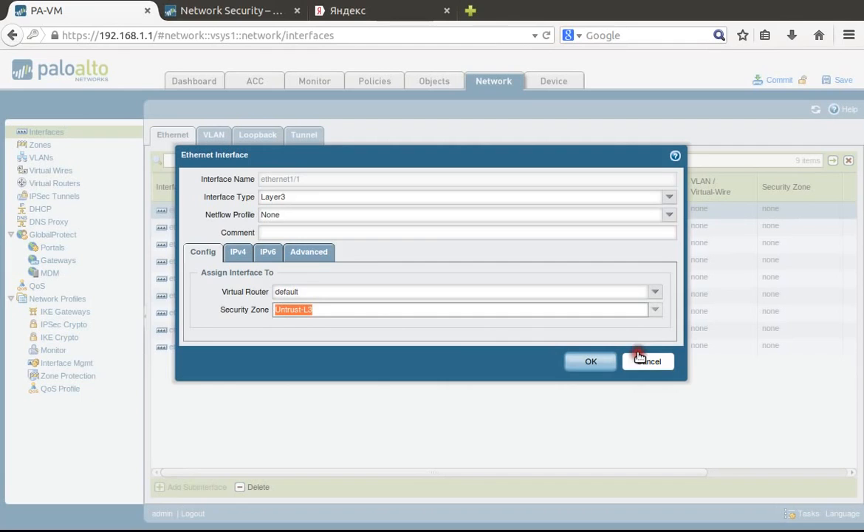
- Give ethernet1/1 the static IPv4 address 10.1.1.110/24
{"action": "left_click", "coordinate": [238, 251]}
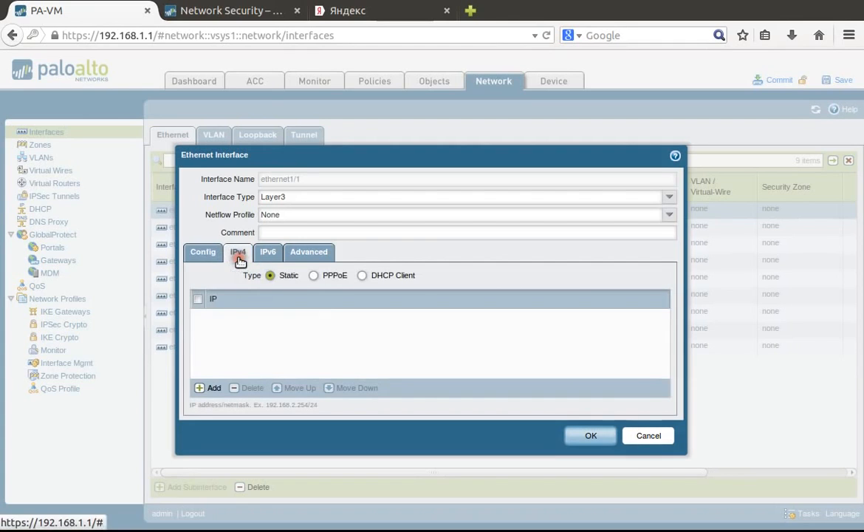
{"action": "left_click", "coordinate": [210, 387]}
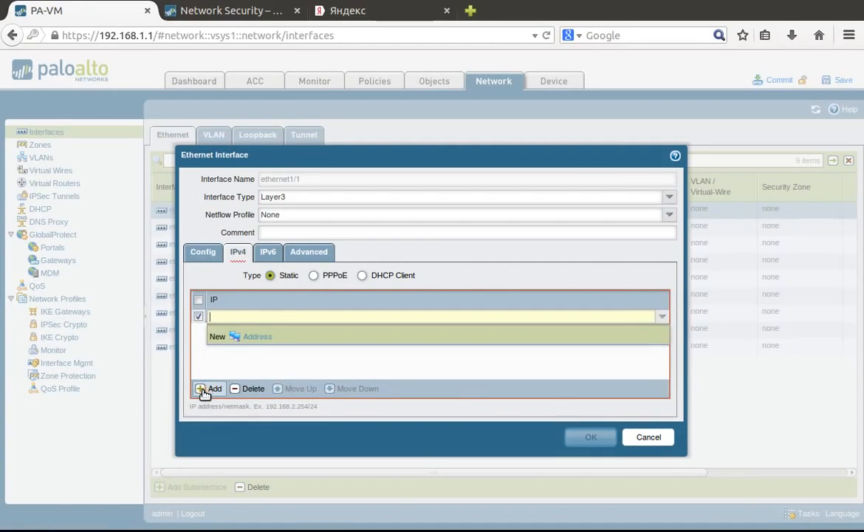
{"action": "type", "text": "10.1.1."}
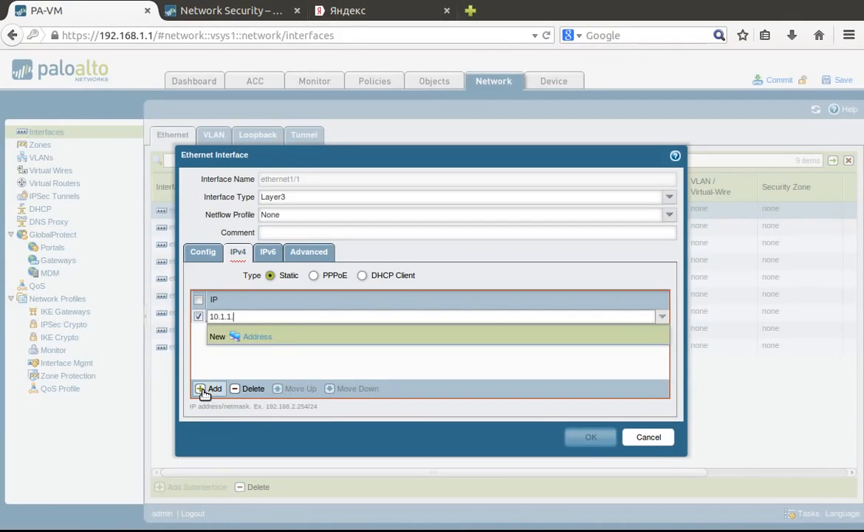
{"action": "type", "text": "110"}
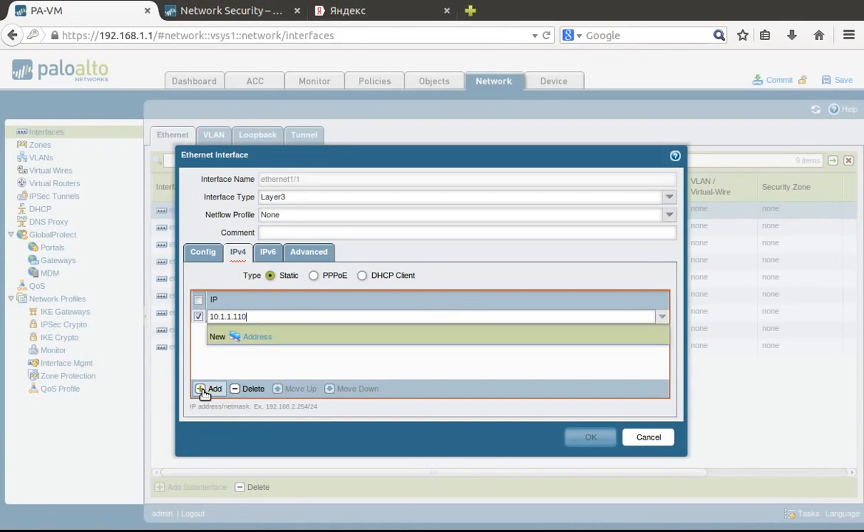
{"action": "type", "text": "/24"}
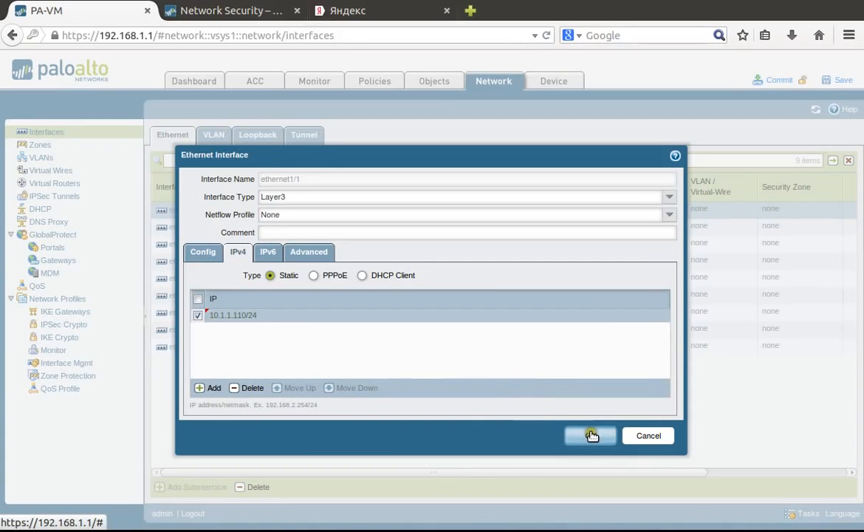
- Apply the Ping-Only management profile under Advanced and save ethernet1/1
{"action": "left_click", "coordinate": [309, 251]}
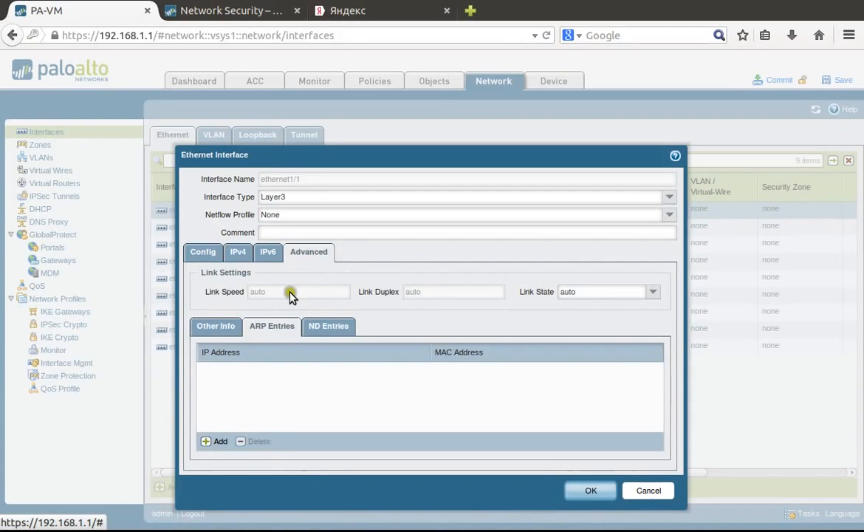
{"action": "mouse_move", "coordinate": [217, 340]}
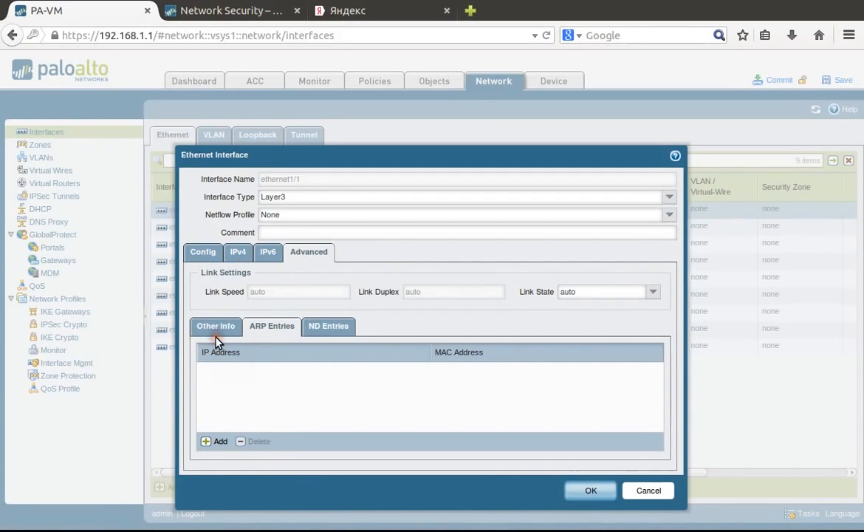
{"action": "left_click", "coordinate": [216, 326]}
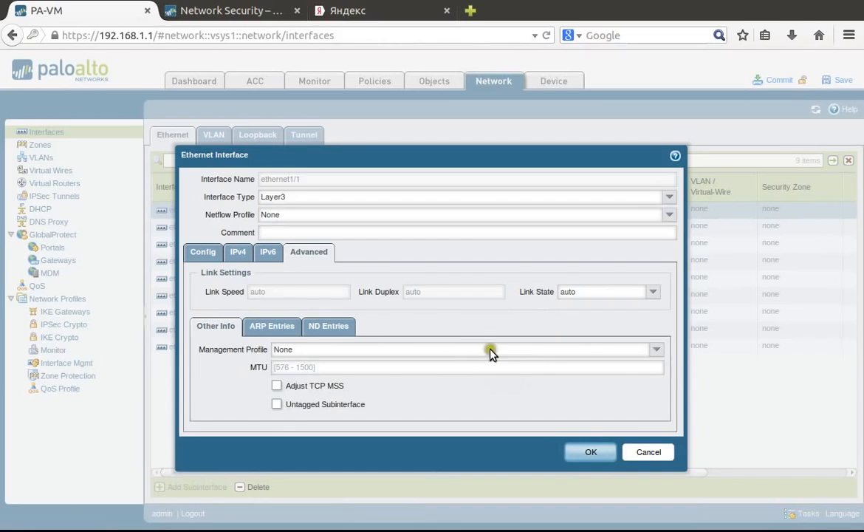
{"action": "left_click", "coordinate": [655, 349]}
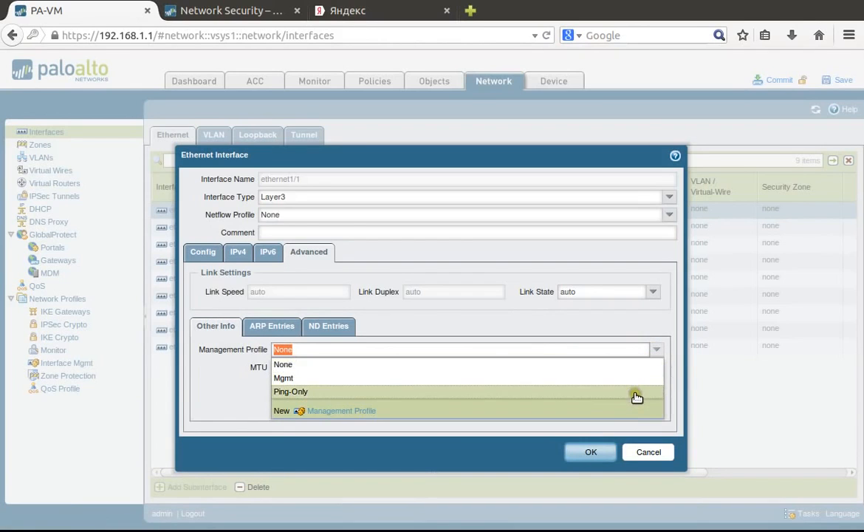
{"action": "left_click", "coordinate": [290, 392]}
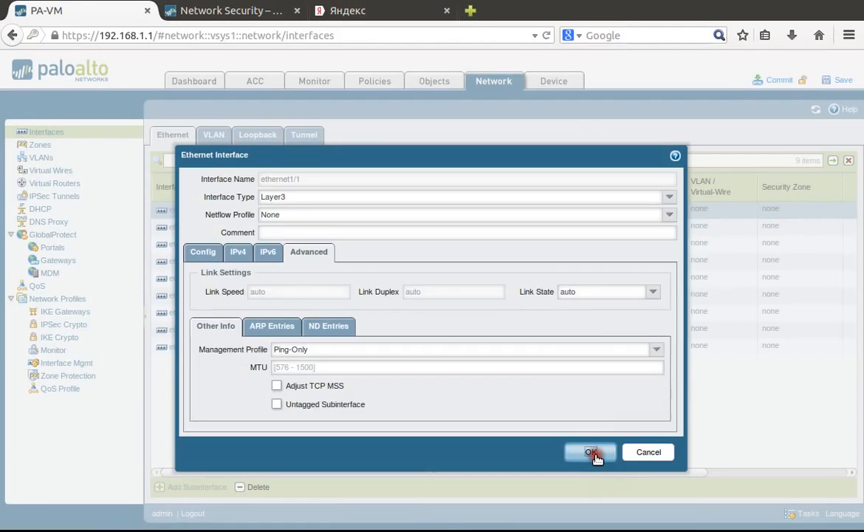
{"action": "left_click", "coordinate": [591, 452]}
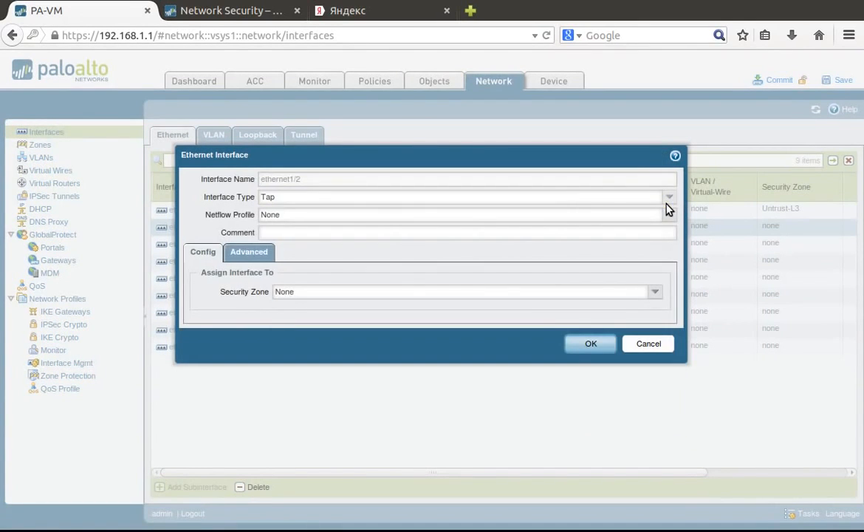
- Set ethernet1/2 to Layer2 on VLAN Office-LAN and choose its Trust-L2 security zone
{"action": "left_click", "coordinate": [668, 196]}
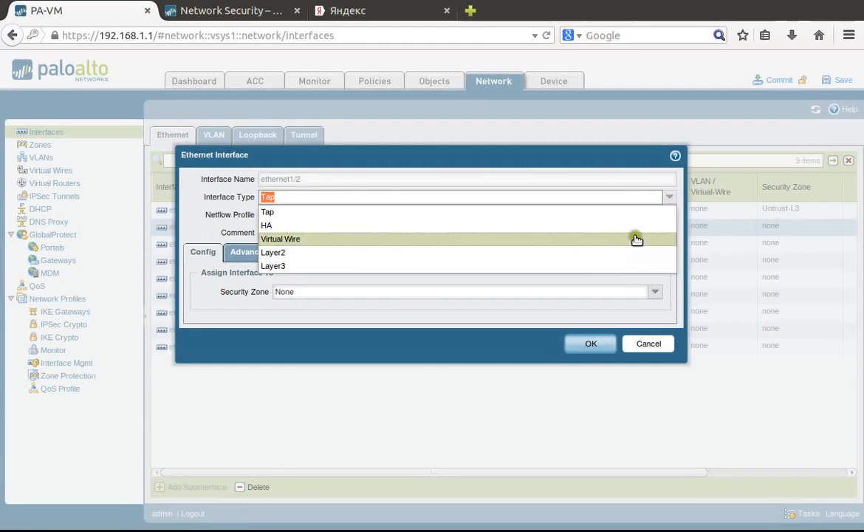
{"action": "left_click", "coordinate": [272, 252]}
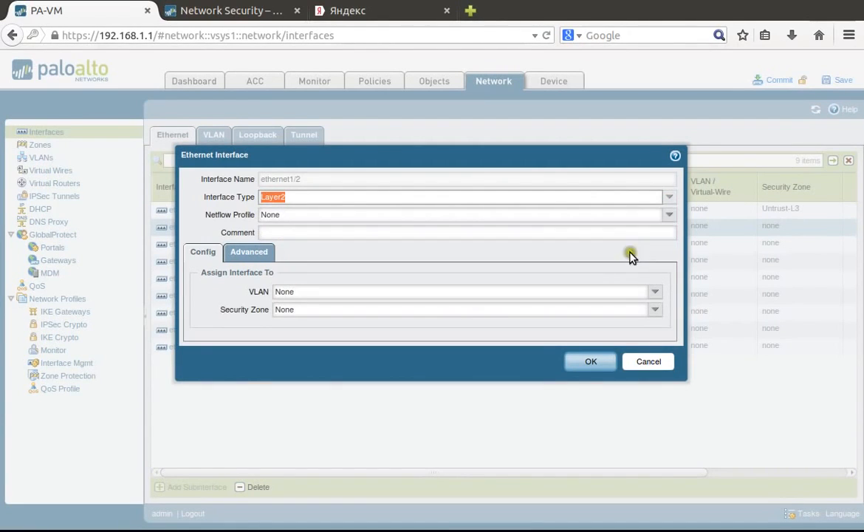
{"action": "left_click", "coordinate": [655, 291]}
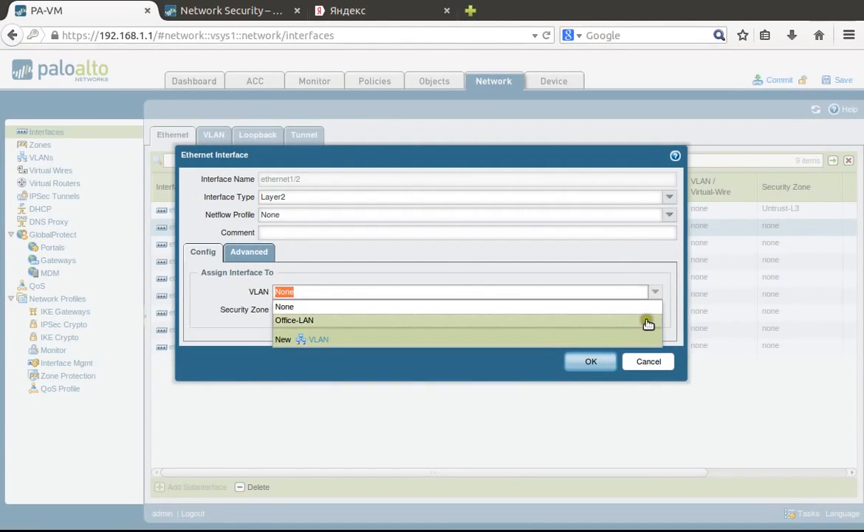
{"action": "left_click", "coordinate": [294, 319]}
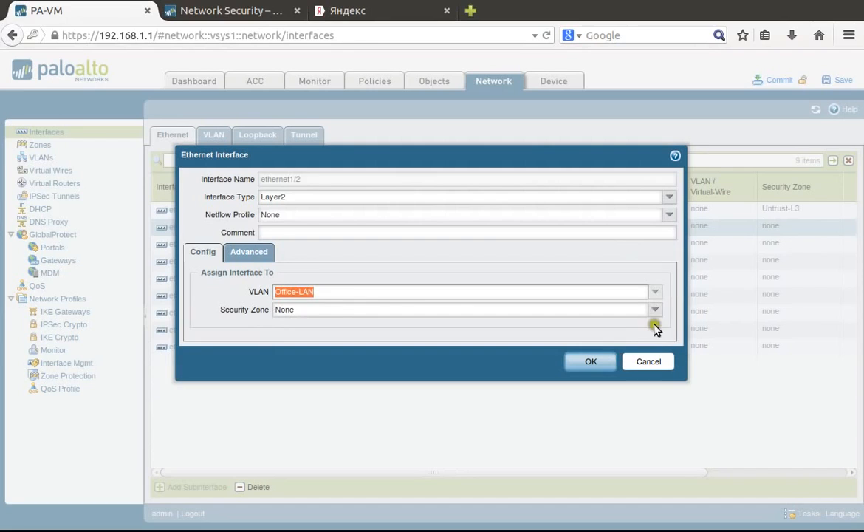
{"action": "left_click", "coordinate": [653, 310]}
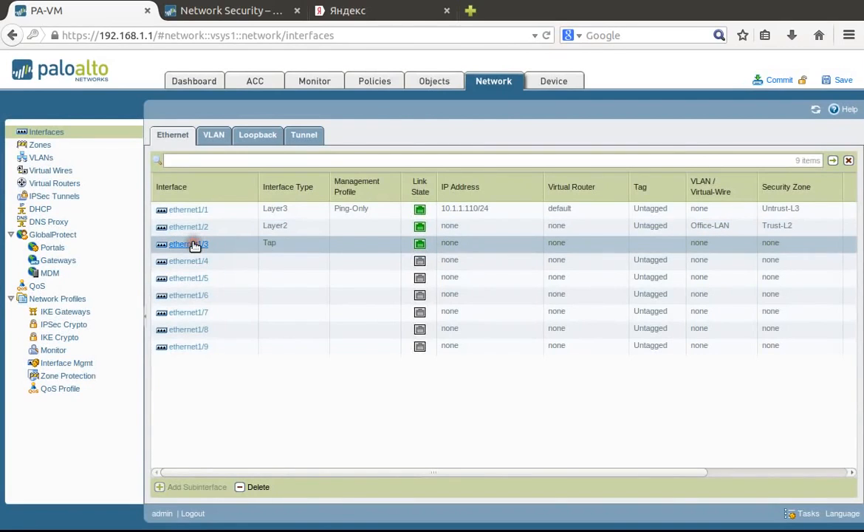
{"action": "mouse_move", "coordinate": [449, 304]}
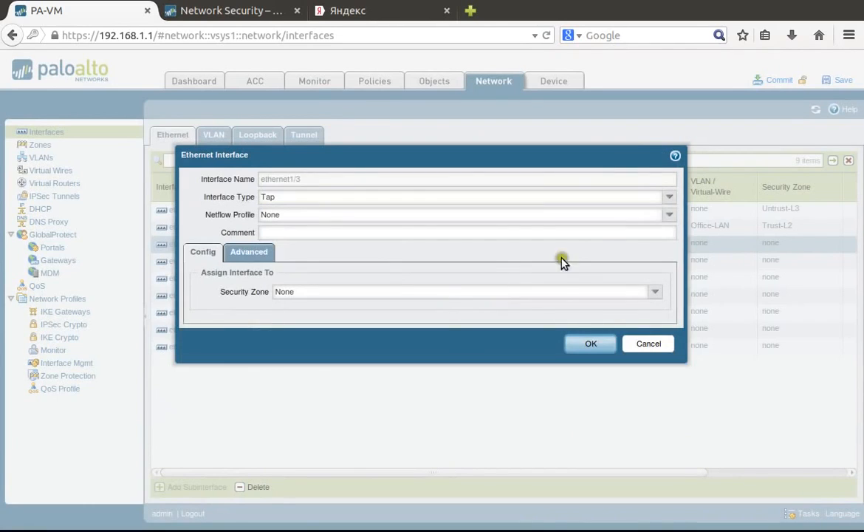
- Set ethernet1/3 to Layer2 on VLAN Office-LAN in zone Trust-L2 and save it
{"action": "left_click", "coordinate": [668, 196]}
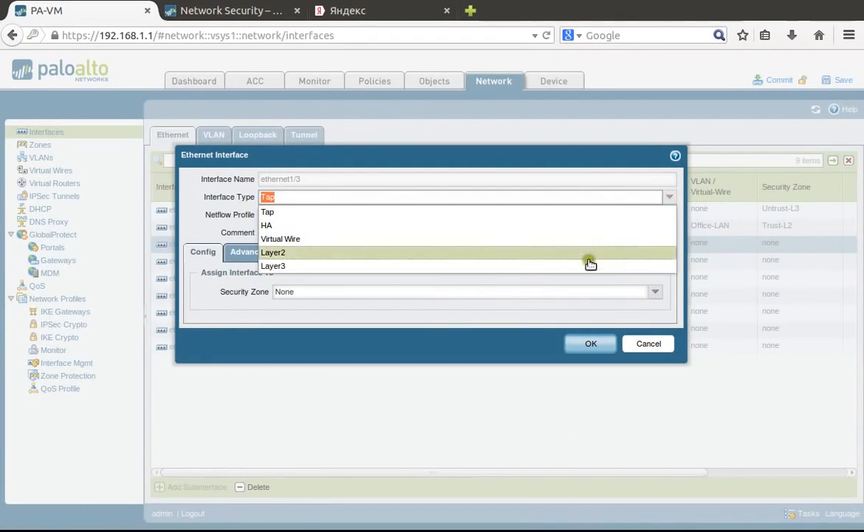
{"action": "left_click", "coordinate": [272, 252]}
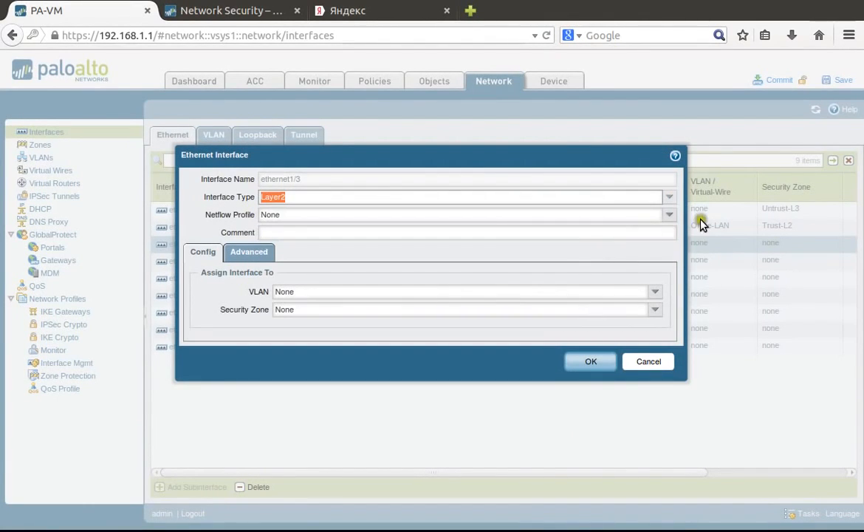
{"action": "left_click", "coordinate": [653, 291]}
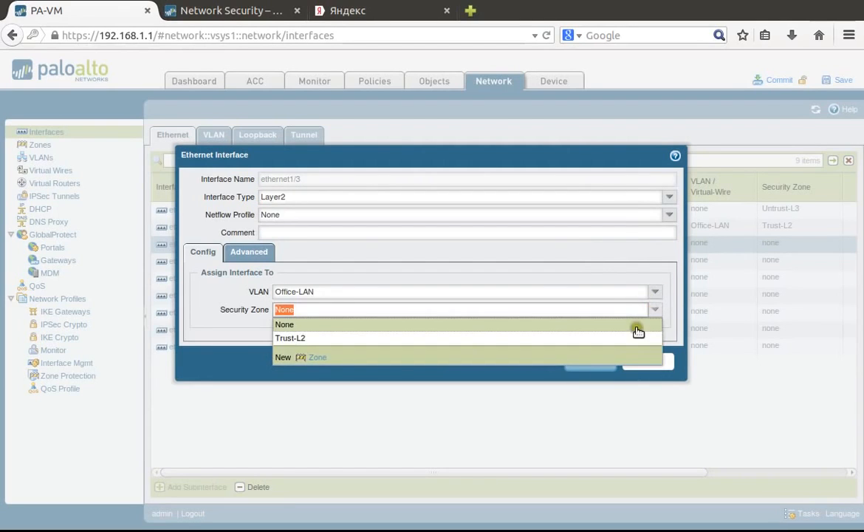
{"action": "left_click", "coordinate": [289, 336]}
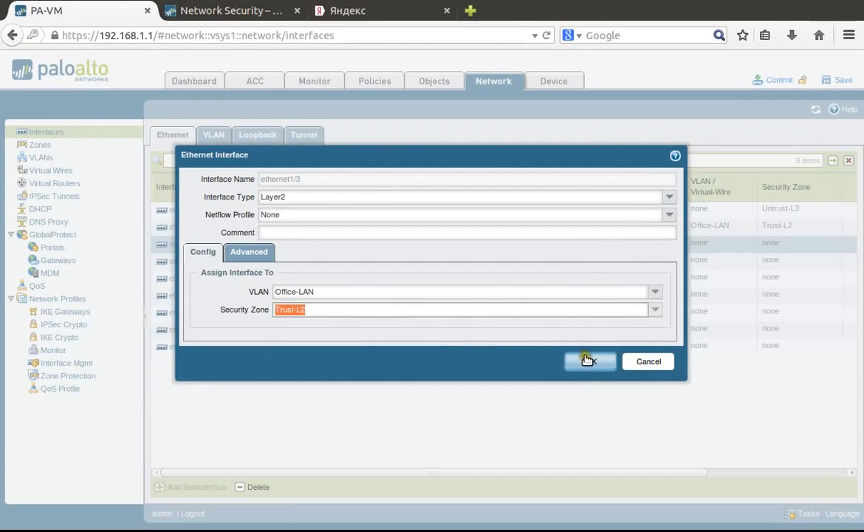
{"action": "left_click", "coordinate": [589, 360]}
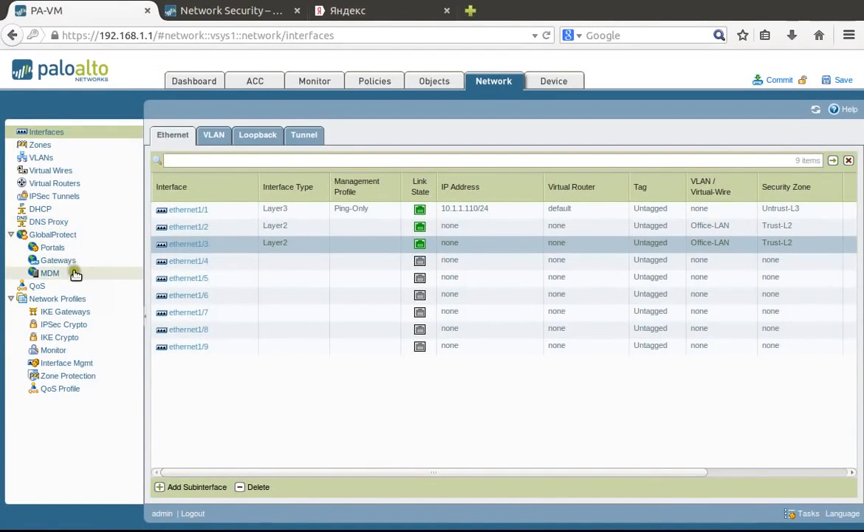
- Start a static route named Default for destination 0.0.0.0/0 in the default virtual router
{"action": "left_click", "coordinate": [53, 184]}
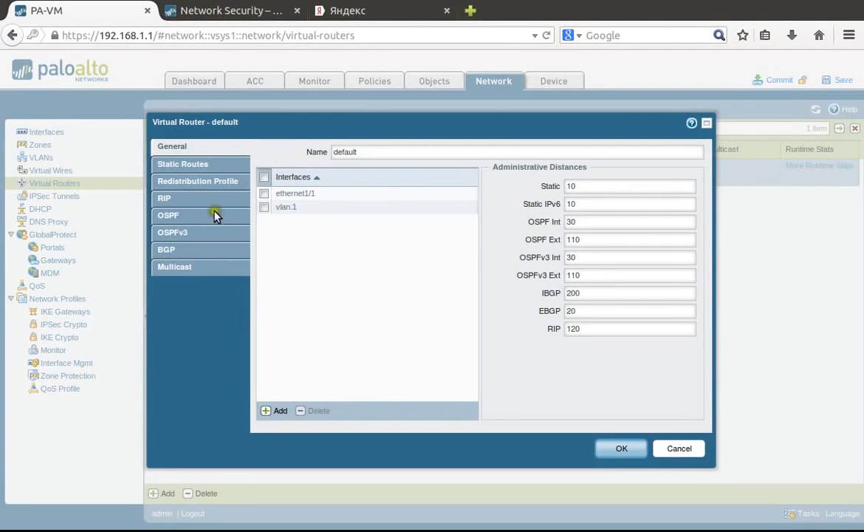
{"action": "left_click", "coordinate": [183, 163]}
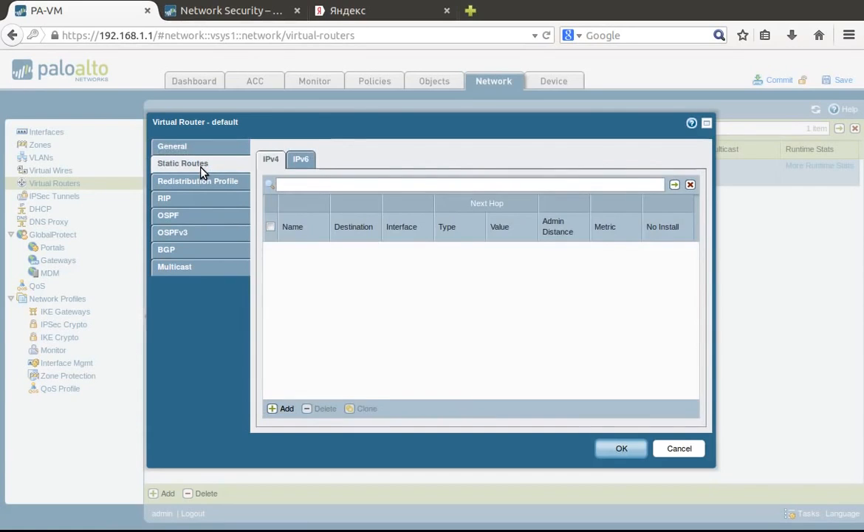
{"action": "left_click", "coordinate": [280, 407]}
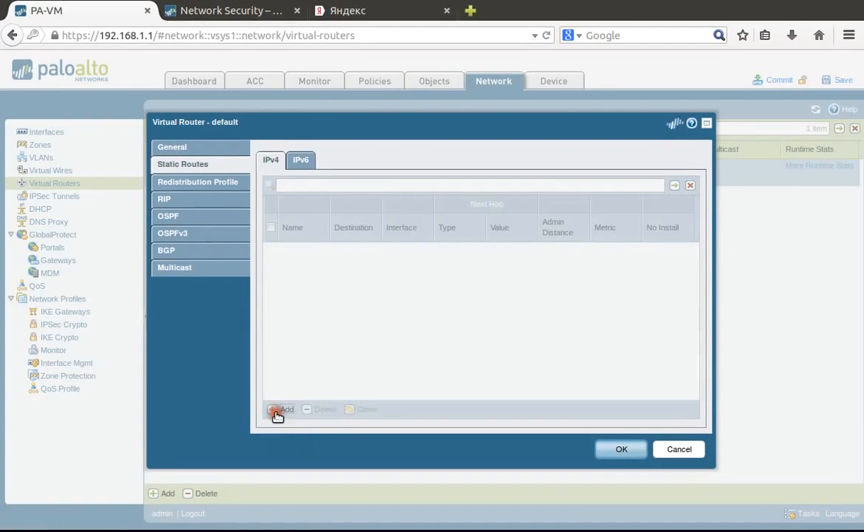
{"action": "left_click", "coordinate": [284, 408]}
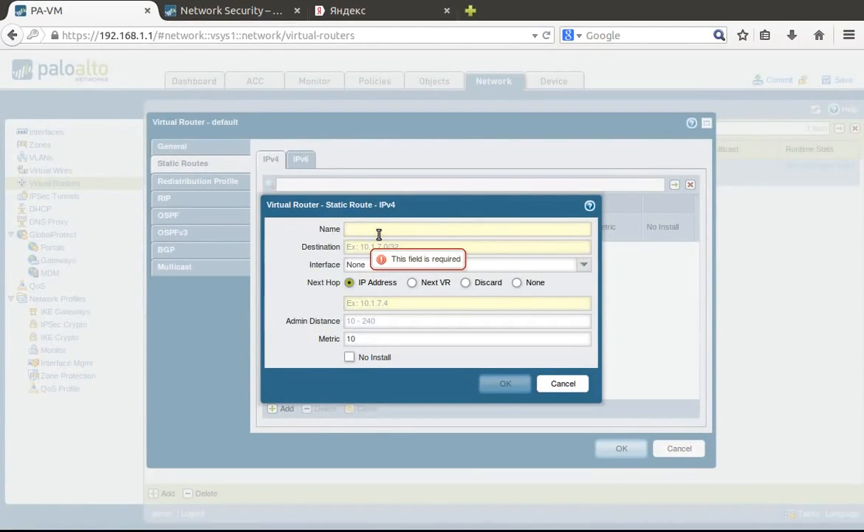
{"action": "type", "text": "Default"}
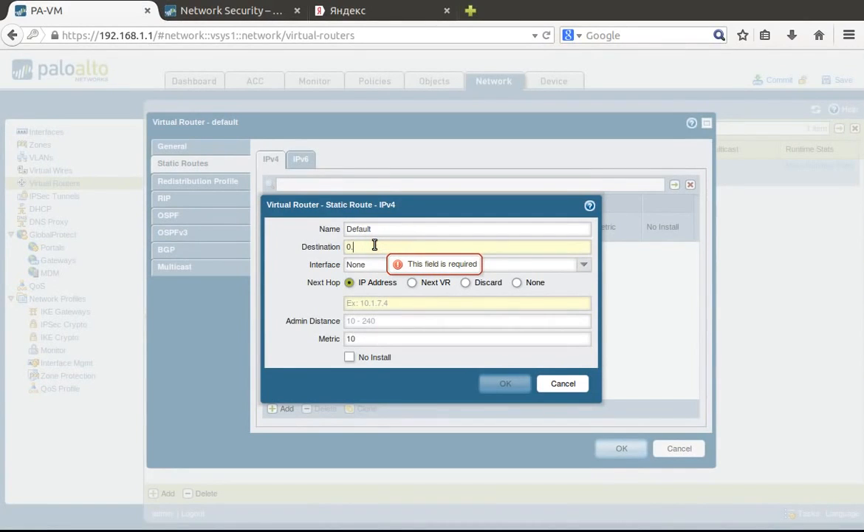
{"action": "type", "text": "0.0.0.0/0"}
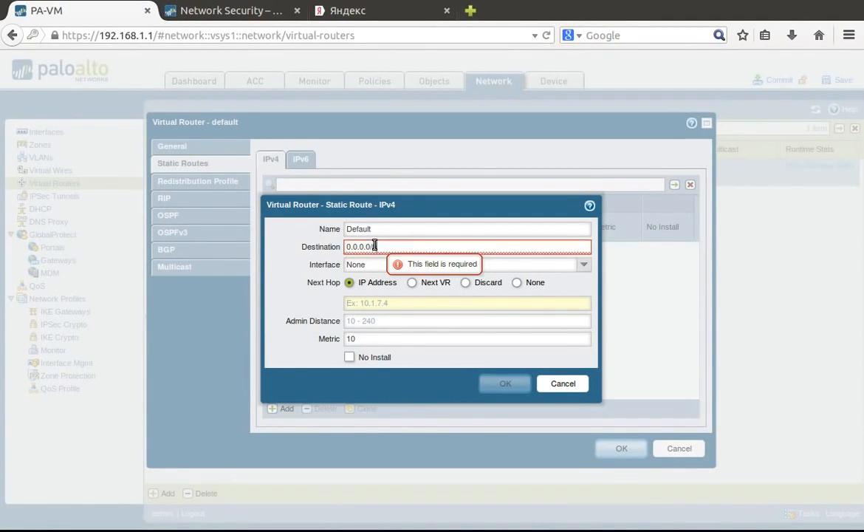
- Set next hop 10.1.1.1 via ethernet1/1, save the route and apply the virtual router
{"action": "left_click", "coordinate": [467, 303]}
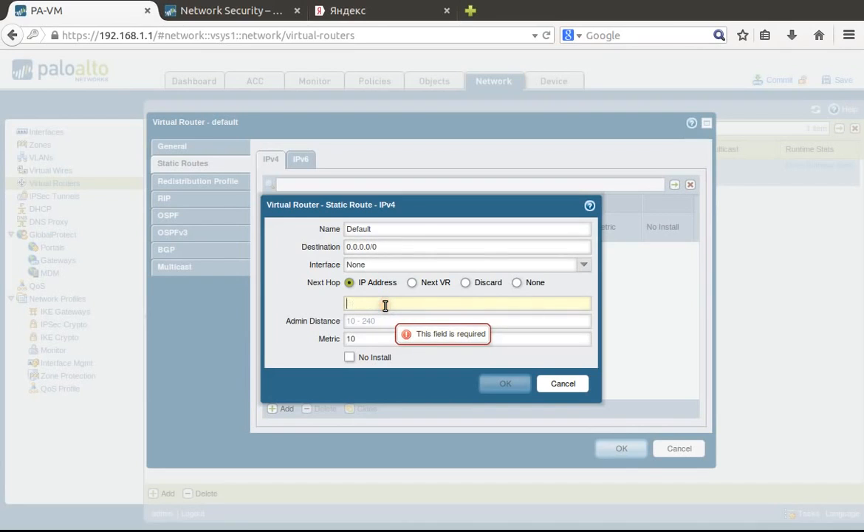
{"action": "type", "text": "10.1.1.1"}
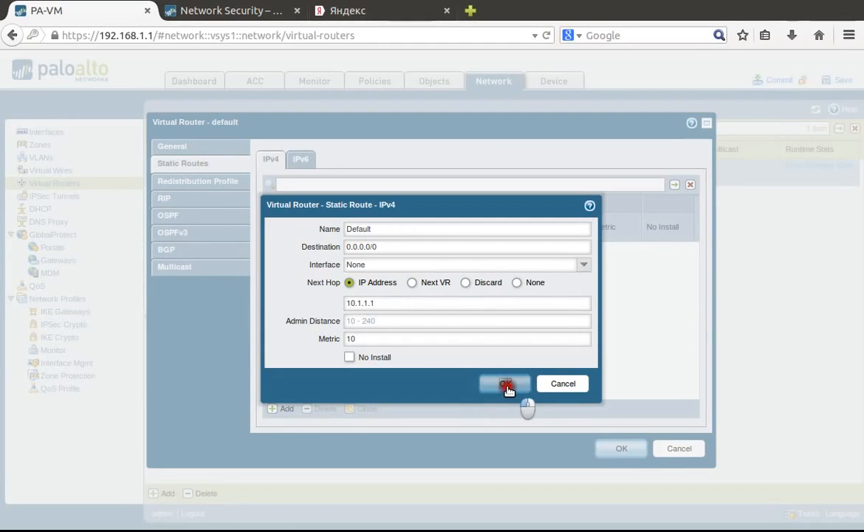
{"action": "left_click", "coordinate": [582, 265]}
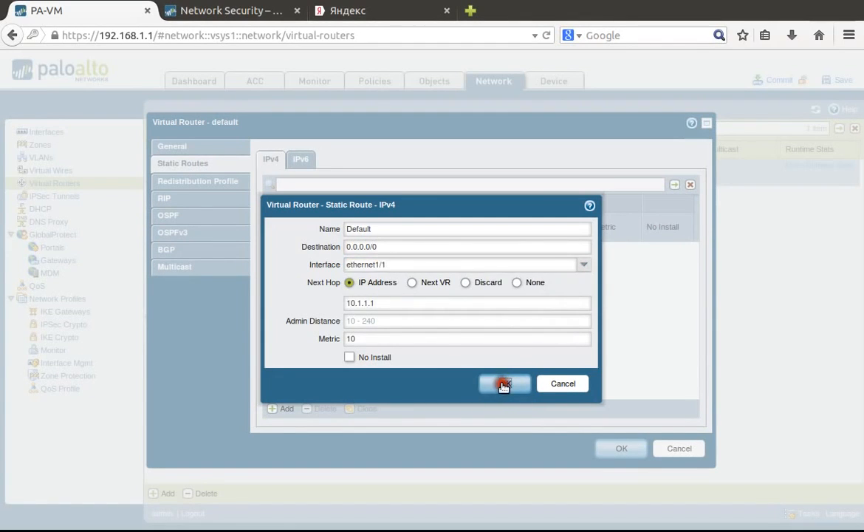
{"action": "left_click", "coordinate": [506, 384]}
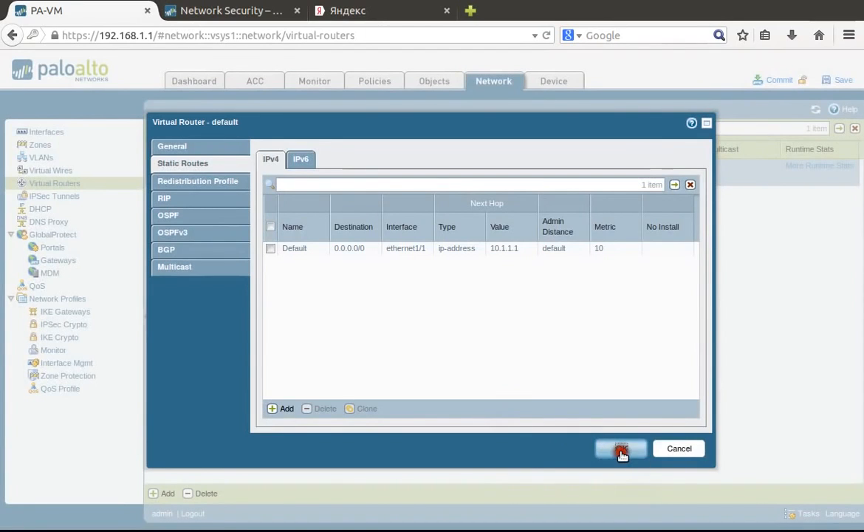
{"action": "left_click", "coordinate": [621, 449]}
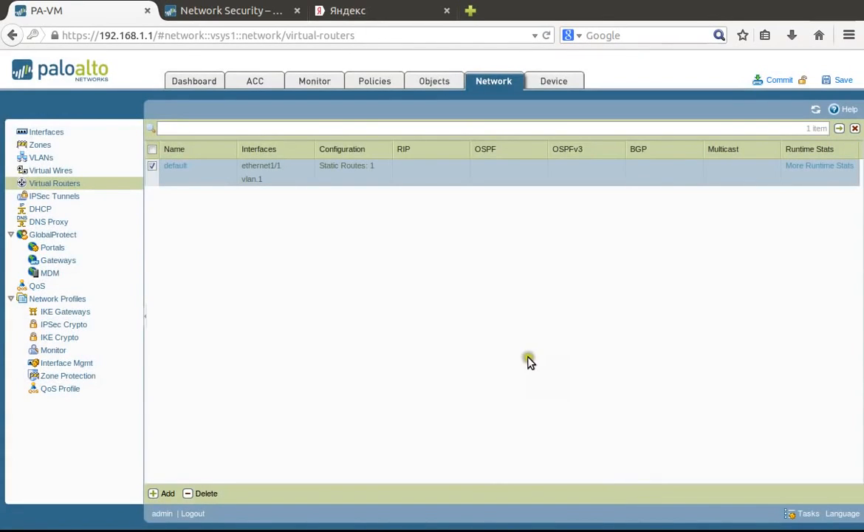
{"action": "mouse_move", "coordinate": [378, 56]}
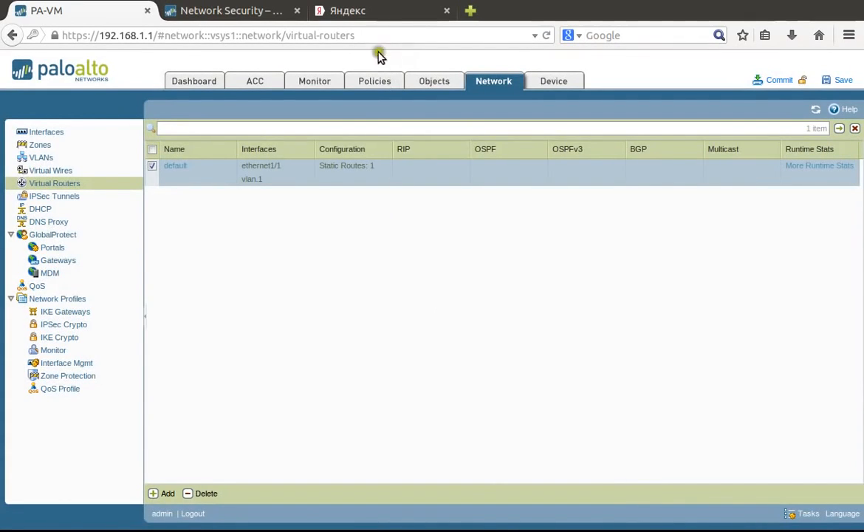
- Go to Policies, close the extra browser tab and show the Security rulebase
{"action": "left_click", "coordinate": [375, 80]}
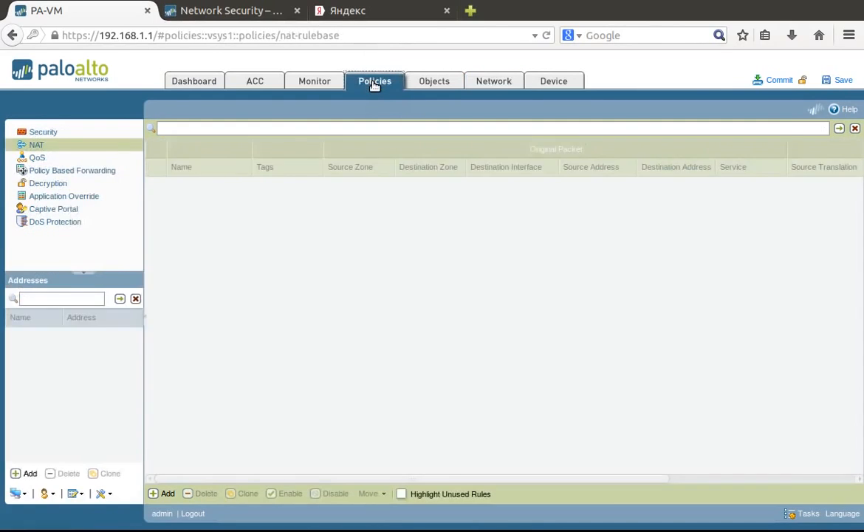
{"action": "left_click", "coordinate": [297, 11]}
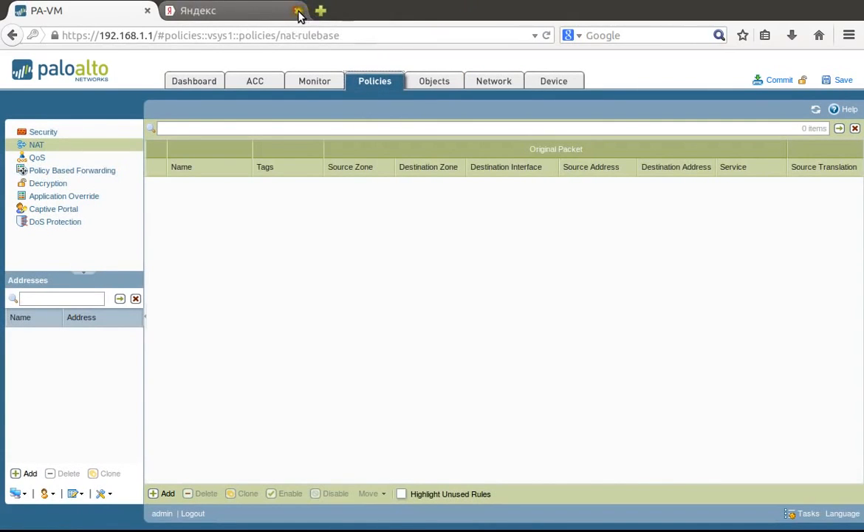
{"action": "left_click", "coordinate": [298, 11]}
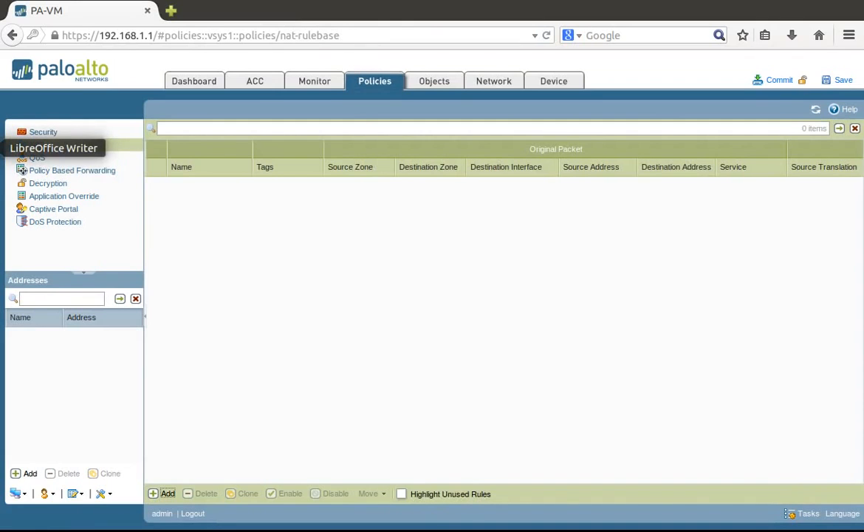
{"action": "mouse_move", "coordinate": [62, 450]}
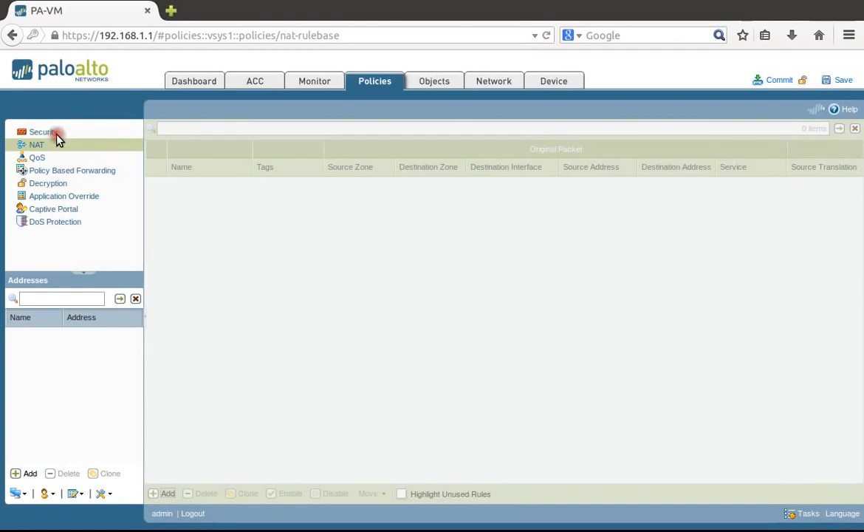
{"action": "left_click", "coordinate": [167, 494]}
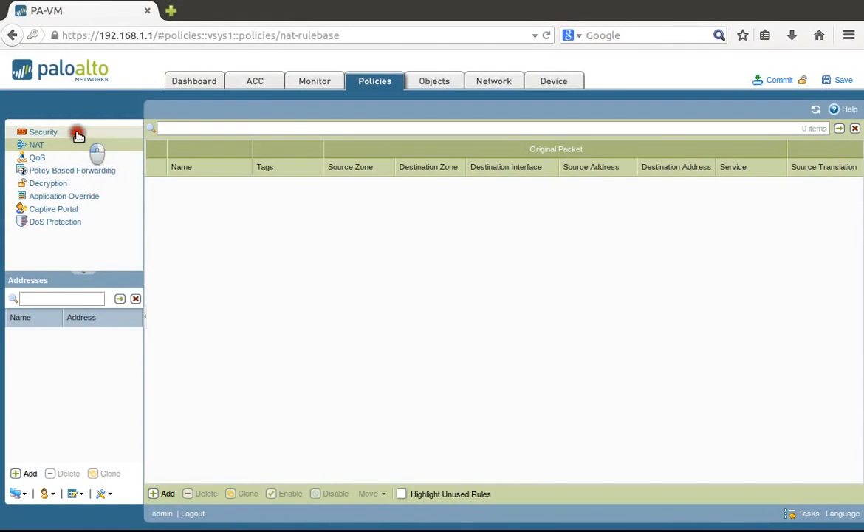
{"action": "left_click", "coordinate": [43, 131]}
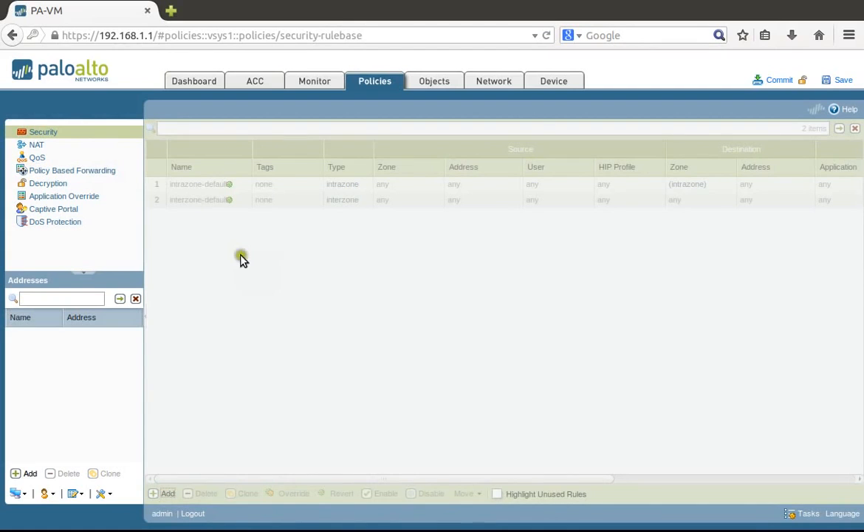
{"action": "mouse_move", "coordinate": [263, 228]}
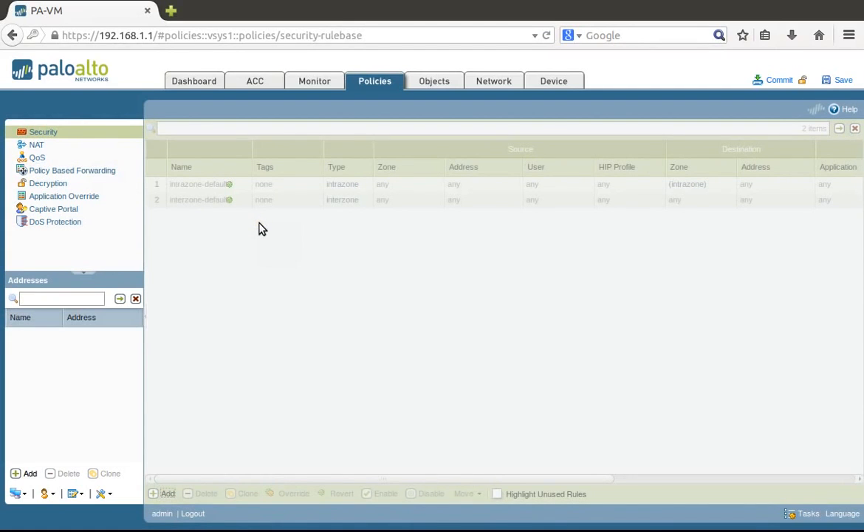
- Create security rule ALLOW-ANY with a trust zone as source
{"action": "left_click", "coordinate": [168, 493]}
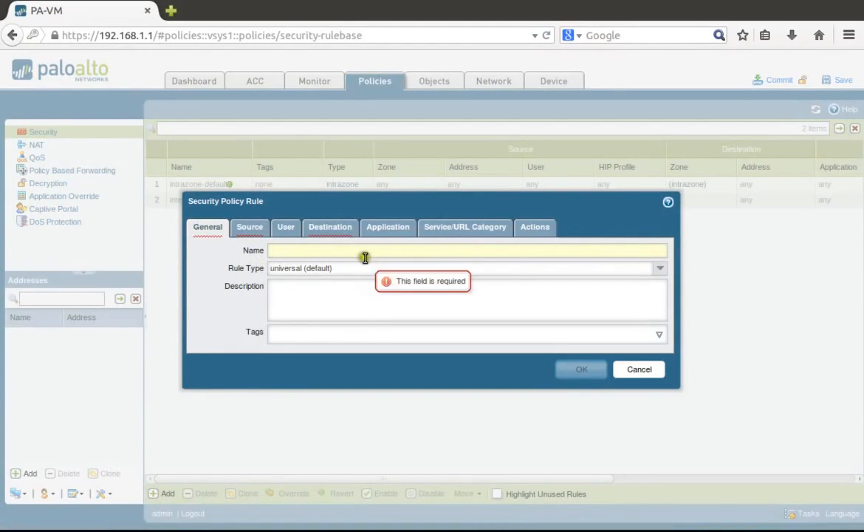
{"action": "type", "text": "ALLOW-"}
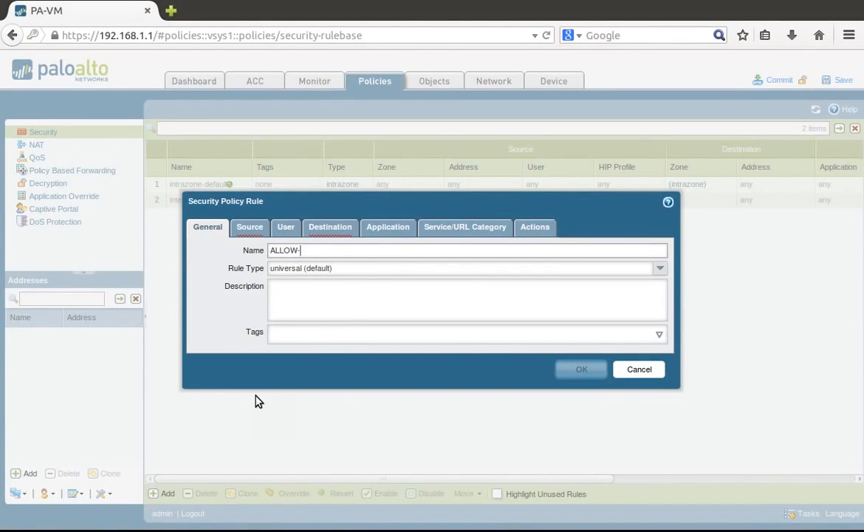
{"action": "type", "text": "ANY"}
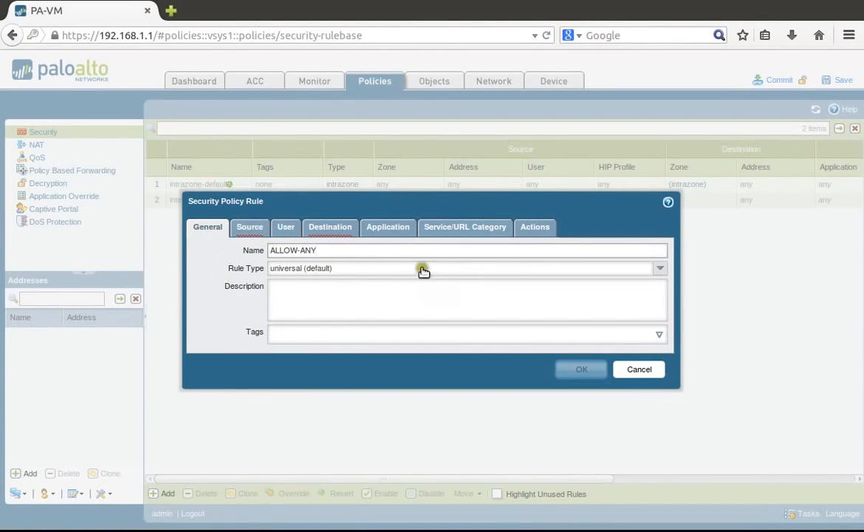
{"action": "left_click", "coordinate": [249, 228]}
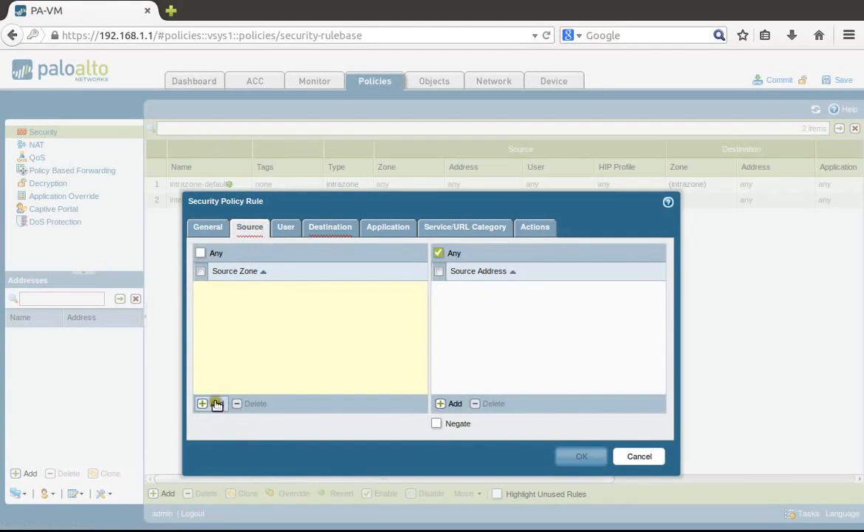
{"action": "left_click", "coordinate": [203, 403]}
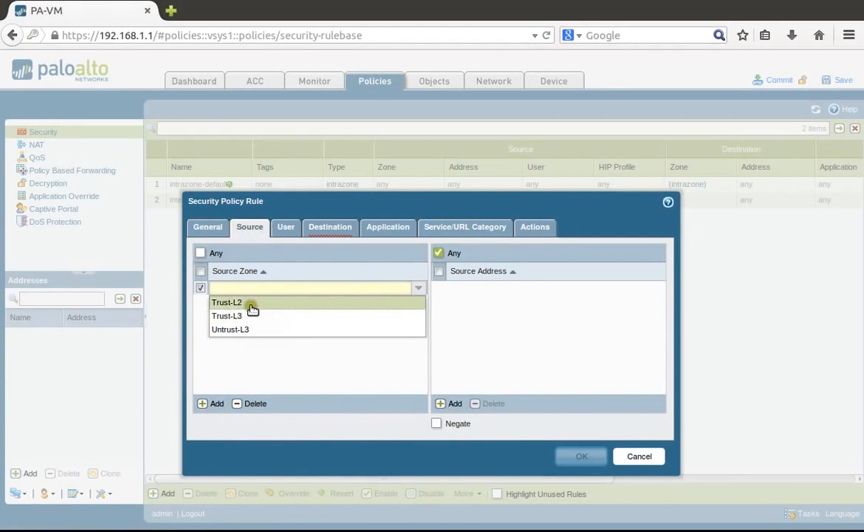
{"action": "left_click", "coordinate": [228, 316]}
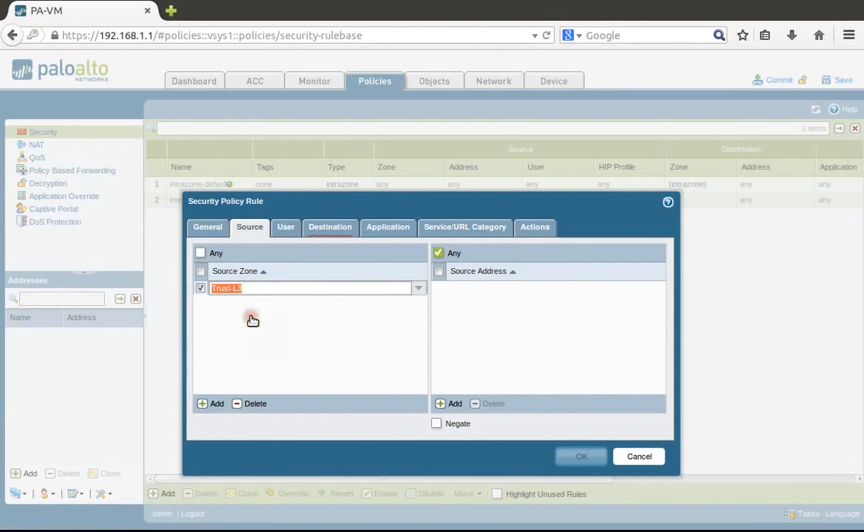
- Set destination zone Untrust-L3, service any, action Allow, and save the rule
{"action": "left_click", "coordinate": [330, 227]}
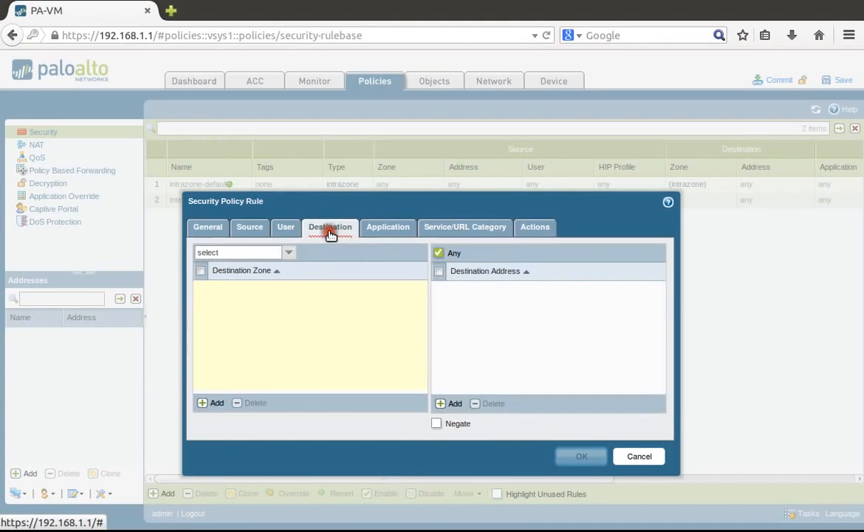
{"action": "left_click", "coordinate": [216, 402]}
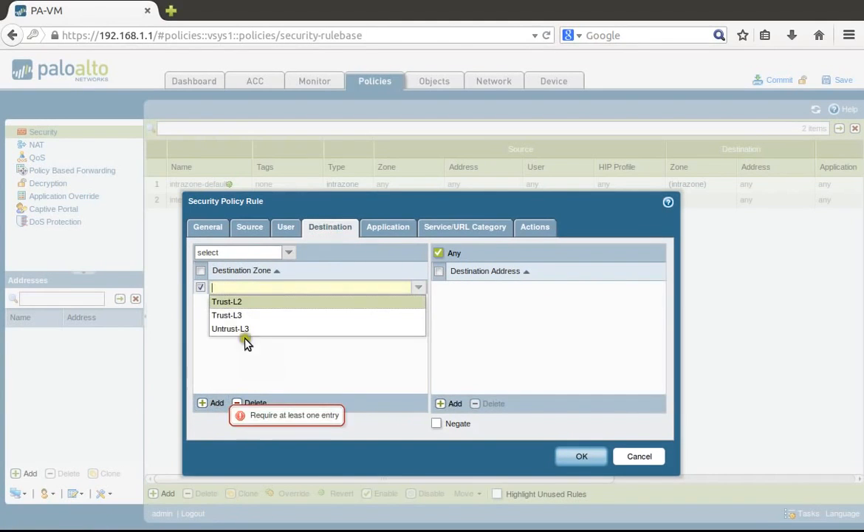
{"action": "left_click", "coordinate": [230, 328]}
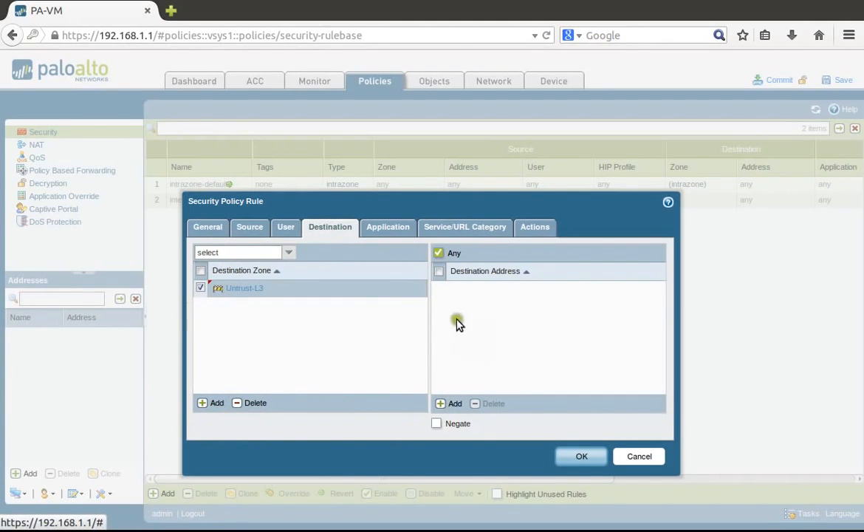
{"action": "left_click", "coordinate": [464, 228]}
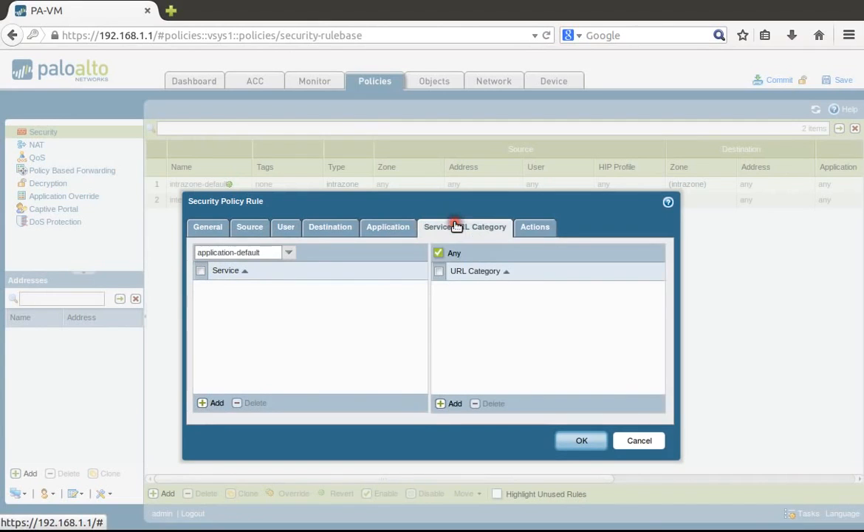
{"action": "mouse_move", "coordinate": [290, 252]}
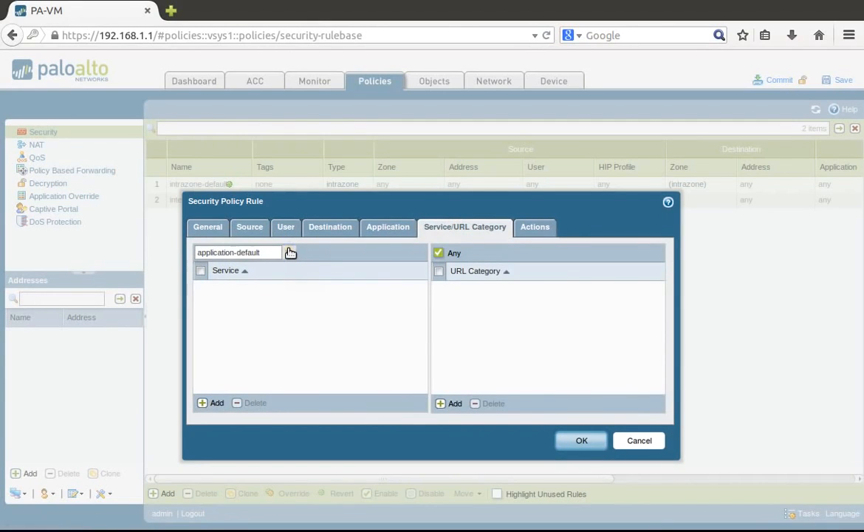
{"action": "left_click", "coordinate": [288, 251]}
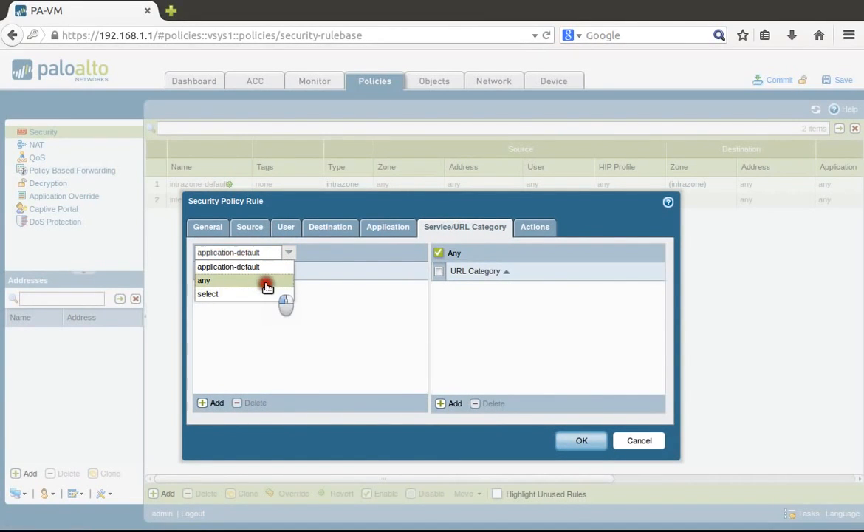
{"action": "left_click", "coordinate": [204, 281]}
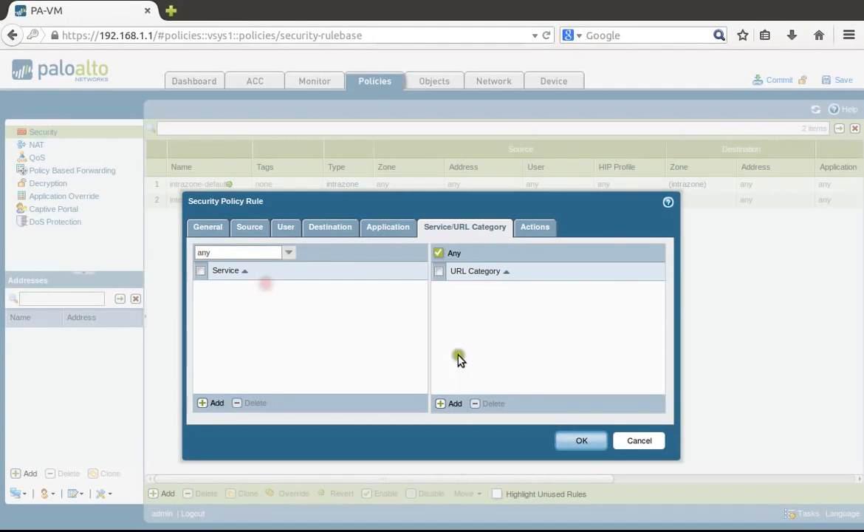
{"action": "left_click", "coordinate": [535, 228]}
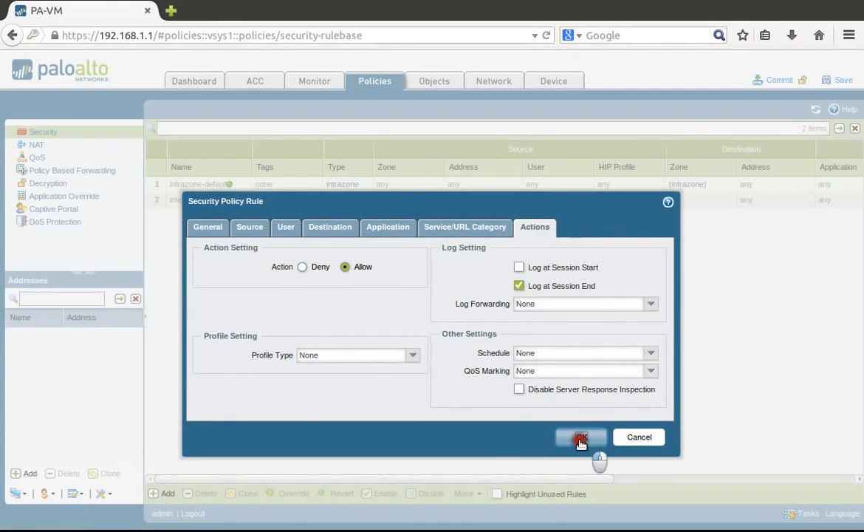
{"action": "left_click", "coordinate": [581, 438]}
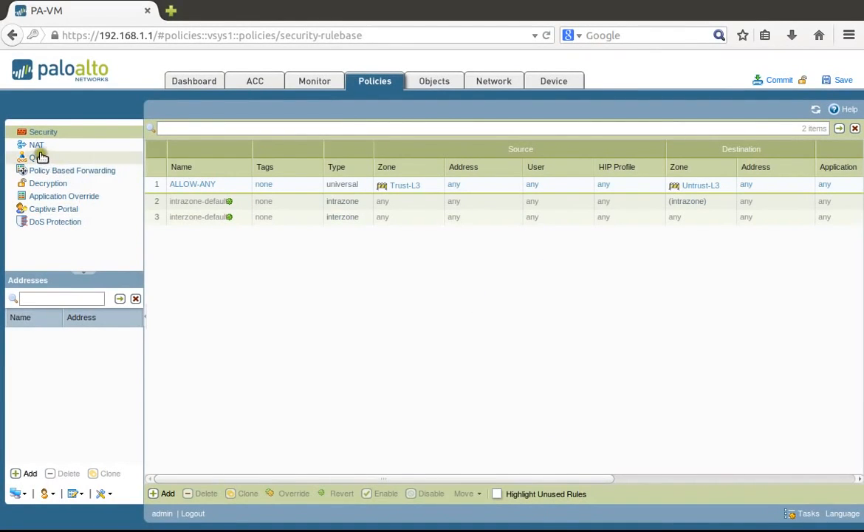
{"action": "mouse_move", "coordinate": [36, 145]}
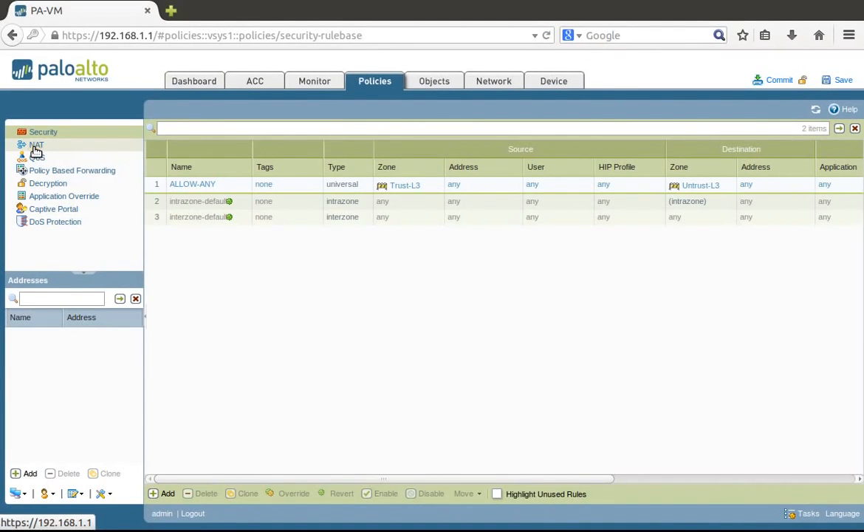
- Show the empty NAT rulebase and start adding a new NAT rule
{"action": "left_click", "coordinate": [35, 145]}
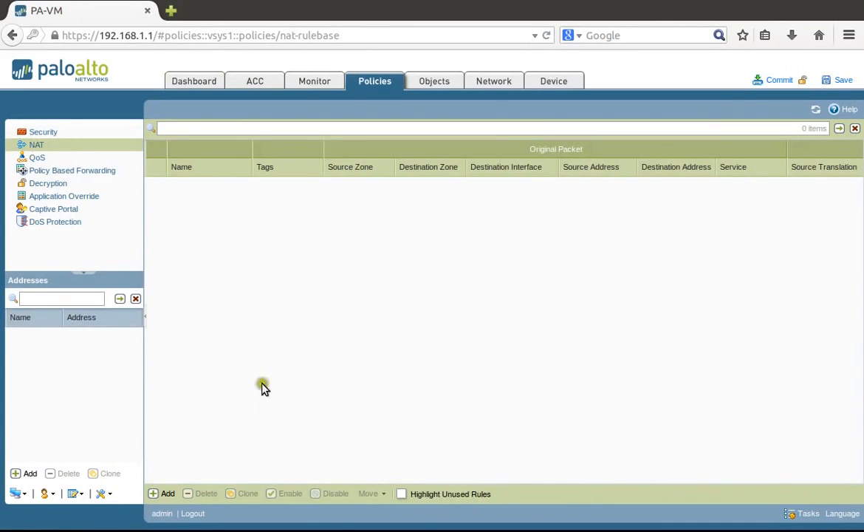
{"action": "mouse_move", "coordinate": [259, 334]}
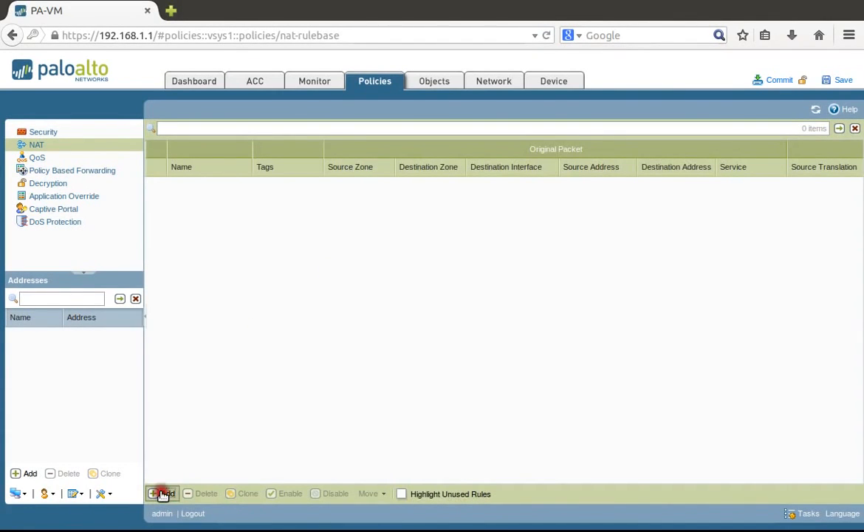
{"action": "left_click", "coordinate": [162, 494]}
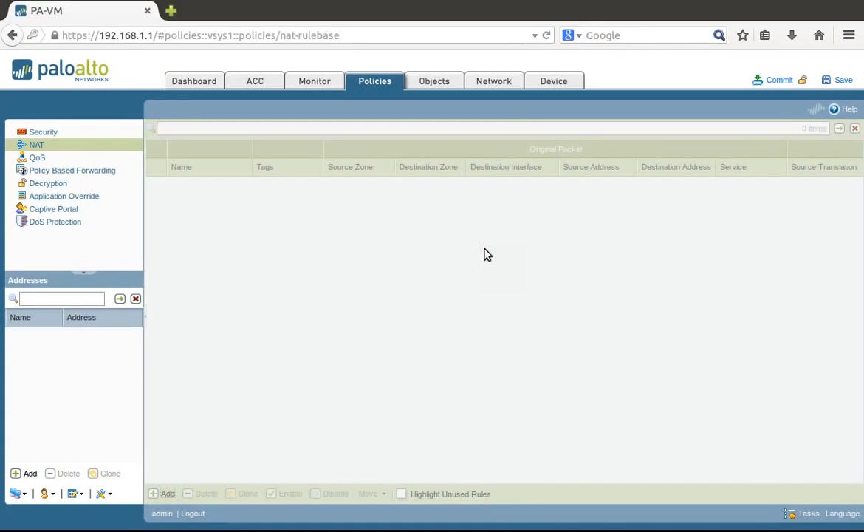
- Name the NAT rule PAT-ALL matching source zone Trust-L3 out destination interface ethernet1/1
{"action": "left_click", "coordinate": [168, 494]}
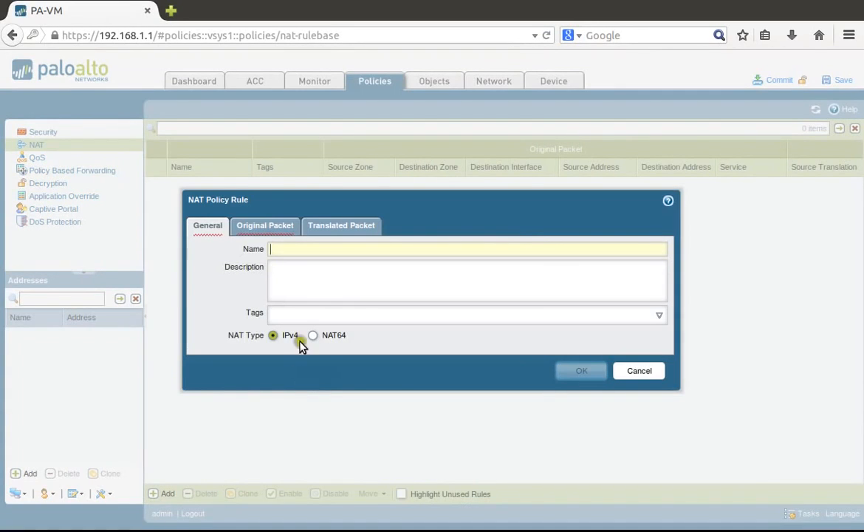
{"action": "mouse_move", "coordinate": [411, 452]}
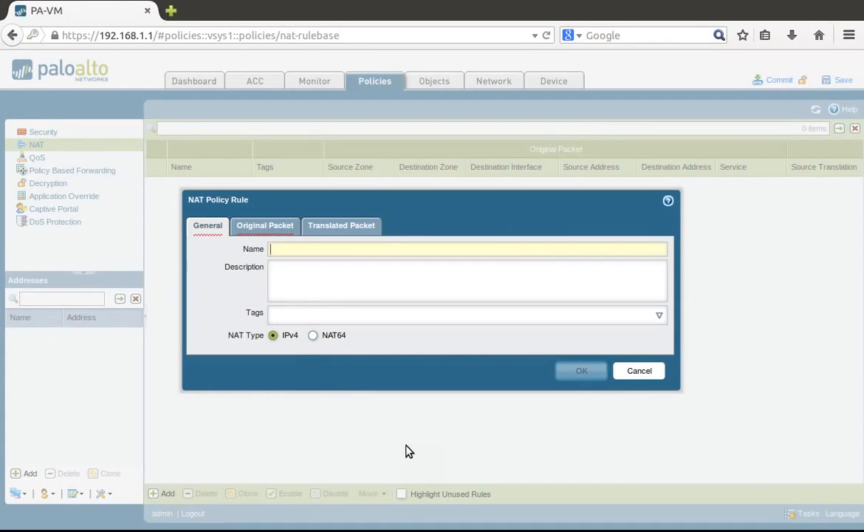
{"action": "type", "text": "PAT"}
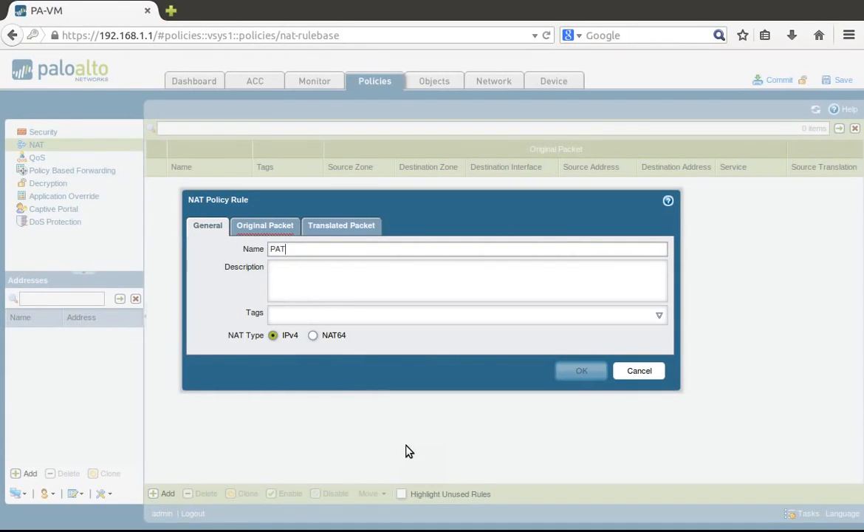
{"action": "type", "text": "-A"}
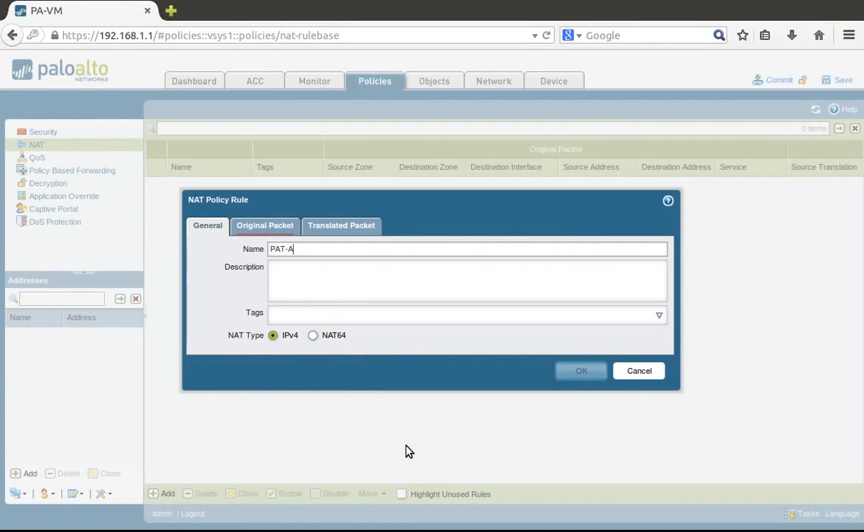
{"action": "type", "text": "LL"}
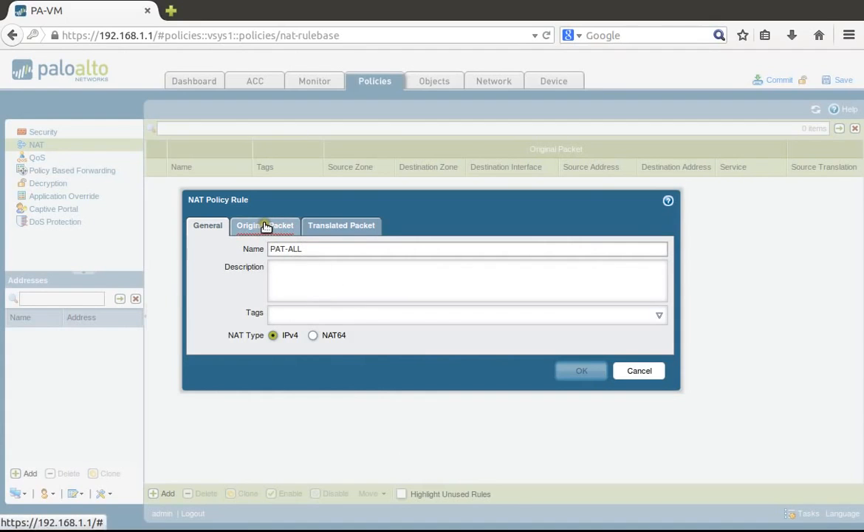
{"action": "left_click", "coordinate": [265, 225]}
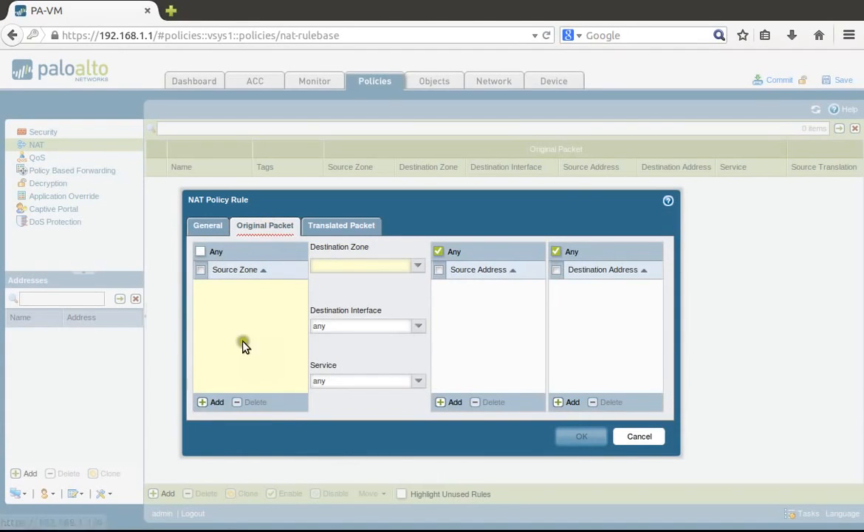
{"action": "left_click", "coordinate": [213, 402]}
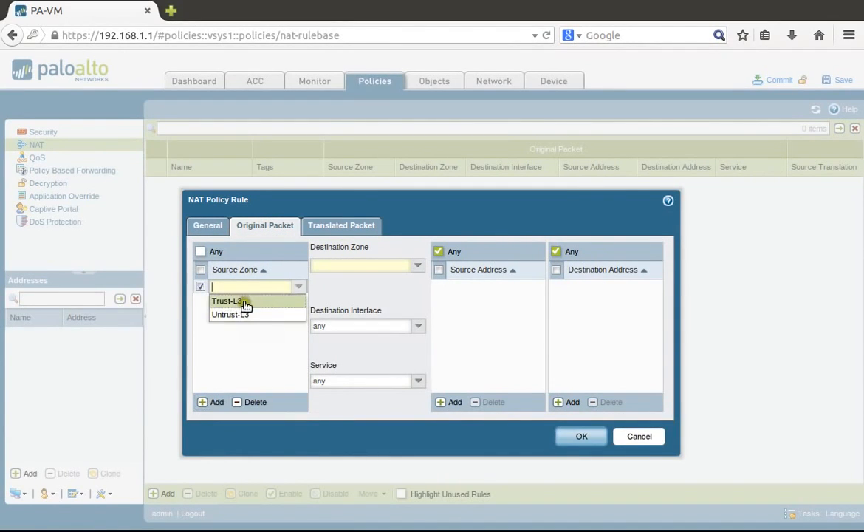
{"action": "left_click", "coordinate": [234, 301]}
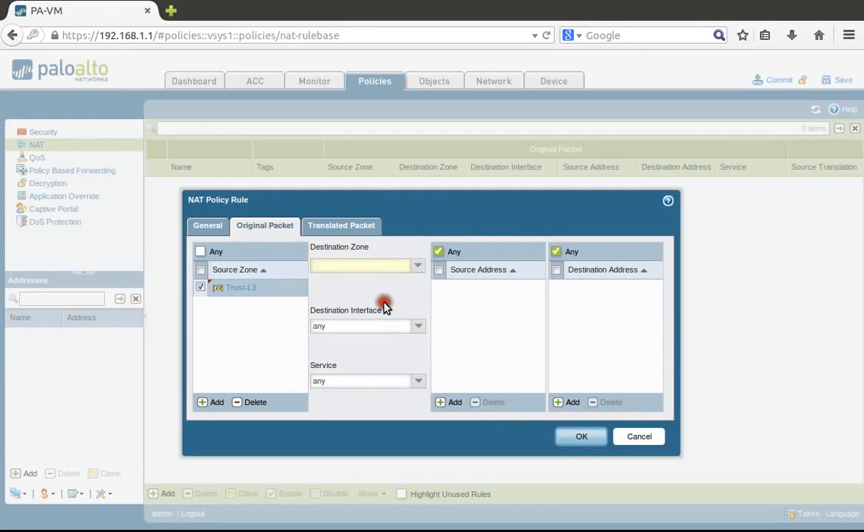
{"action": "left_click", "coordinate": [420, 327]}
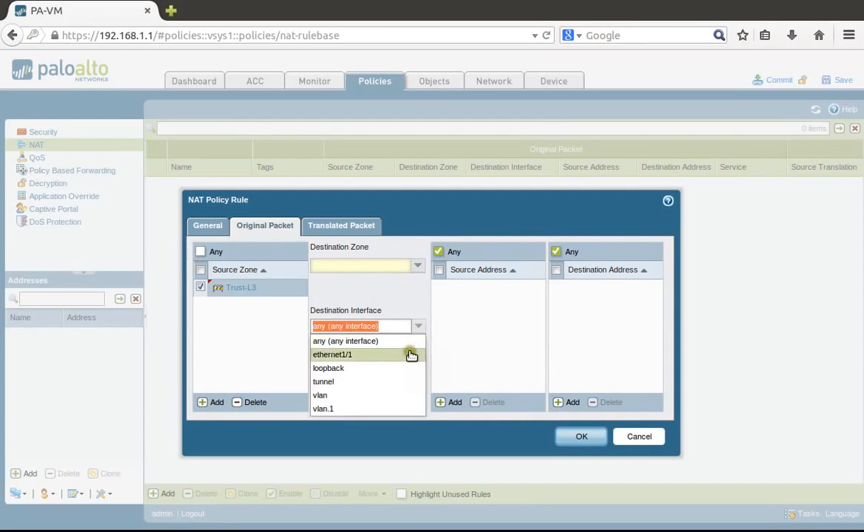
{"action": "left_click", "coordinate": [333, 354]}
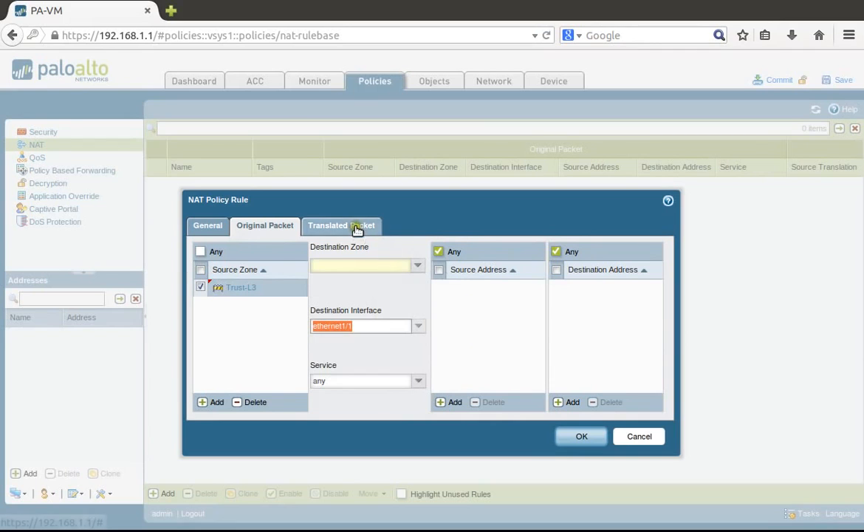
- Translate with Dynamic IP And Port to ethernet1/1's interface address 10.1.1.110/24 and save PAT-ALL
{"action": "left_click", "coordinate": [342, 224]}
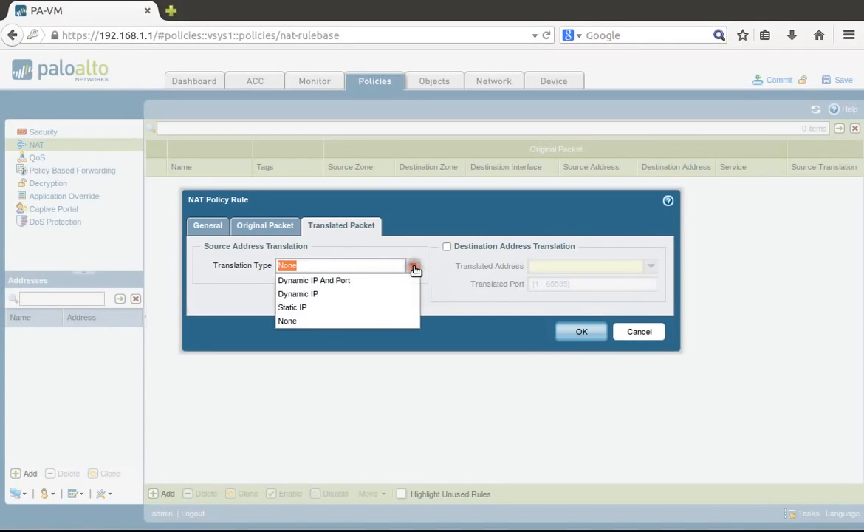
{"action": "left_click", "coordinate": [313, 281]}
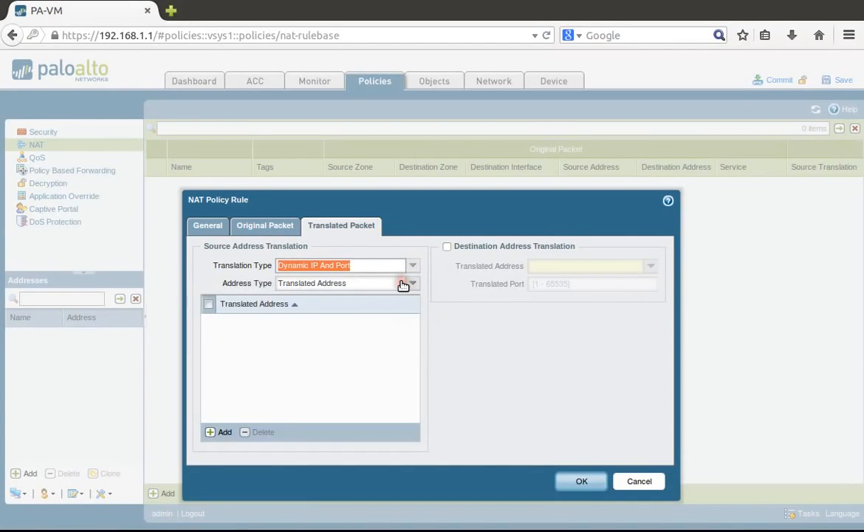
{"action": "left_click", "coordinate": [412, 284]}
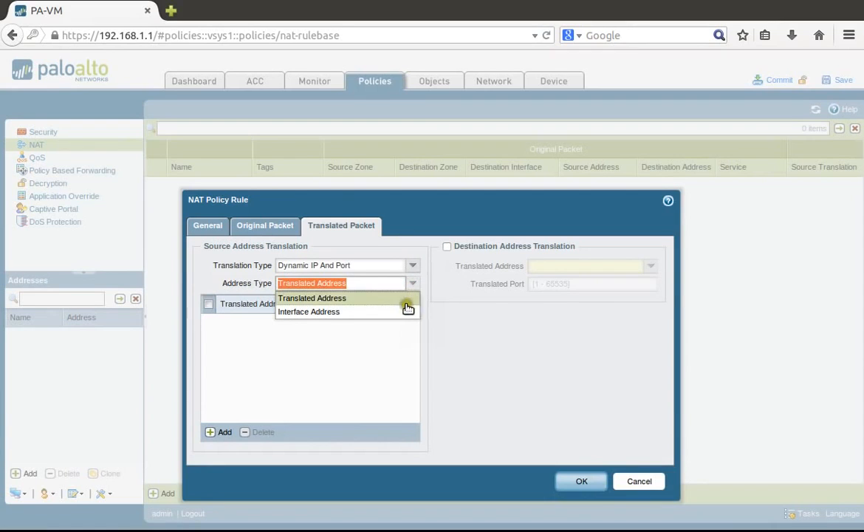
{"action": "left_click", "coordinate": [309, 310]}
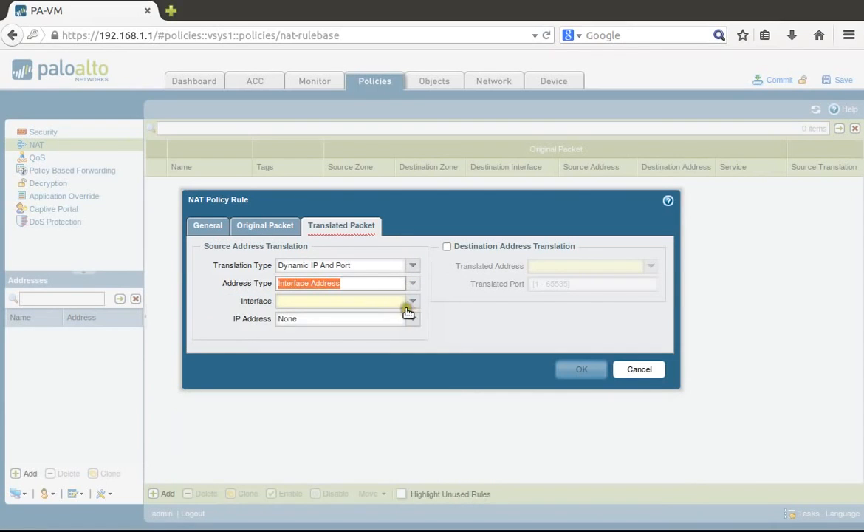
{"action": "left_click", "coordinate": [413, 301]}
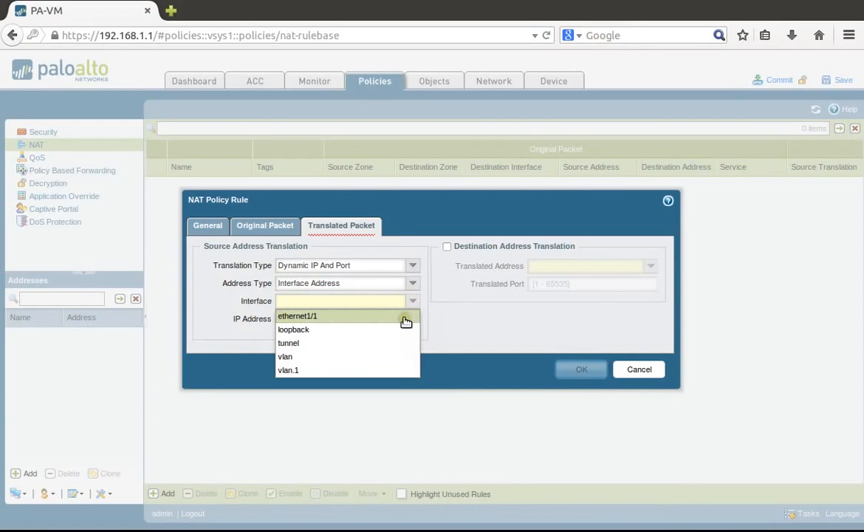
{"action": "left_click", "coordinate": [297, 316]}
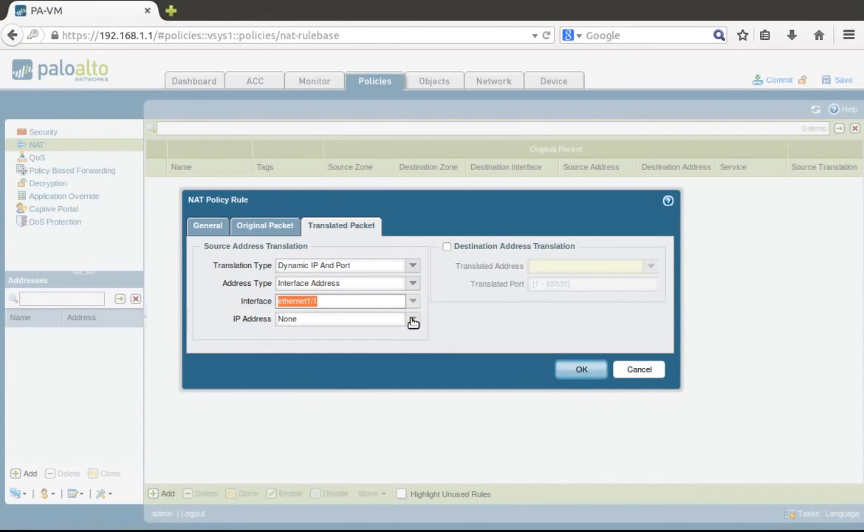
{"action": "left_click", "coordinate": [414, 319]}
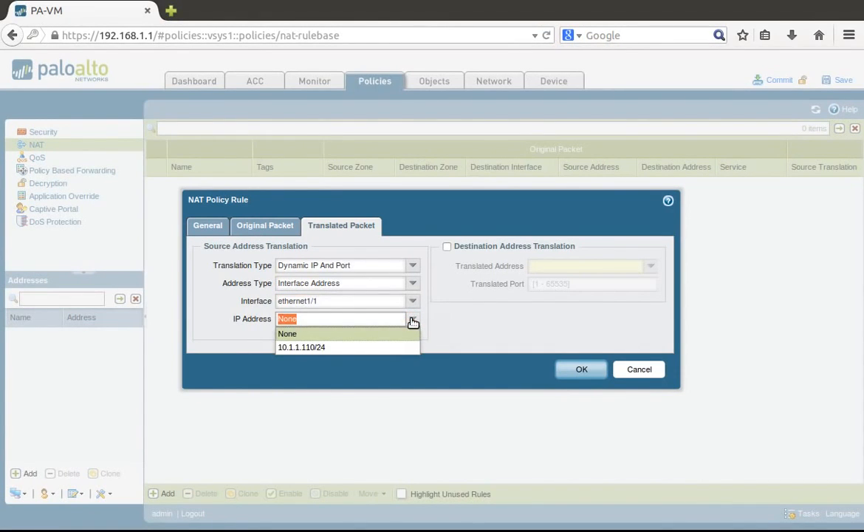
{"action": "mouse_move", "coordinate": [392, 347]}
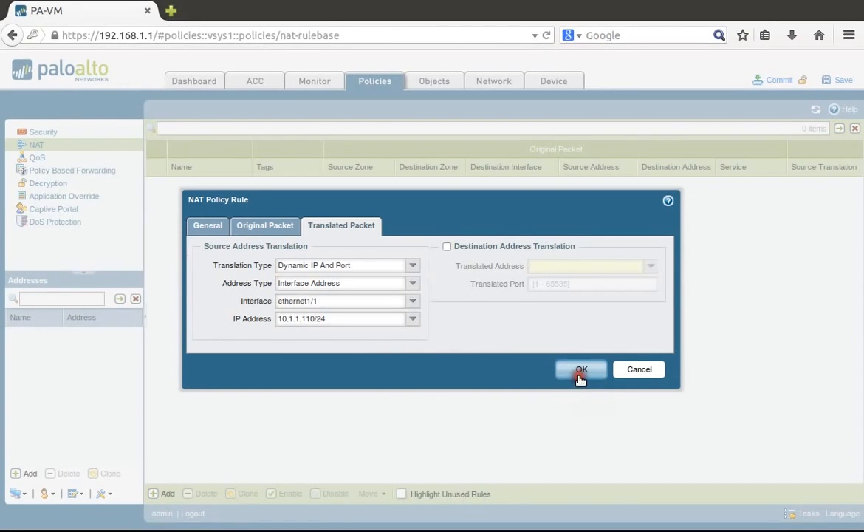
{"action": "left_click", "coordinate": [580, 369]}
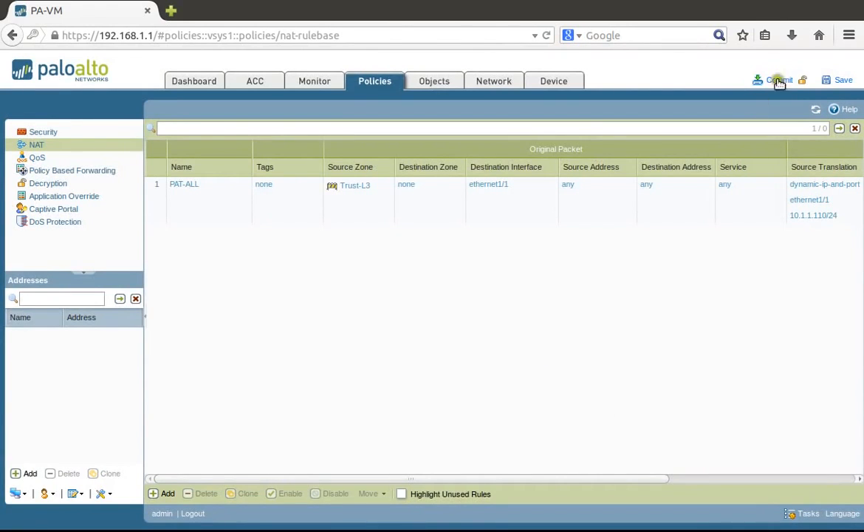
{"action": "mouse_move", "coordinate": [780, 80]}
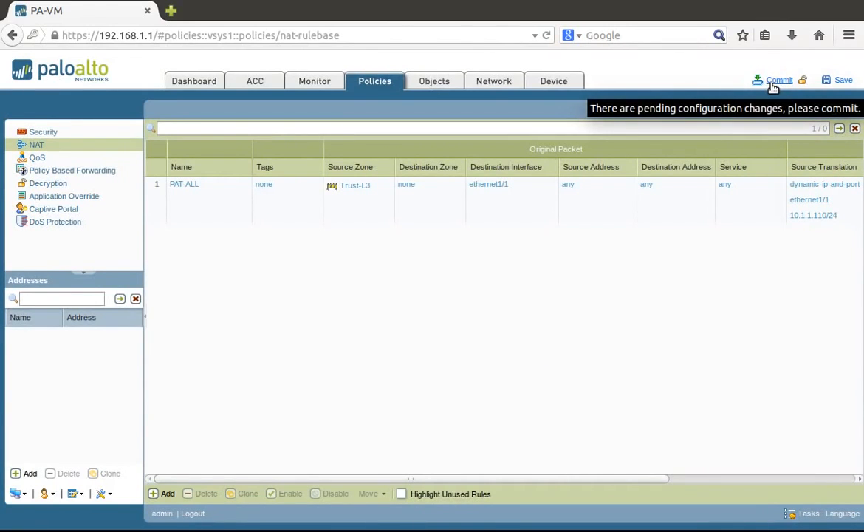
- Attempt a commit that fails validation because PAT-ALL has no destination zone, and dismiss the report
{"action": "left_click", "coordinate": [780, 80]}
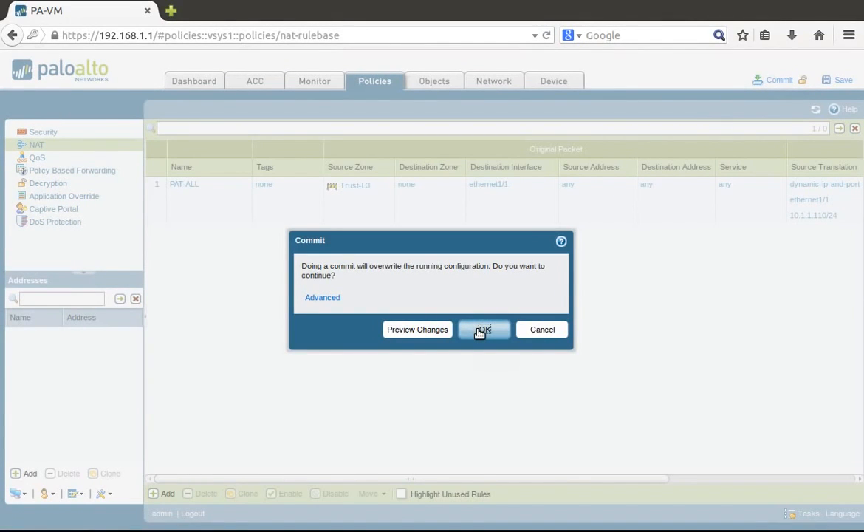
{"action": "left_click", "coordinate": [484, 330]}
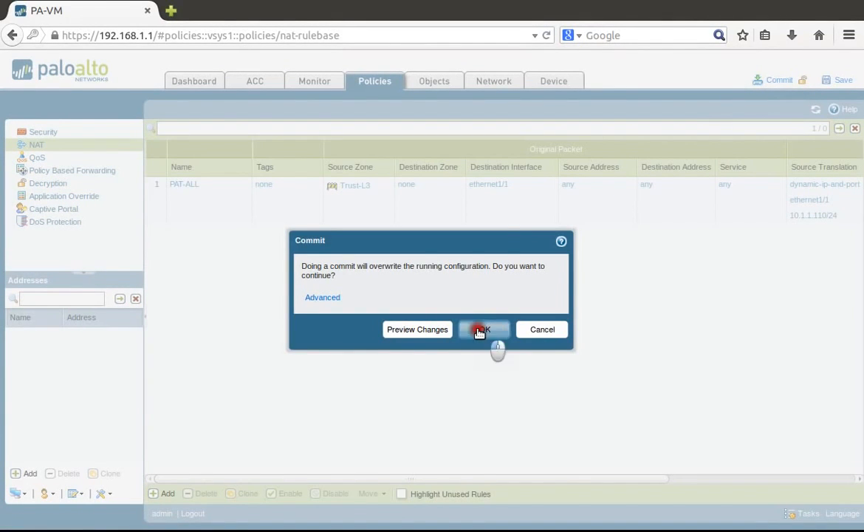
{"action": "left_click", "coordinate": [484, 330]}
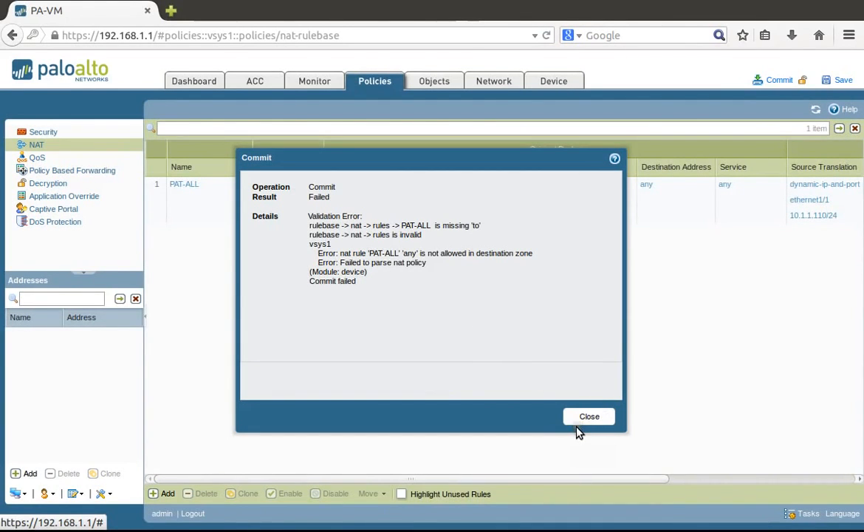
{"action": "mouse_move", "coordinate": [391, 334]}
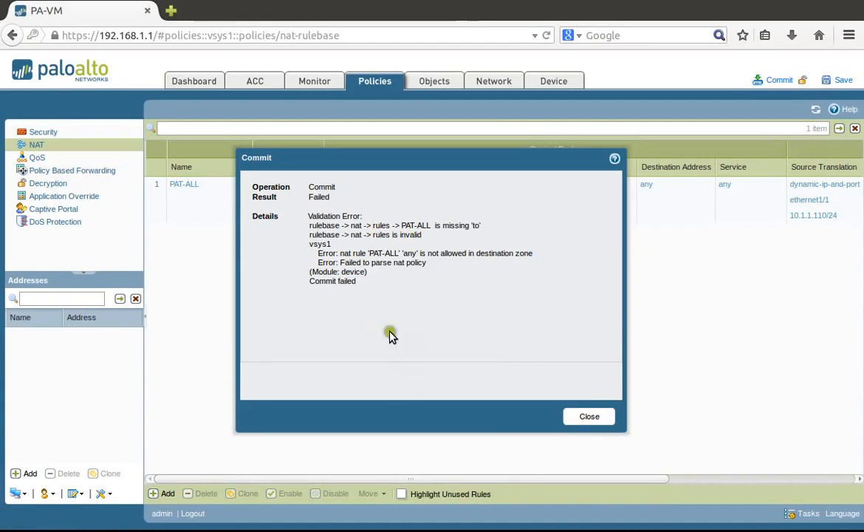
{"action": "left_click", "coordinate": [588, 416]}
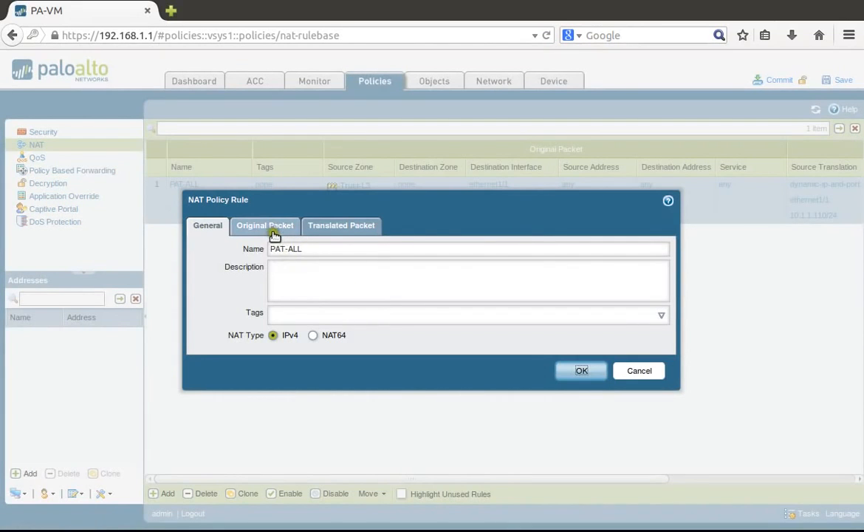
- In PAT-ALL's Original Packet settings, set Destination Zone to Untrust-L3 and save the rule
{"action": "left_click", "coordinate": [264, 225]}
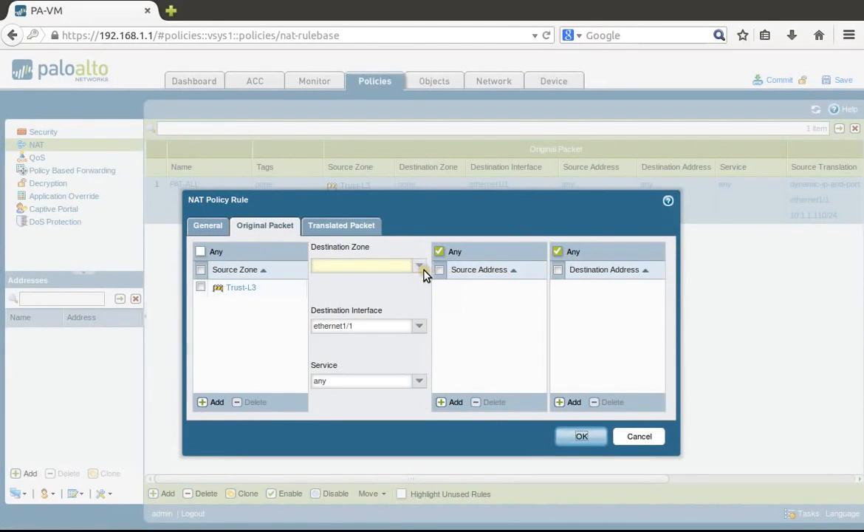
{"action": "type", "text": "Untrust-L3"}
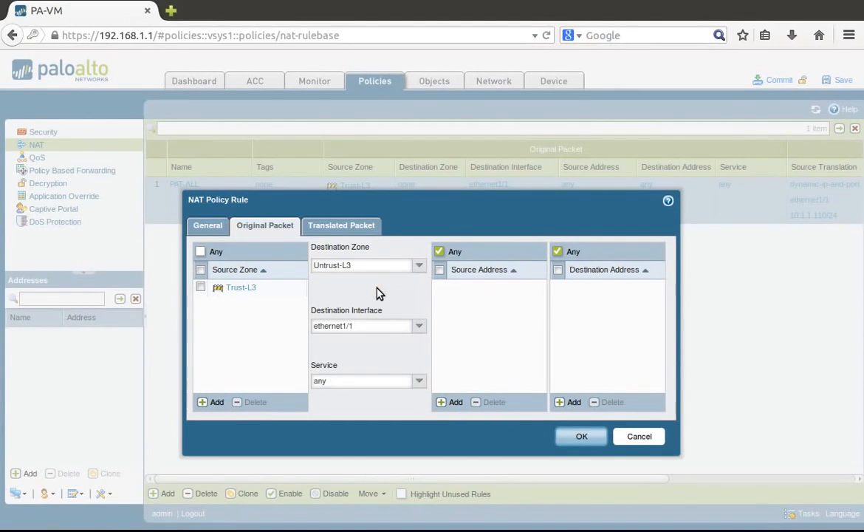
{"action": "left_click", "coordinate": [582, 436]}
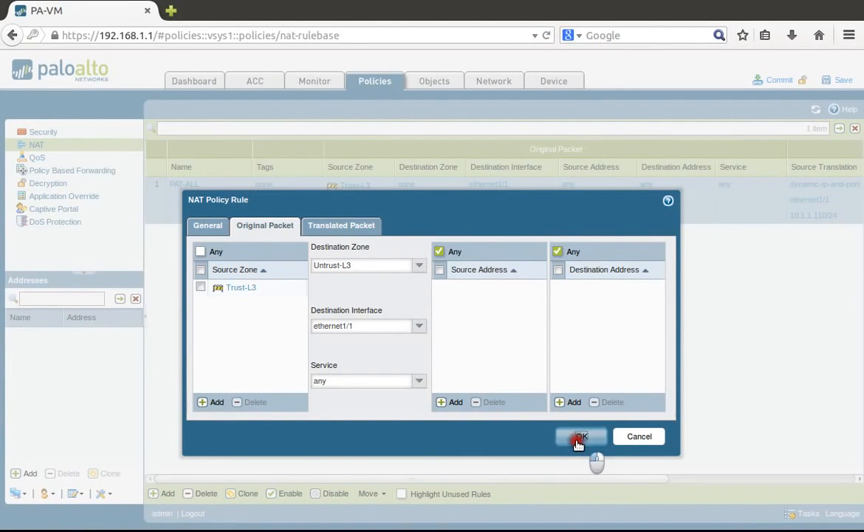
{"action": "left_click", "coordinate": [582, 436]}
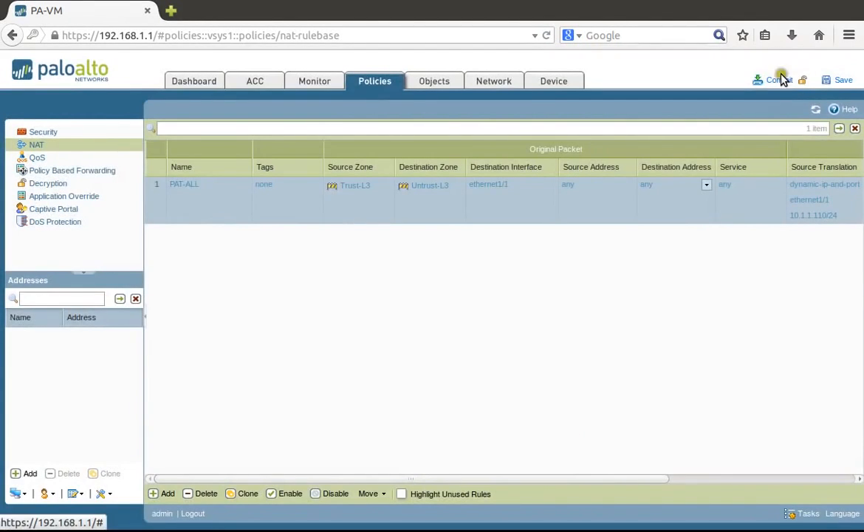
- Commit the corrected configuration successfully and dismiss the commit report
{"action": "left_click", "coordinate": [779, 80]}
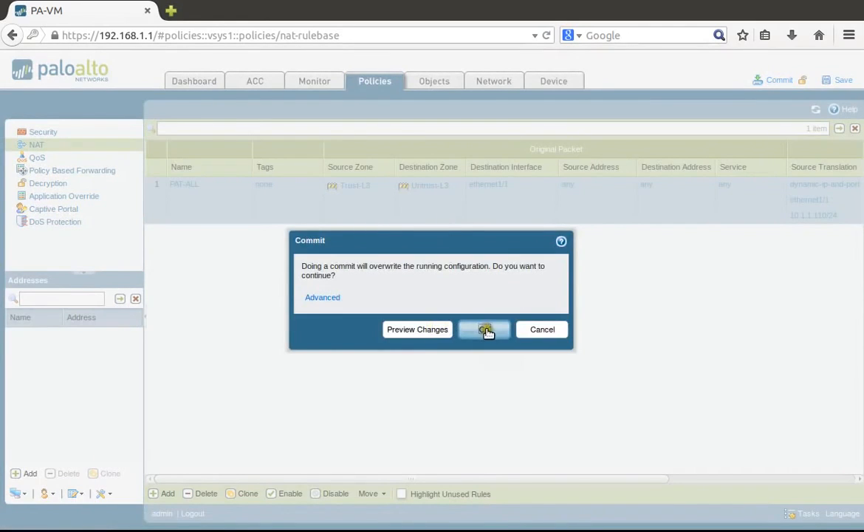
{"action": "left_click", "coordinate": [485, 330]}
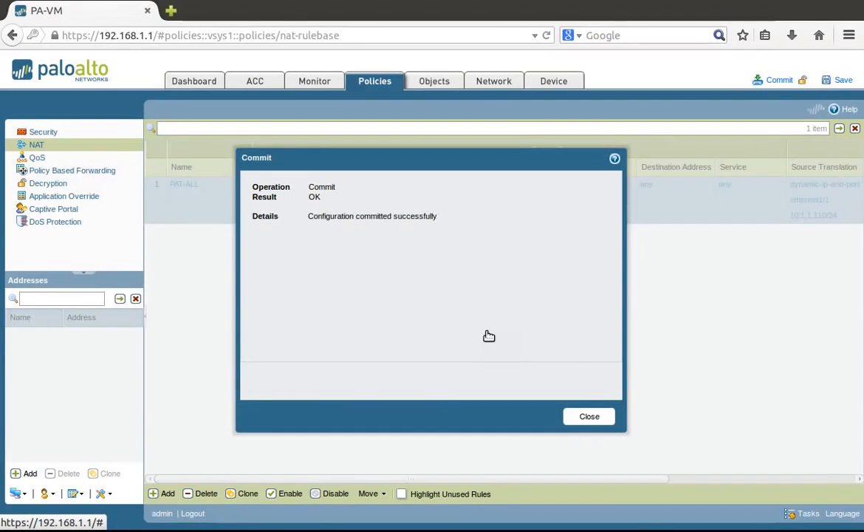
{"action": "left_click", "coordinate": [588, 417]}
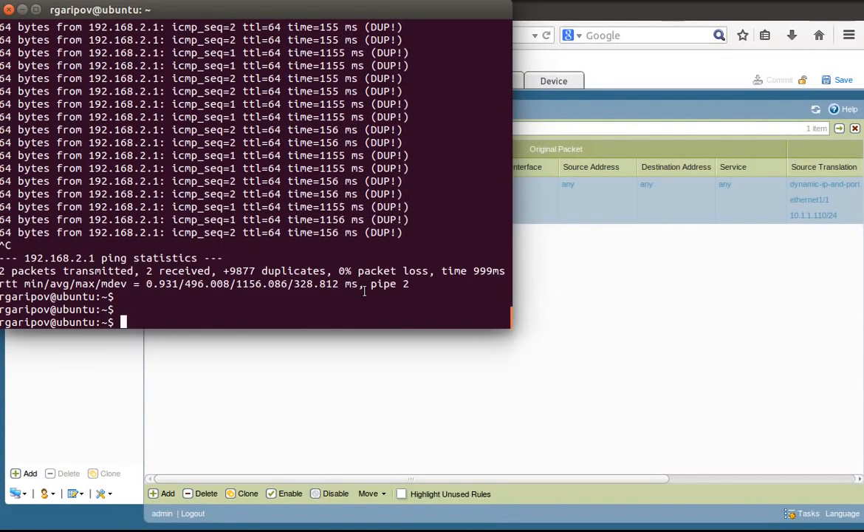
- List the host's interfaces, showing eth0 with 192.168.2.128 from the DHCP pool
{"action": "key", "text": "Return"}
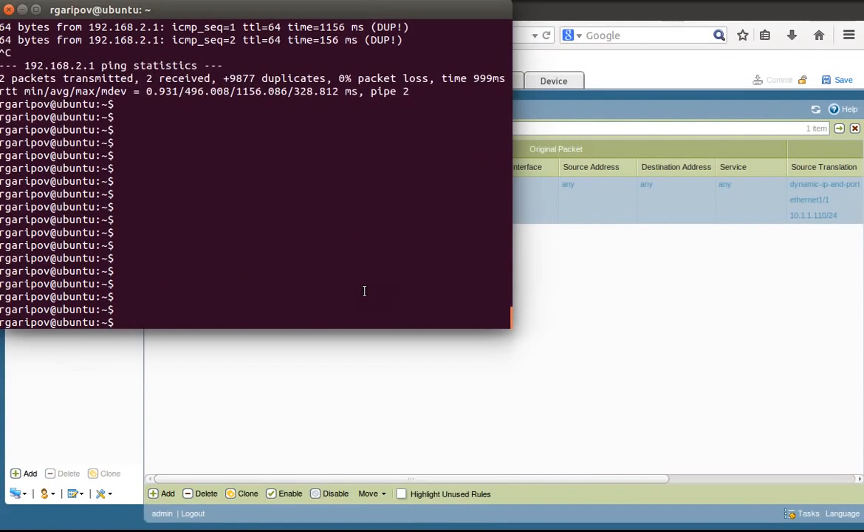
{"action": "type", "text": "ipconfig"}
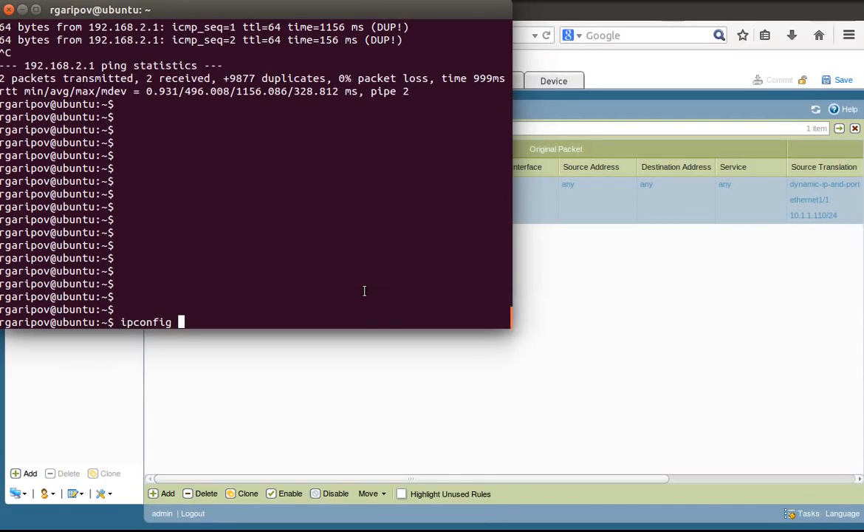
{"action": "type", "text": "-a"}
{"action": "type", "text": "ifco"}
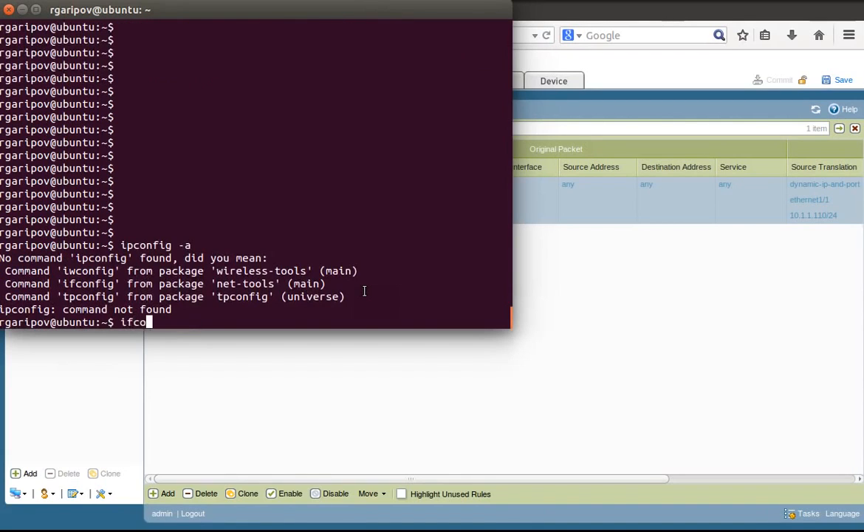
{"action": "key", "text": "Return"}
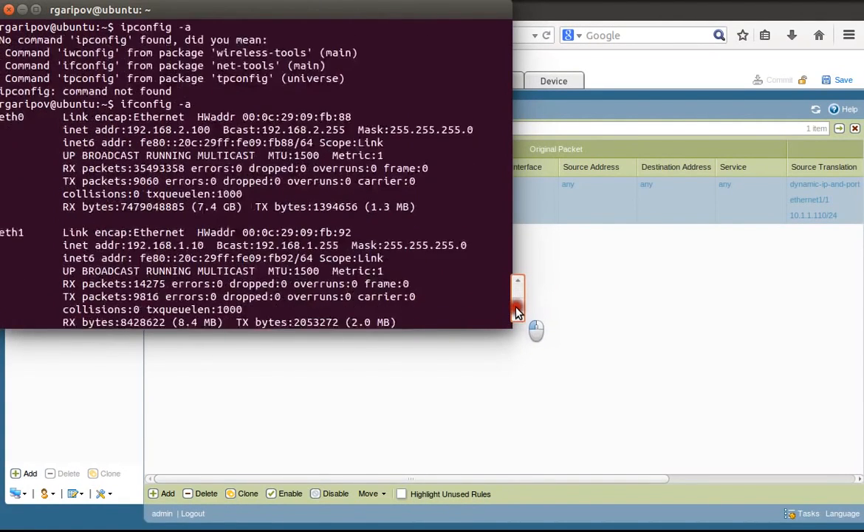
{"action": "scroll", "scroll_direction": "down", "scroll_amount": 3}
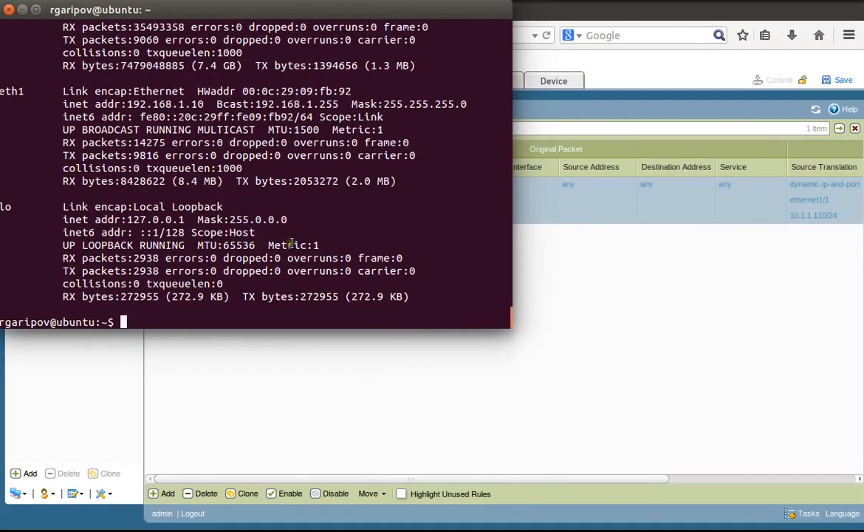
- Resolve google.com with dig, returning multiple A records
{"action": "type", "text": "dig"}
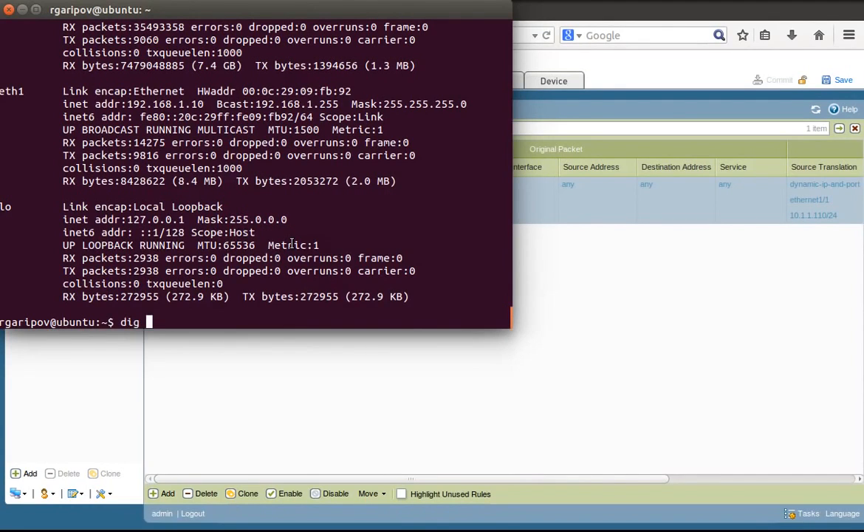
{"action": "type", "text": "goo"}
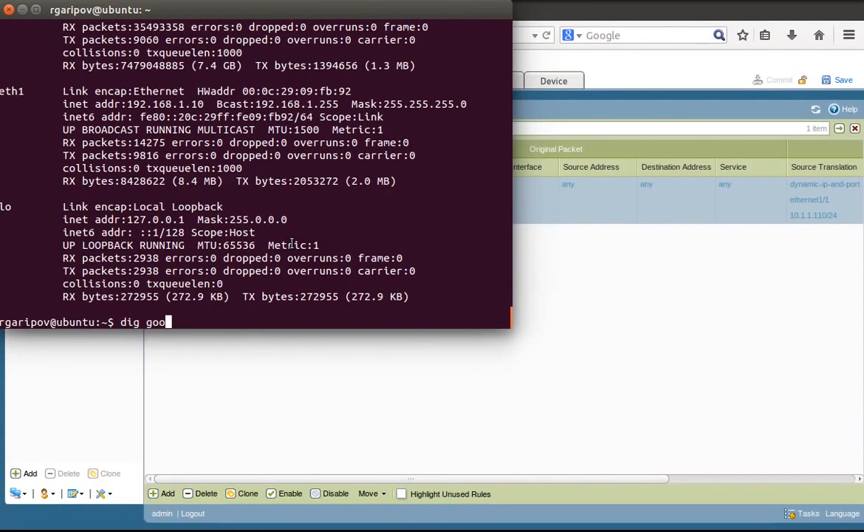
{"action": "type", "text": "gle.com"}
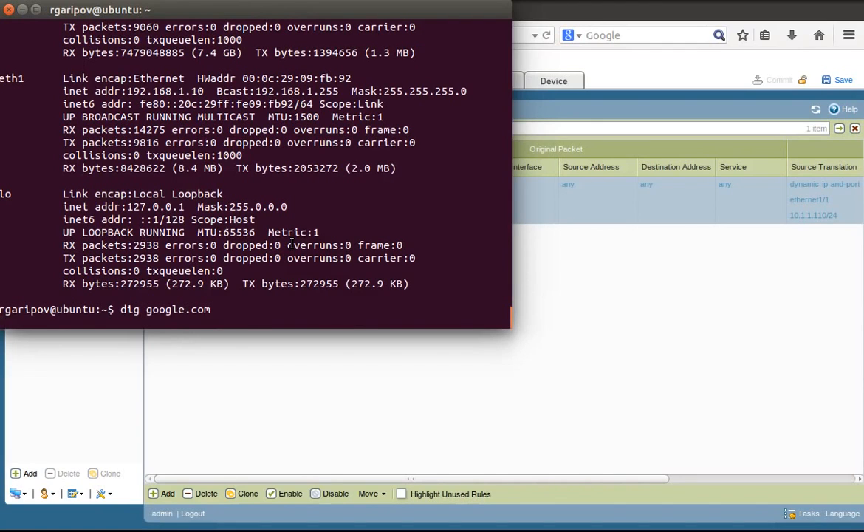
{"action": "key", "text": "Return"}
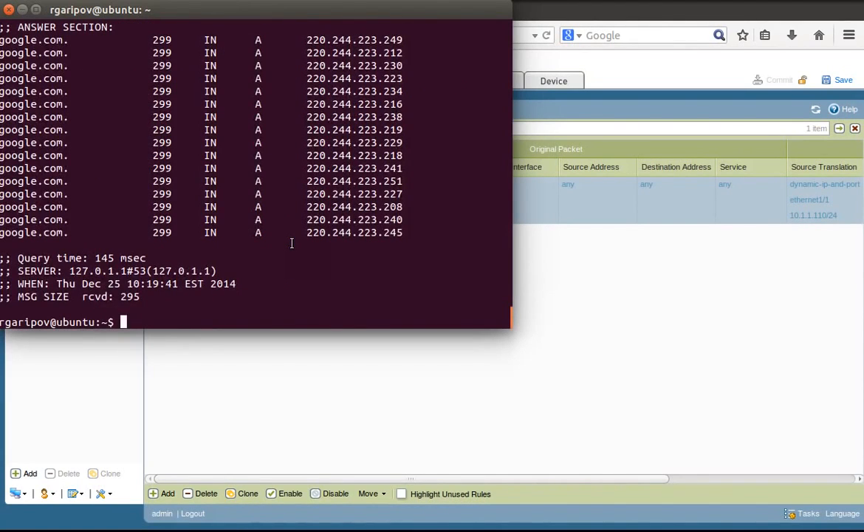
{"action": "mouse_move", "coordinate": [585, 337]}
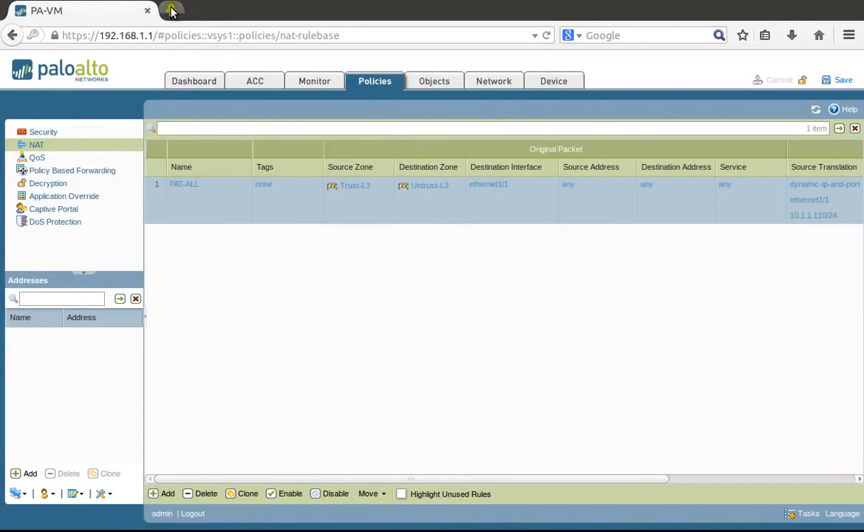
- Load google.com.au in a new Firefox tab to confirm internet access
{"action": "left_click", "coordinate": [320, 10]}
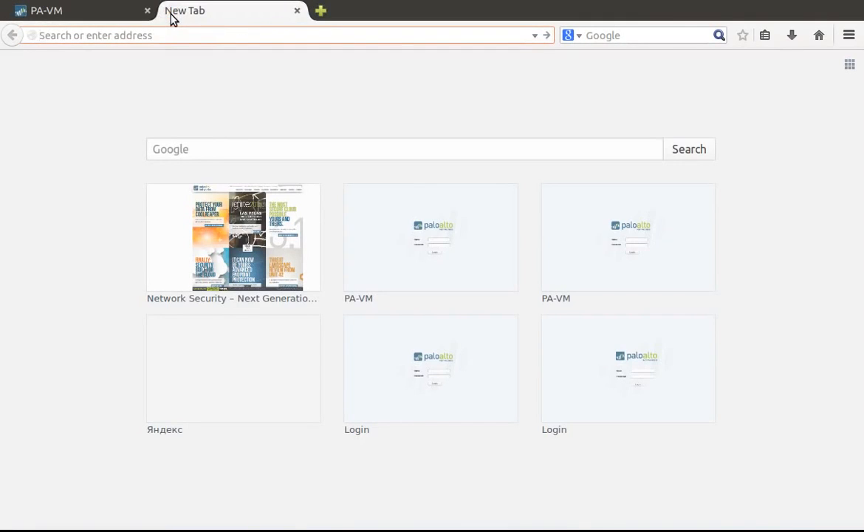
{"action": "type", "text": "gmail.com/"}
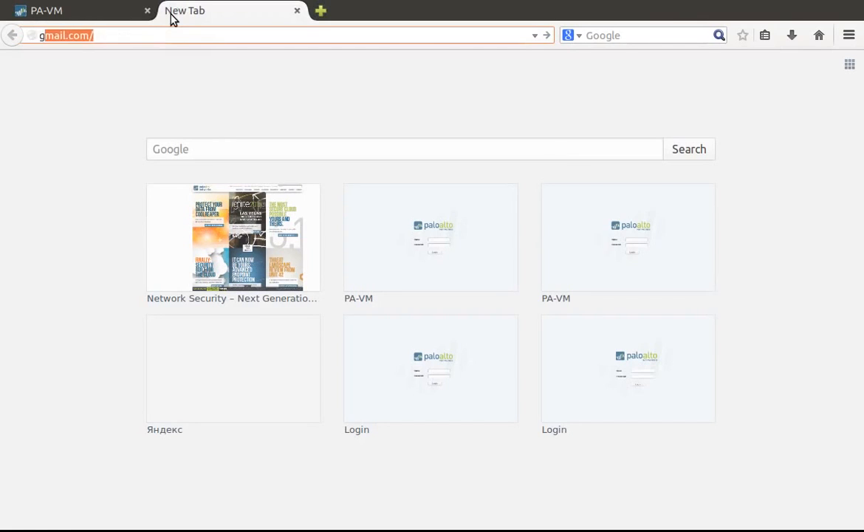
{"action": "type", "text": "google.com.au"}
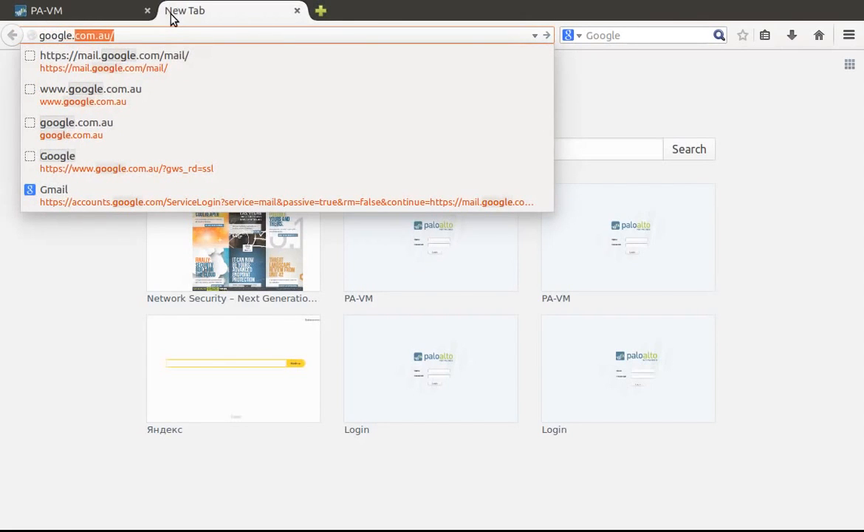
{"action": "left_click", "coordinate": [58, 157]}
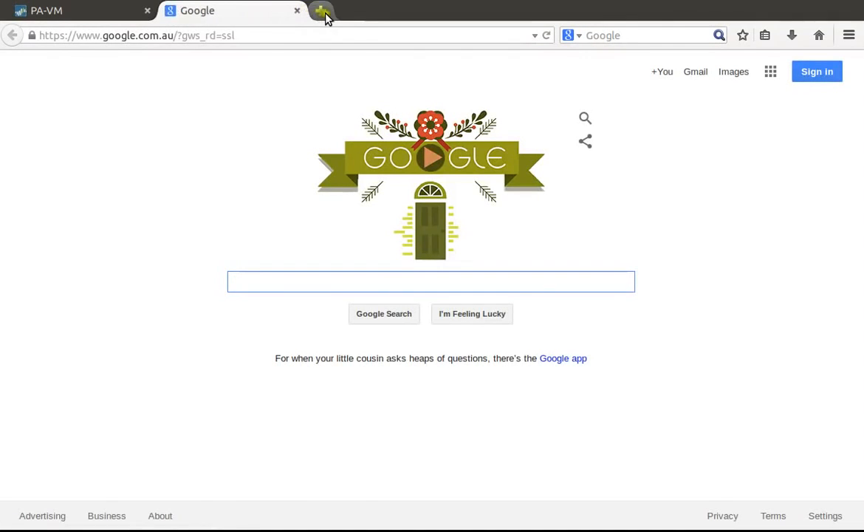
- Browse in another new tab, then return to the PA-VM firewall's NAT policy tab
{"action": "left_click", "coordinate": [323, 10]}
{"action": "type", "text": "ya.ru"}
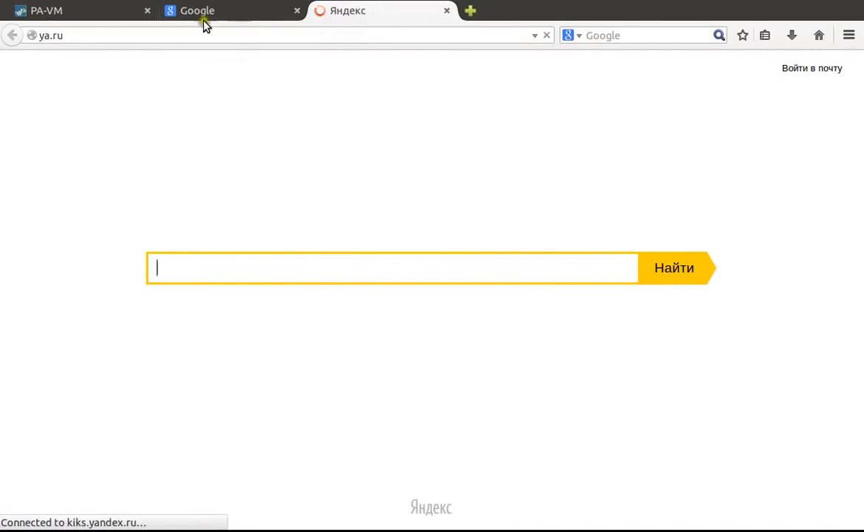
{"action": "left_click", "coordinate": [446, 11]}
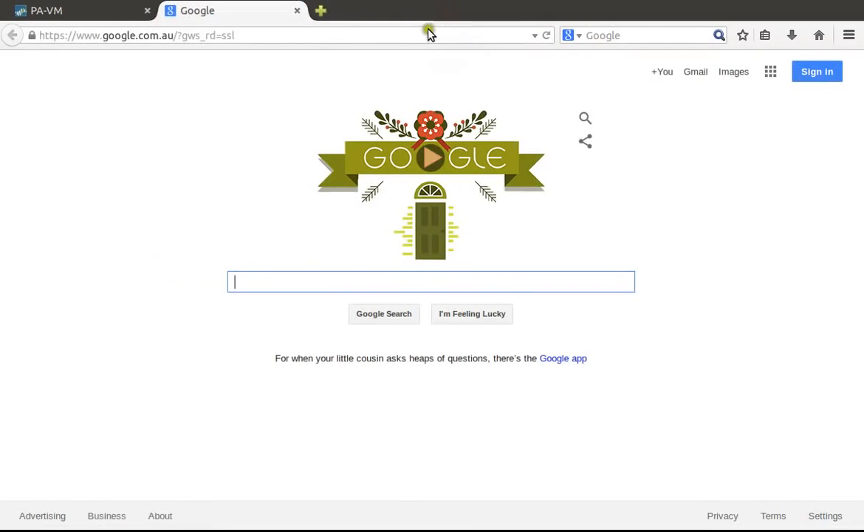
{"action": "left_click", "coordinate": [74, 11]}
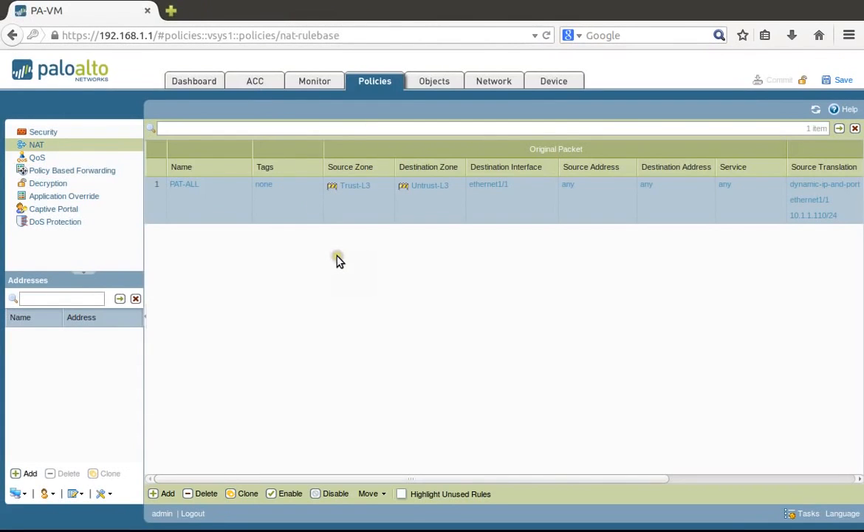